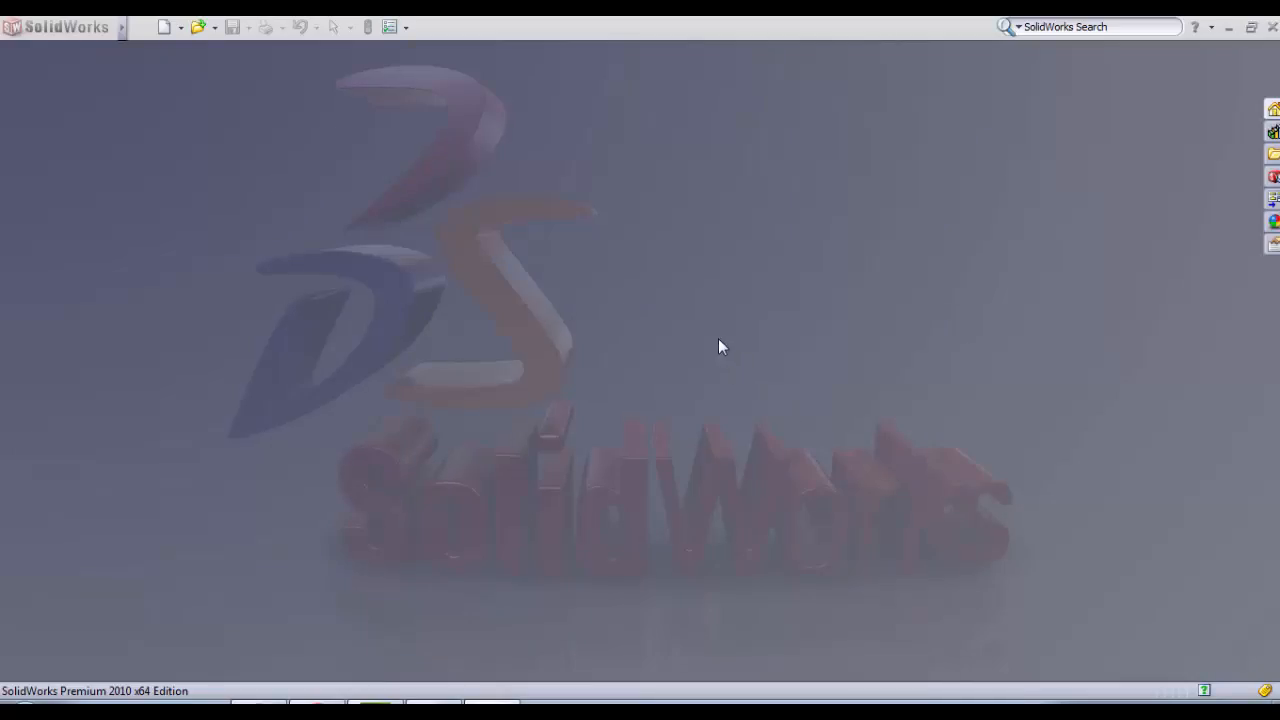
{"action": "mouse_move", "coordinate": [649, 321]}
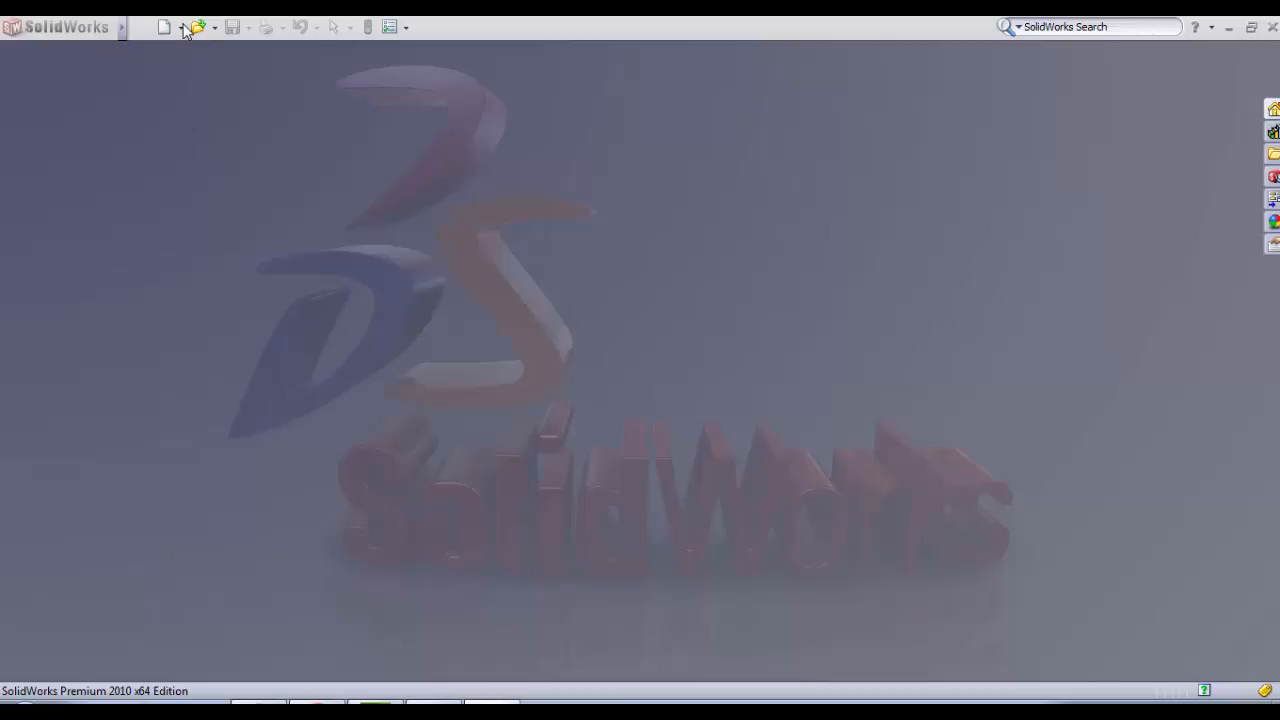
{"action": "mouse_move", "coordinate": [185, 47]}
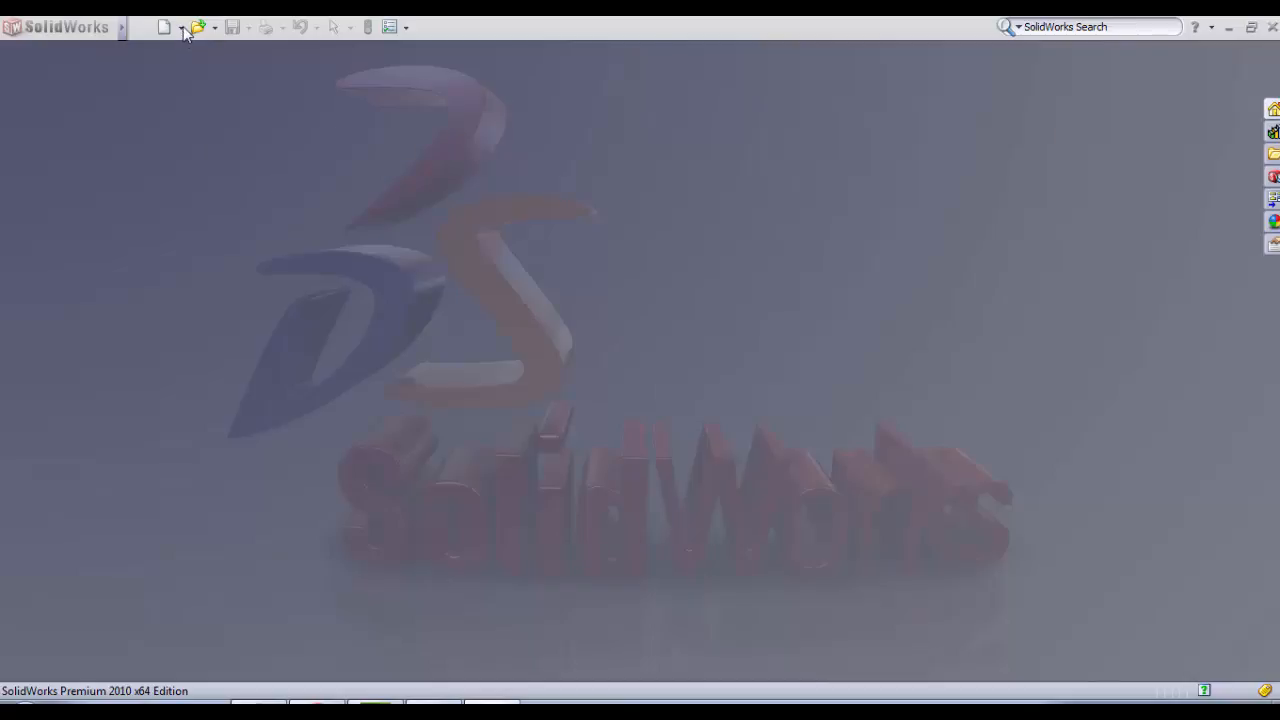
Step: Create a new empty assembly document, Assem2, ready for component insertion
{"action": "left_click", "coordinate": [165, 27]}
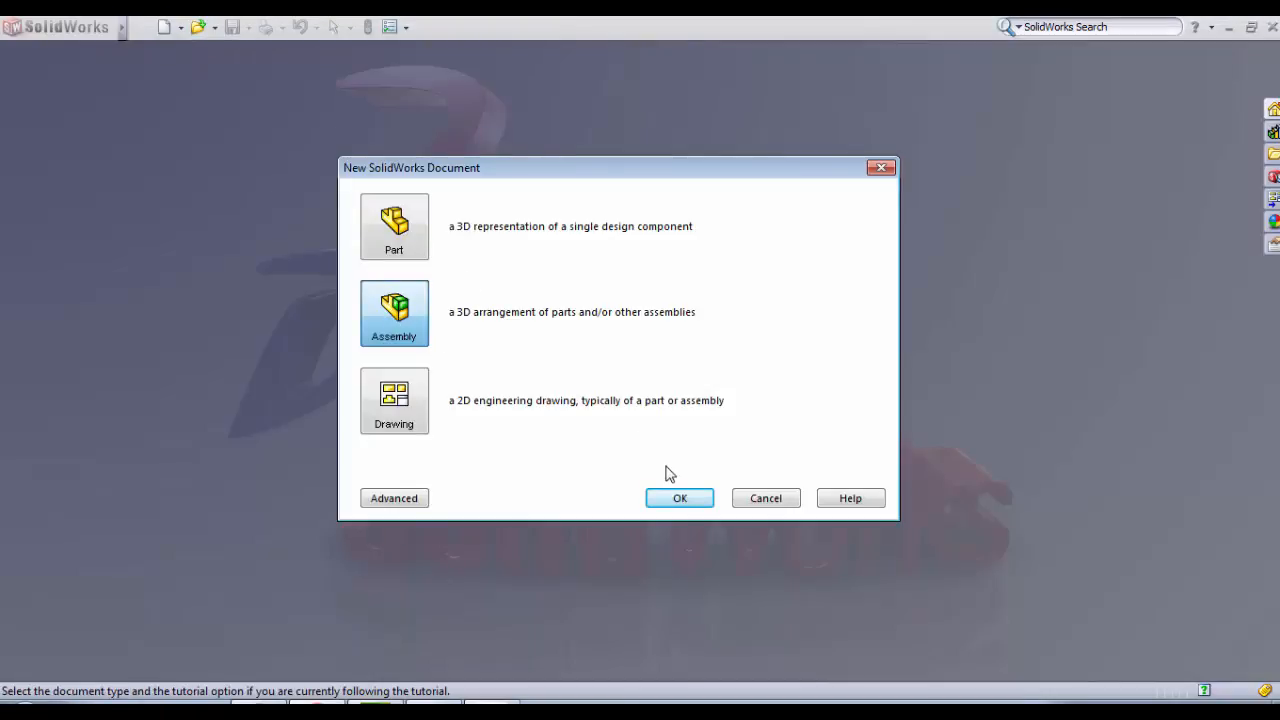
{"action": "left_click", "coordinate": [679, 498]}
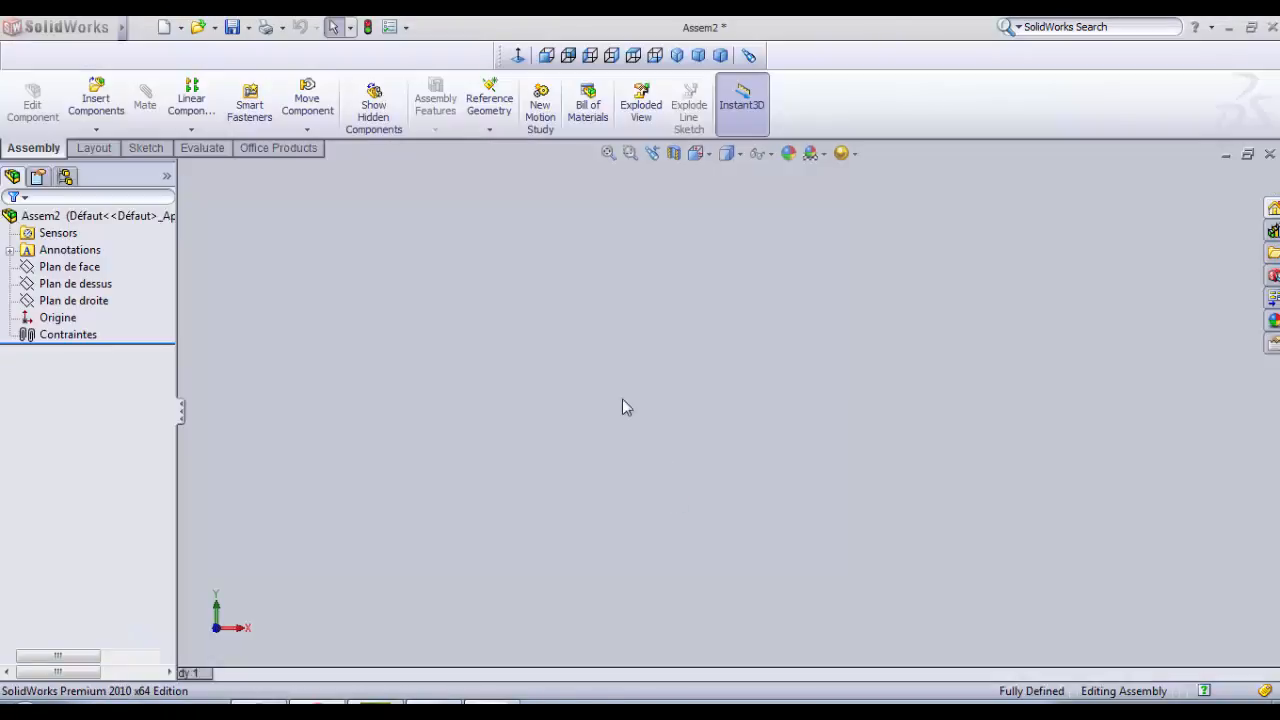
{"action": "left_click", "coordinate": [95, 100]}
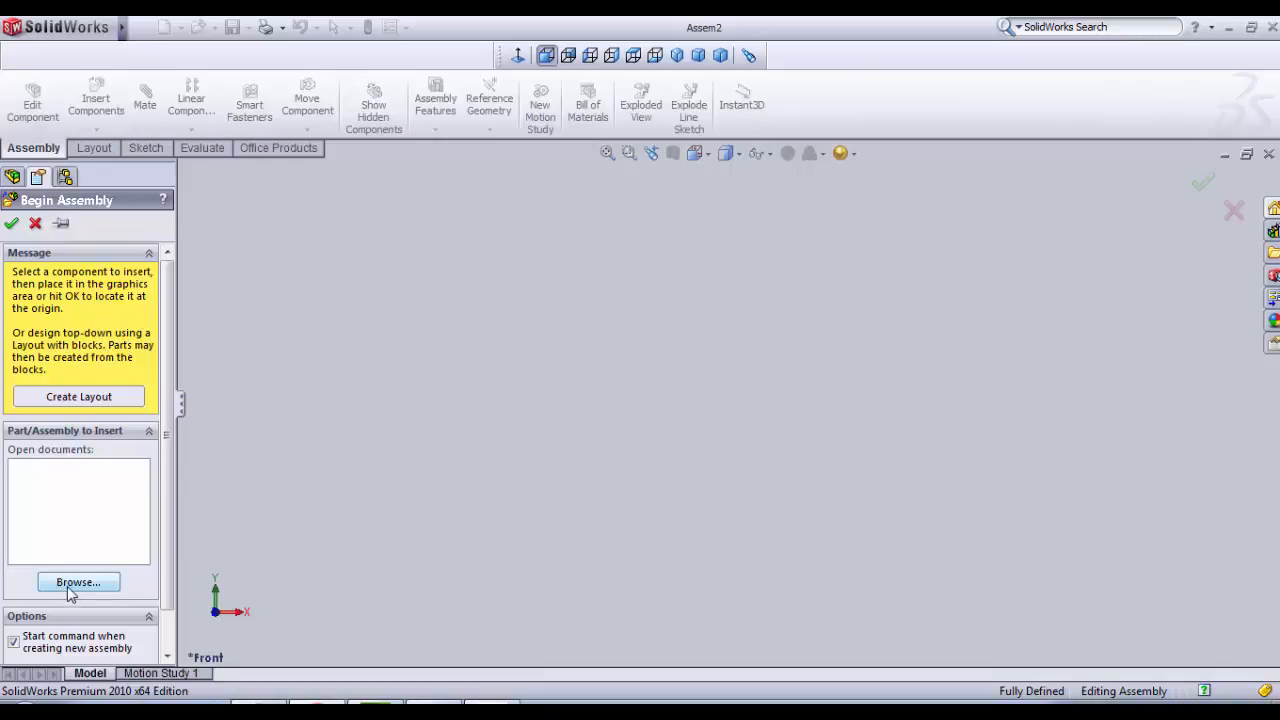
Step: Insert chasi.SLDPRT as the first fixed component and view it at an angle
{"action": "left_click", "coordinate": [78, 582]}
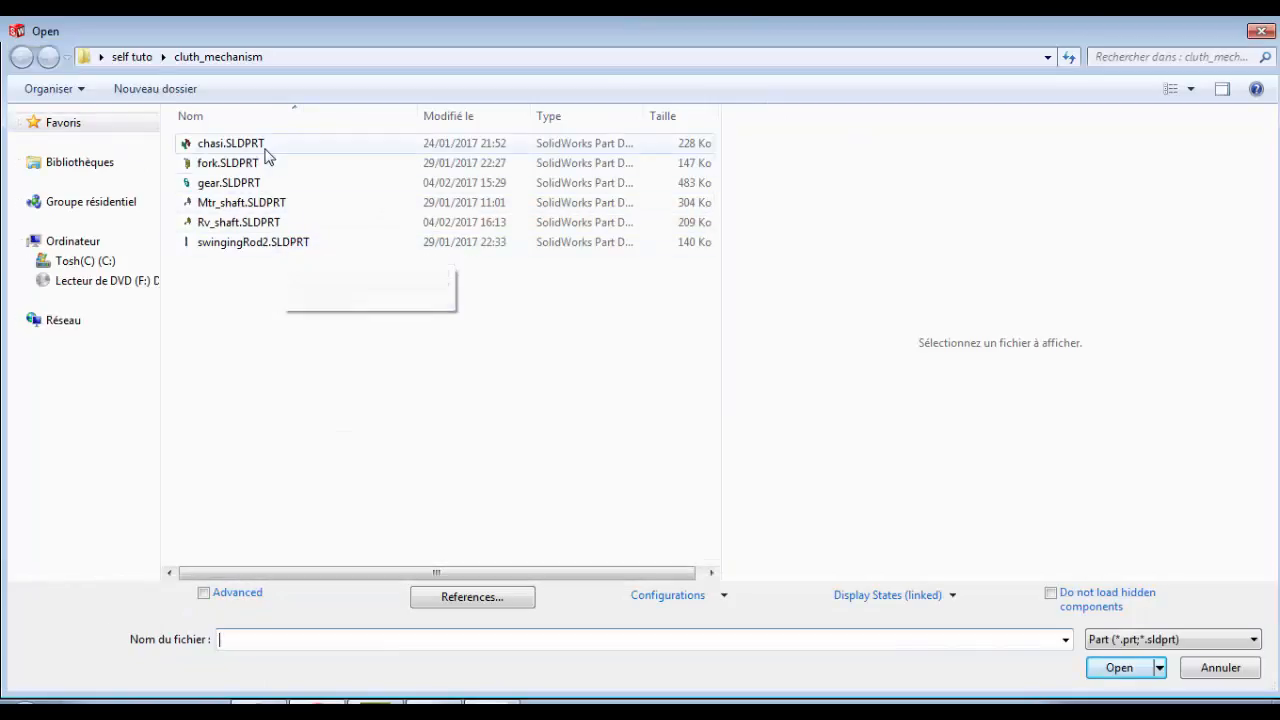
{"action": "left_click", "coordinate": [231, 143]}
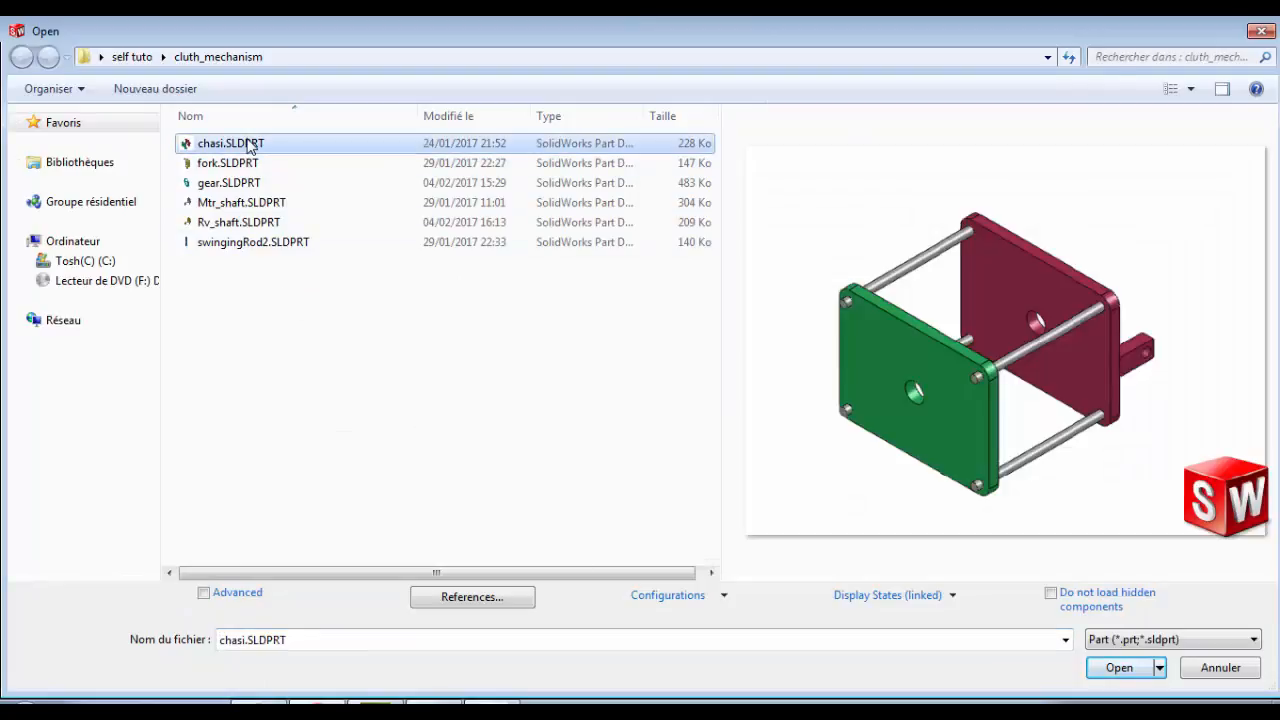
{"action": "left_click", "coordinate": [1118, 667]}
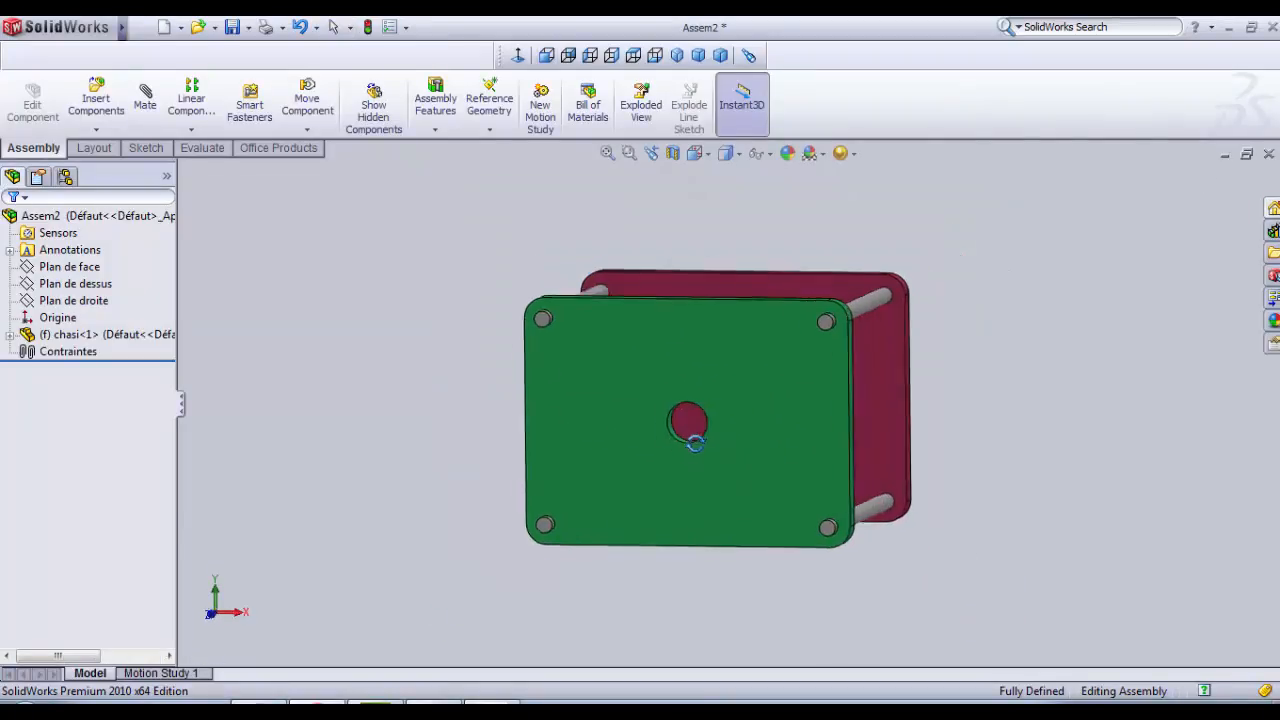
{"action": "left_click_drag", "start_coordinate": [700, 440], "coordinate": [715, 550]}
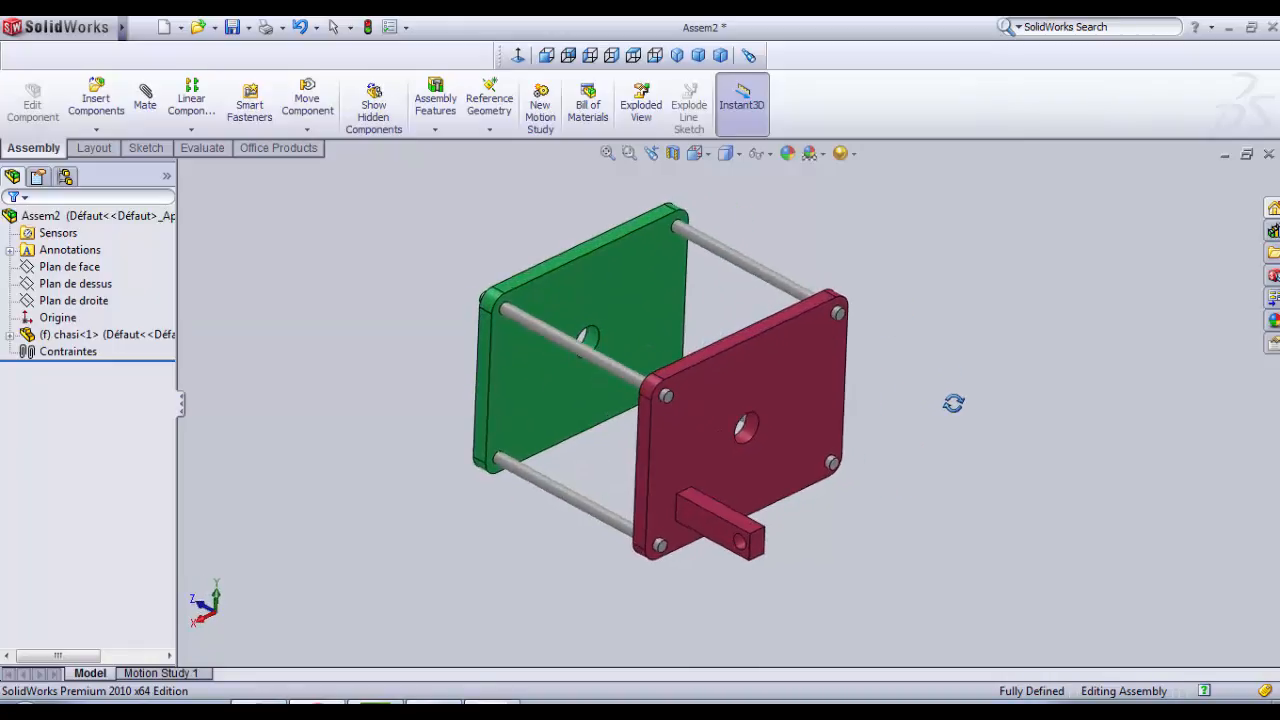
Step: Insert Mtr_shaft.SLDPRT and place it off to the side of the chassis
{"action": "left_click_drag", "start_coordinate": [953, 403], "coordinate": [370, 348]}
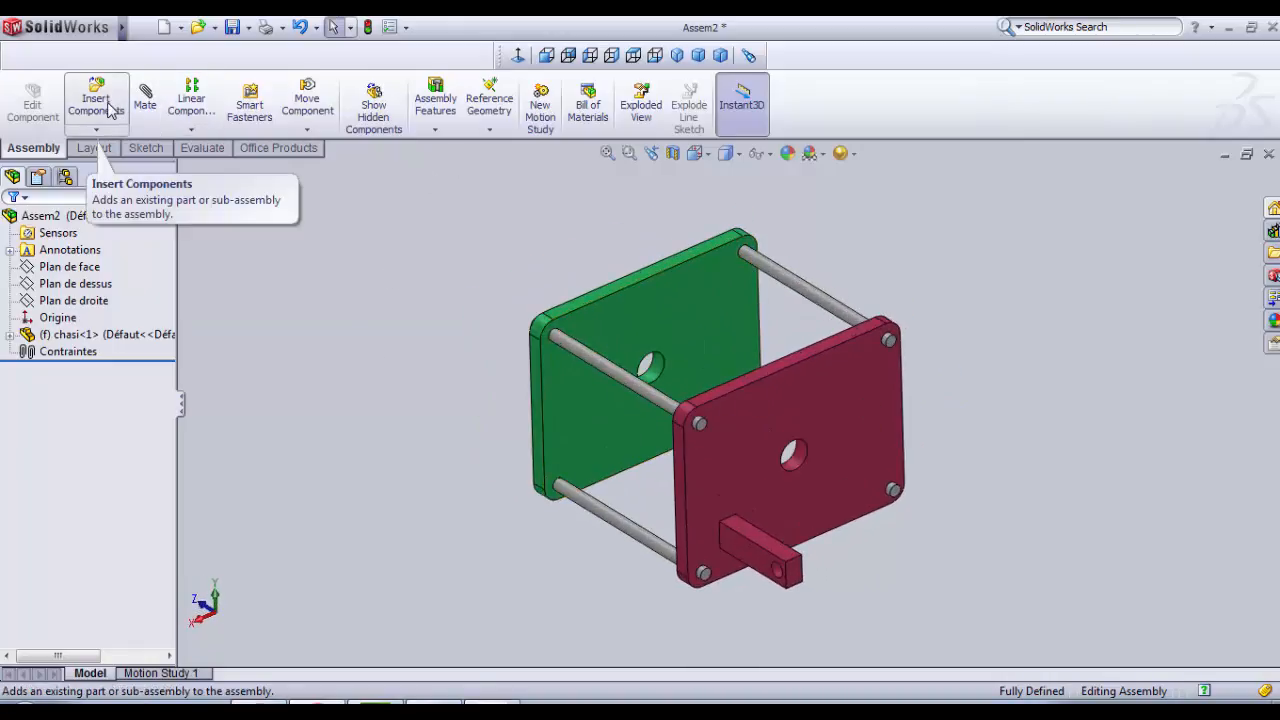
{"action": "left_click", "coordinate": [96, 100]}
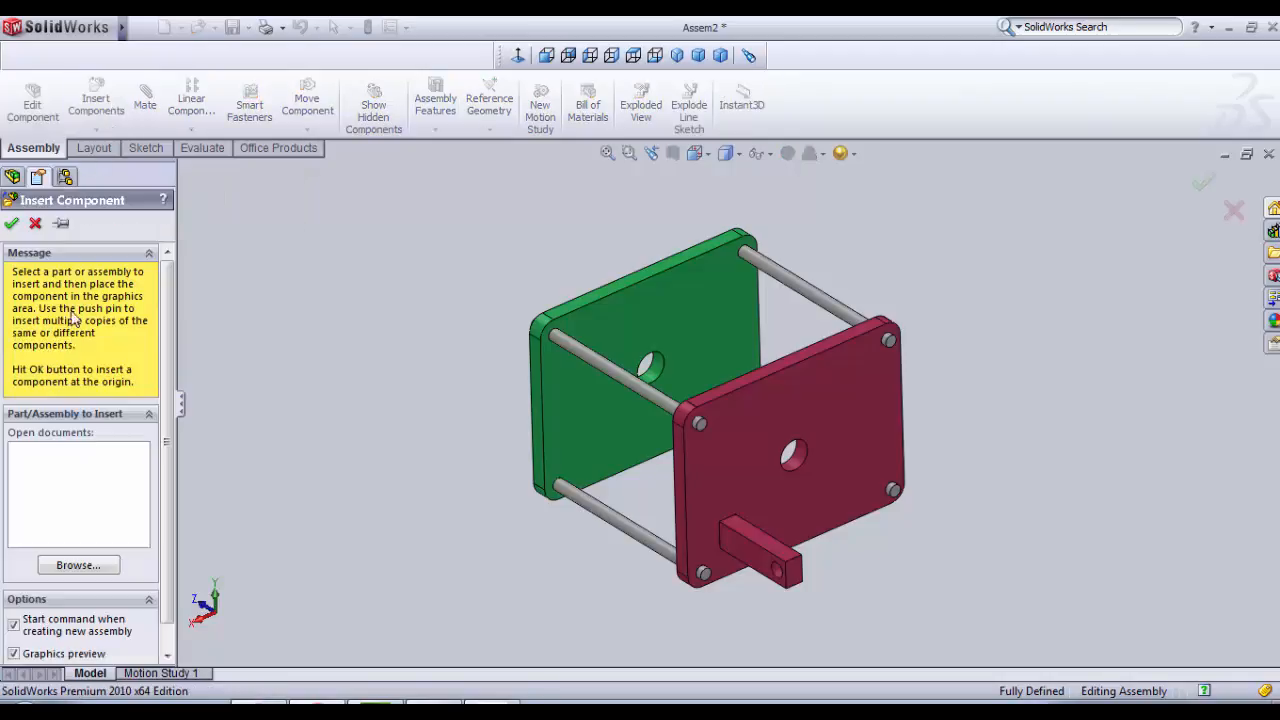
{"action": "mouse_move", "coordinate": [290, 256]}
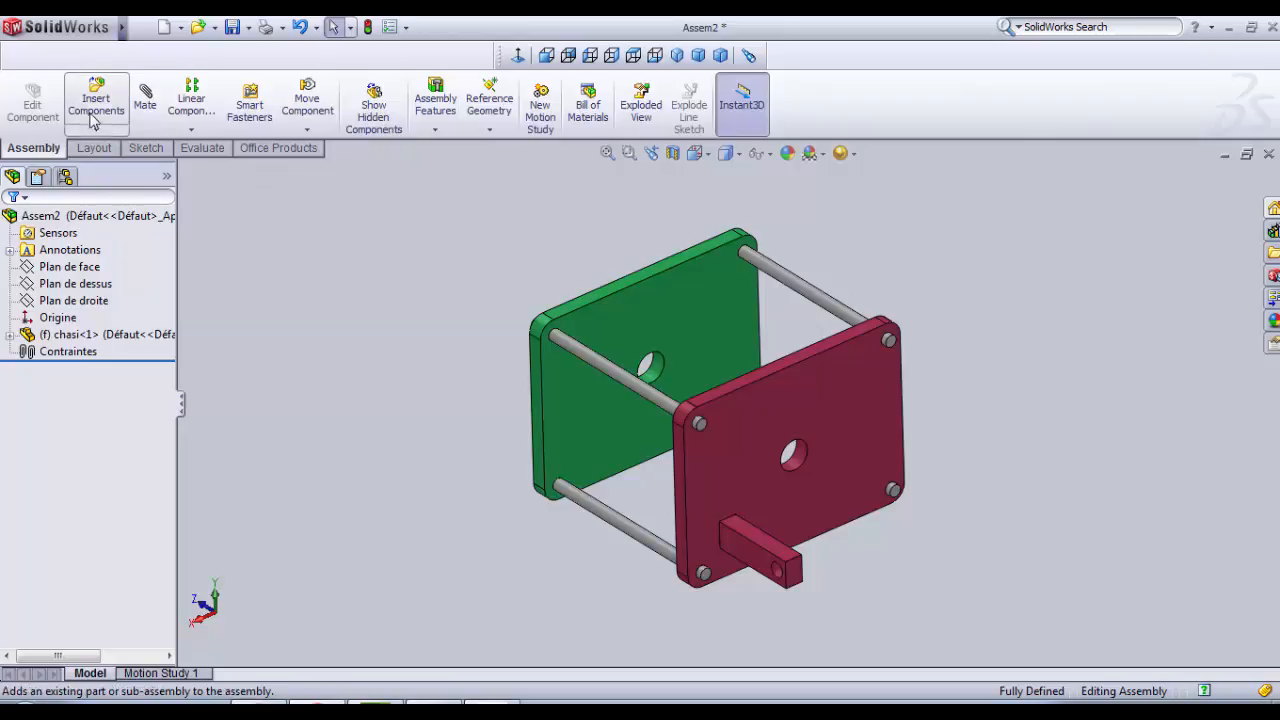
{"action": "left_click", "coordinate": [96, 103]}
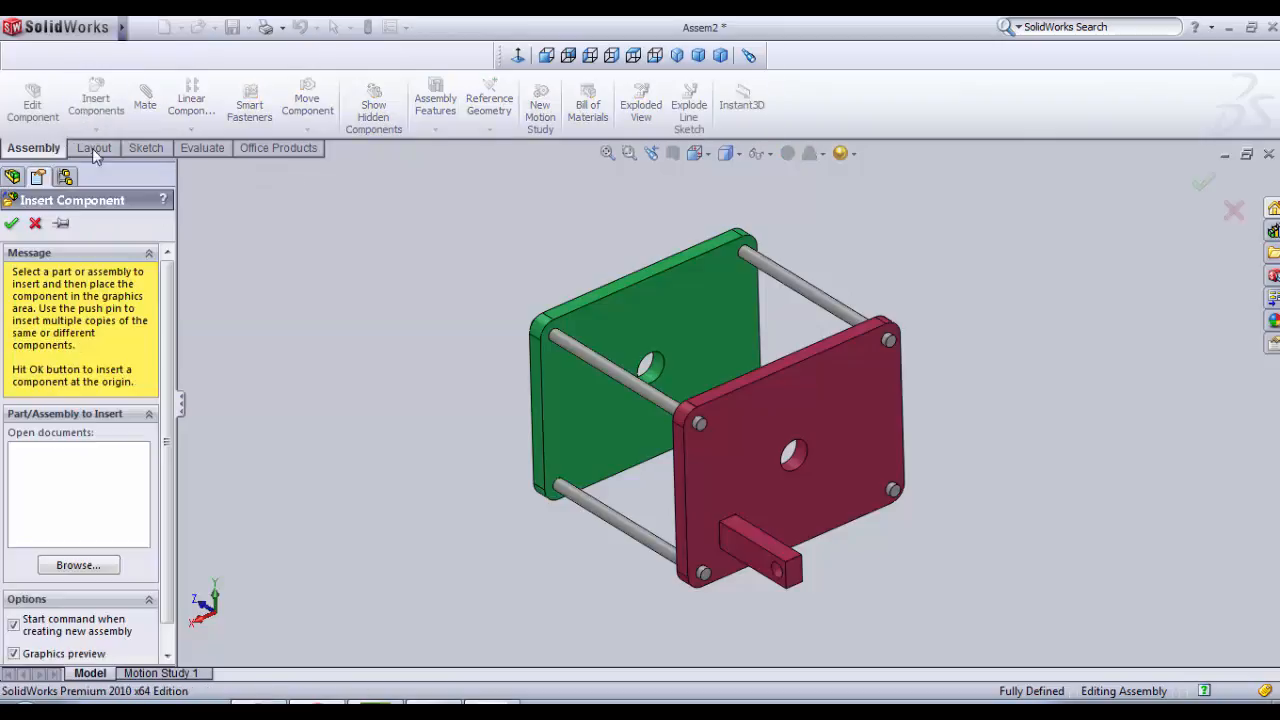
{"action": "left_click", "coordinate": [78, 565]}
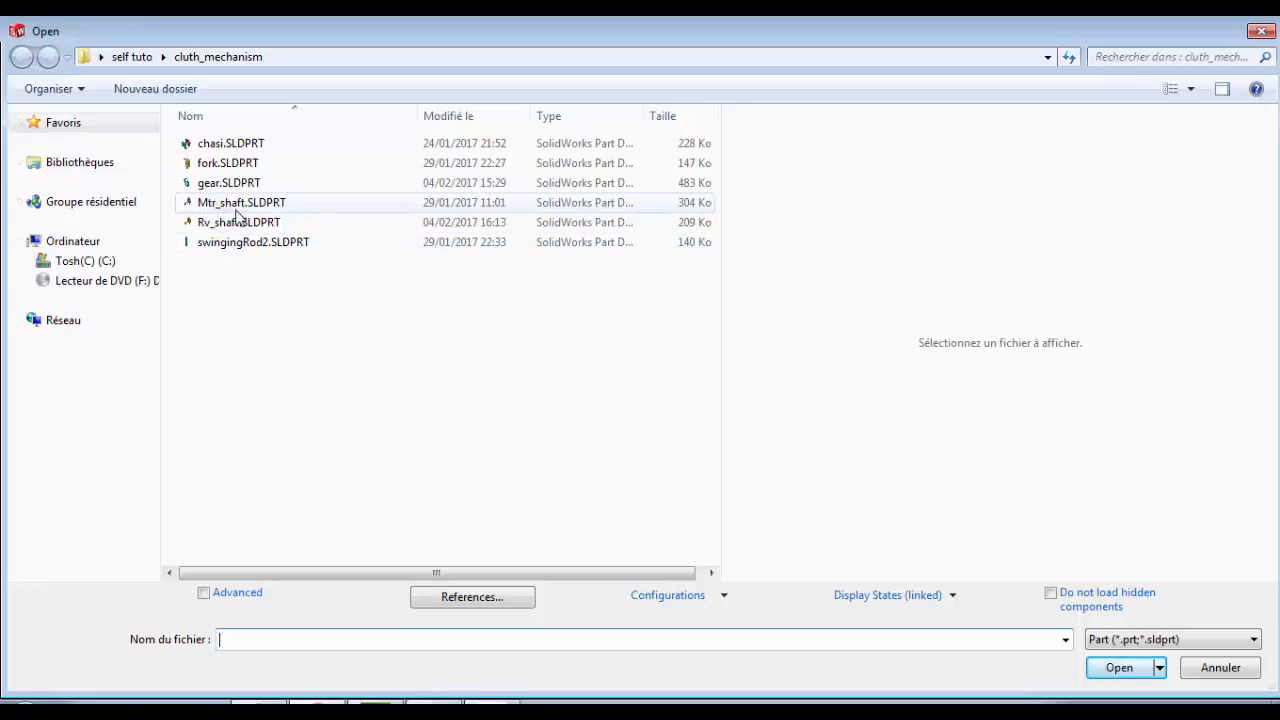
{"action": "left_click", "coordinate": [241, 202]}
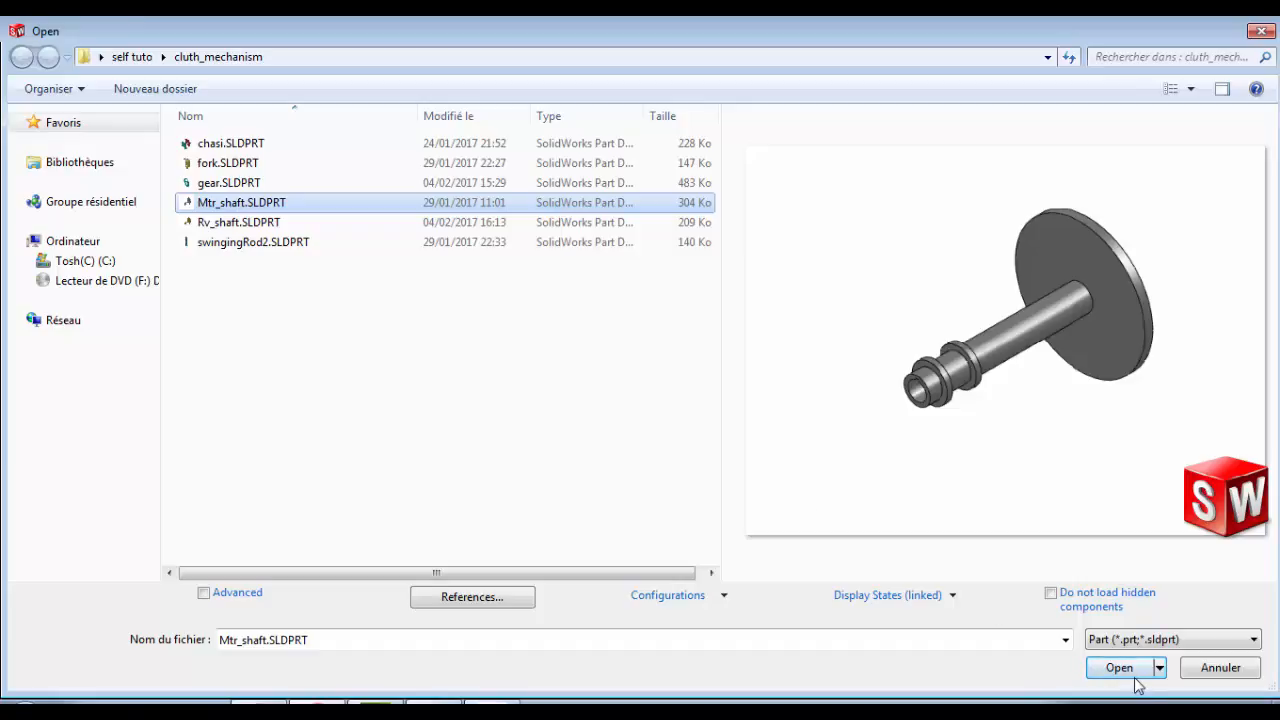
{"action": "left_click", "coordinate": [1119, 667]}
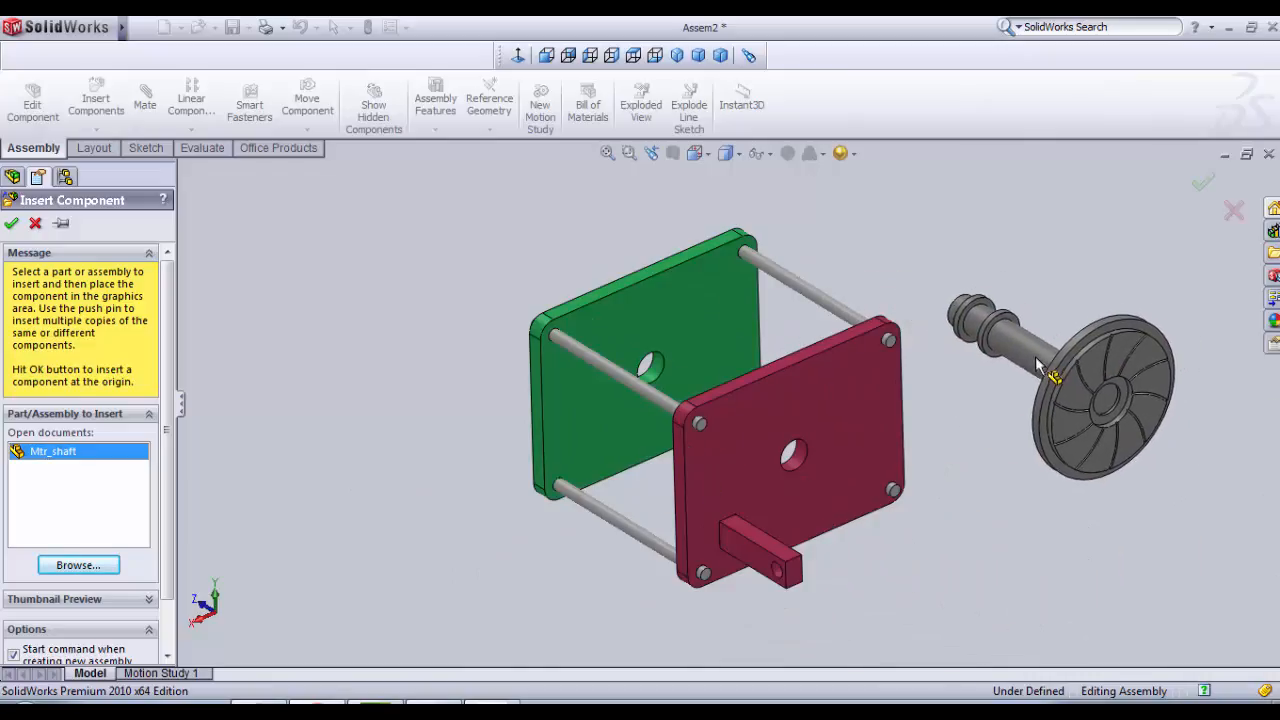
{"action": "left_click_drag", "start_coordinate": [1040, 365], "coordinate": [370, 330]}
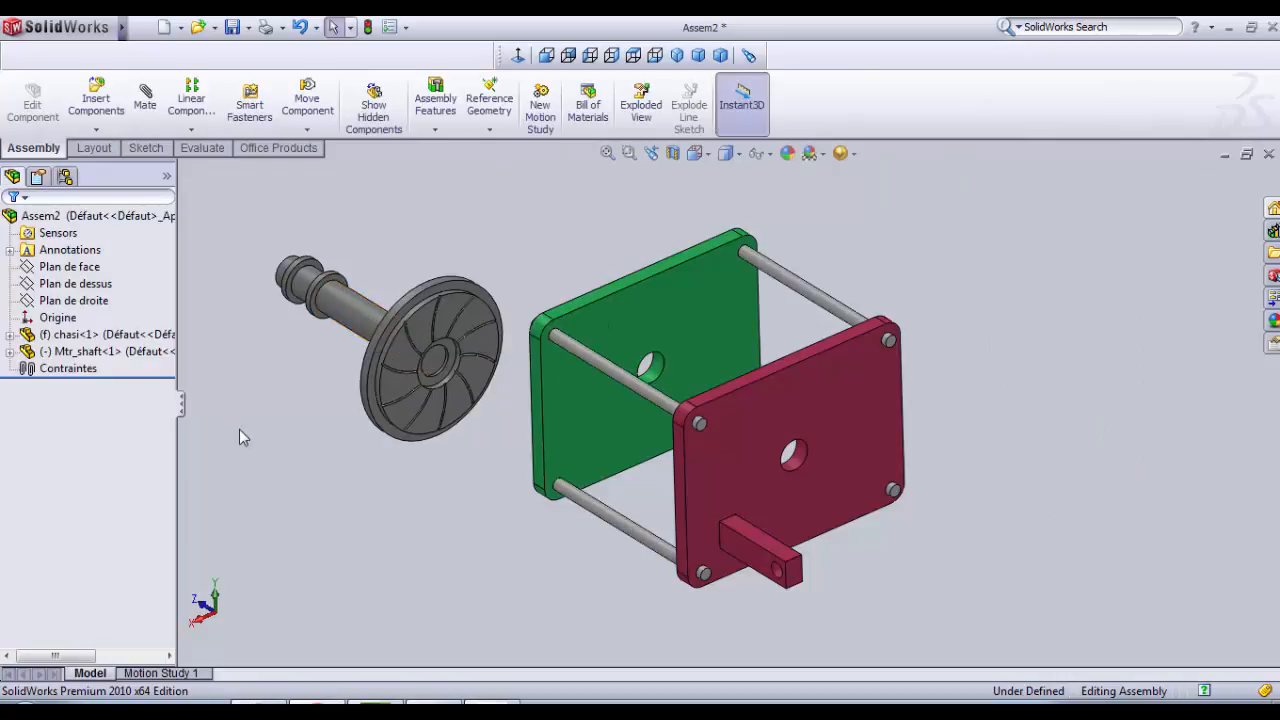
Step: Add a Concentric mate between the red chassis plate hole and the motor shaft cylinder
{"action": "left_click_drag", "start_coordinate": [400, 340], "coordinate": [1040, 410]}
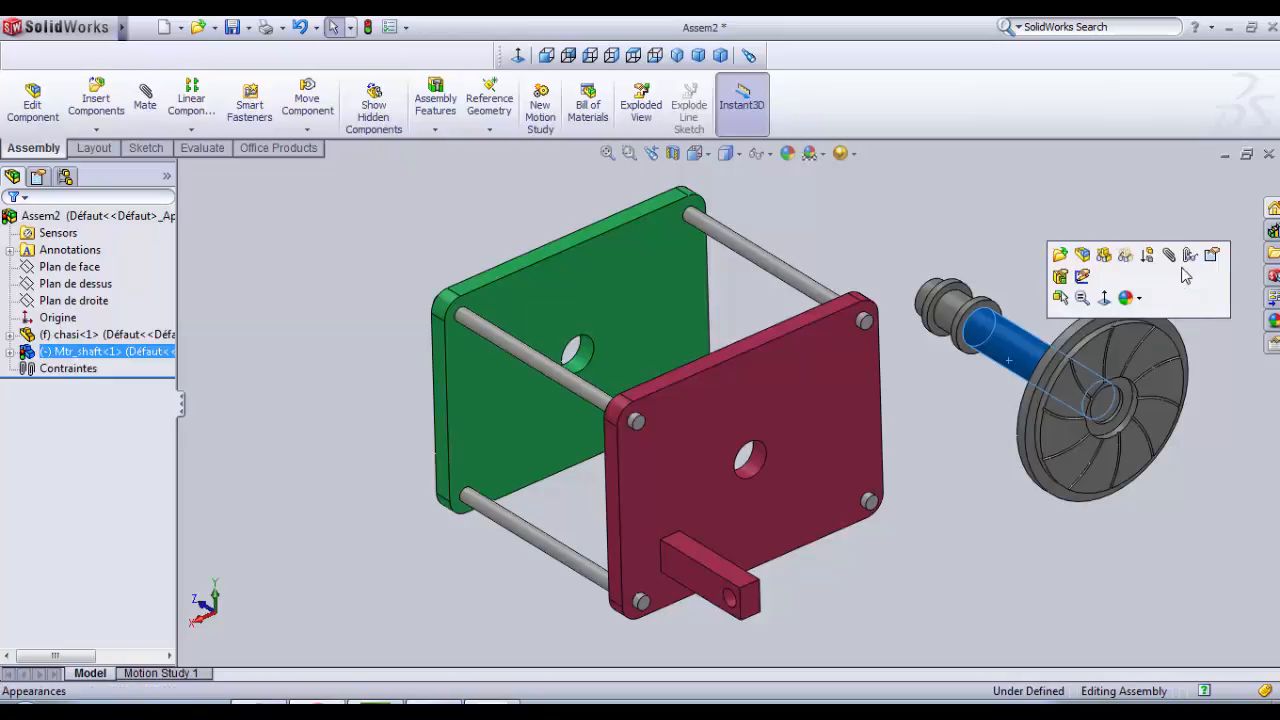
{"action": "mouse_move", "coordinate": [1169, 255]}
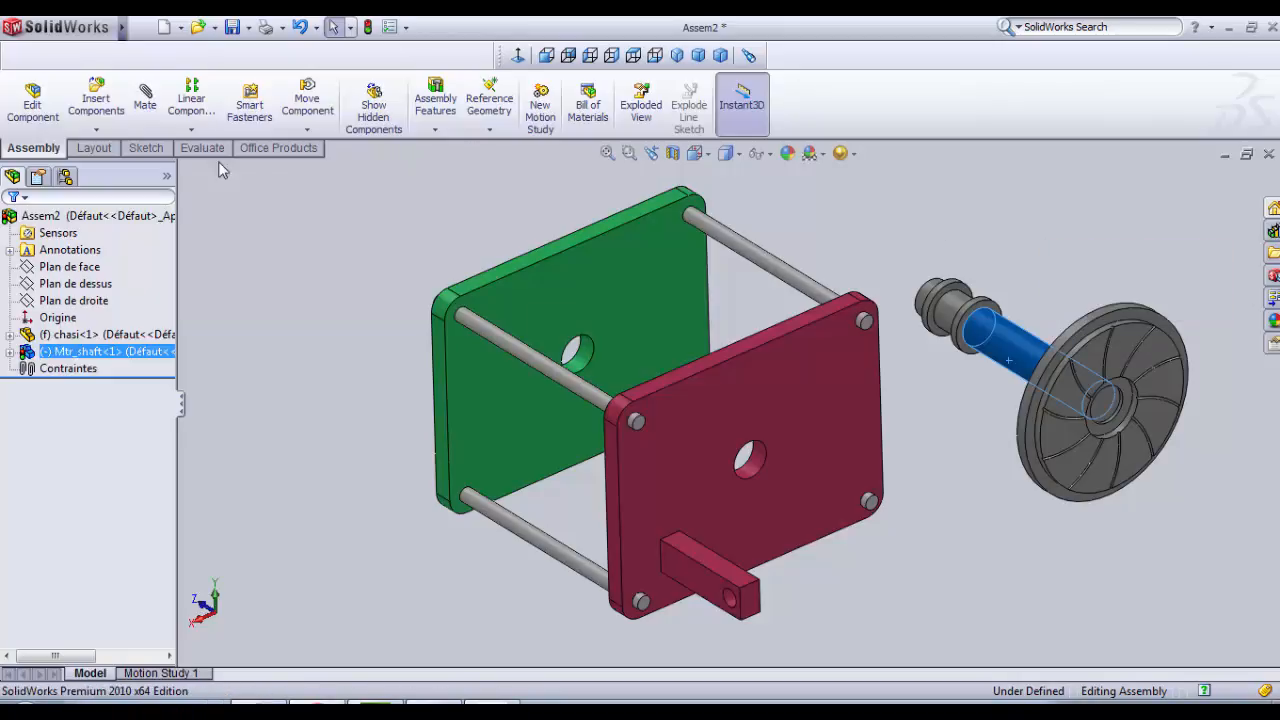
{"action": "mouse_move", "coordinate": [145, 100]}
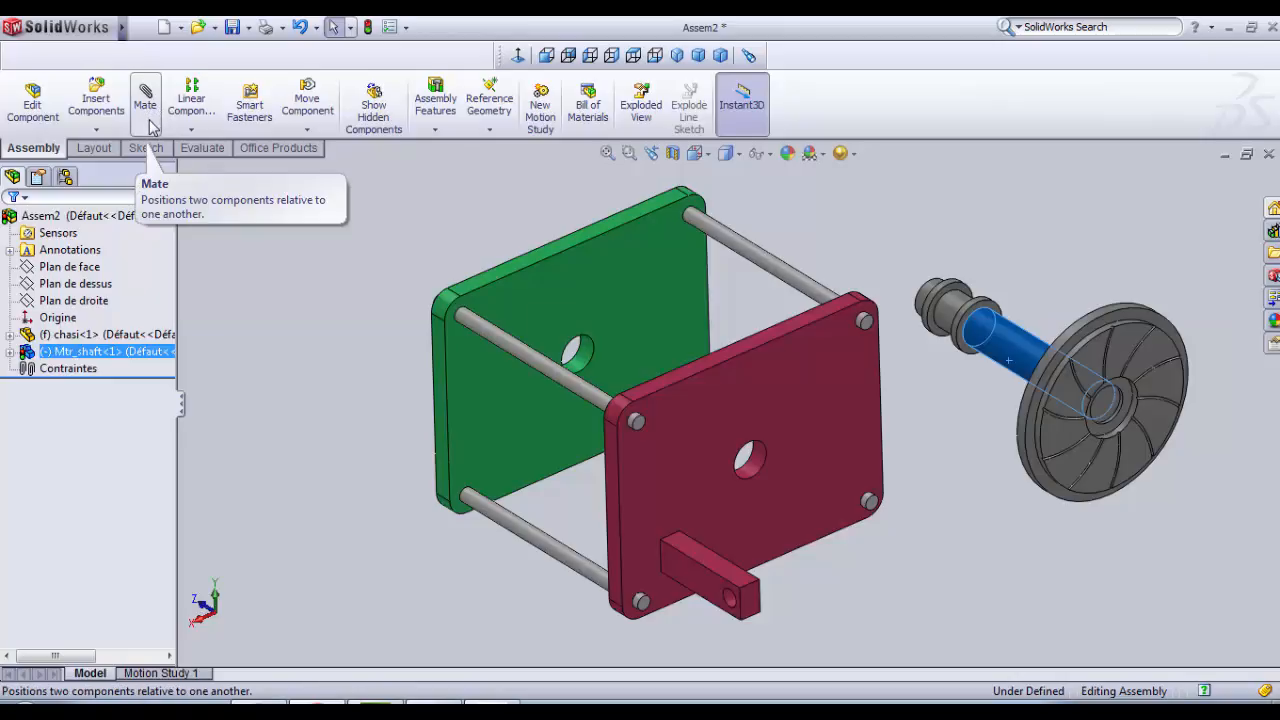
{"action": "mouse_move", "coordinate": [147, 120]}
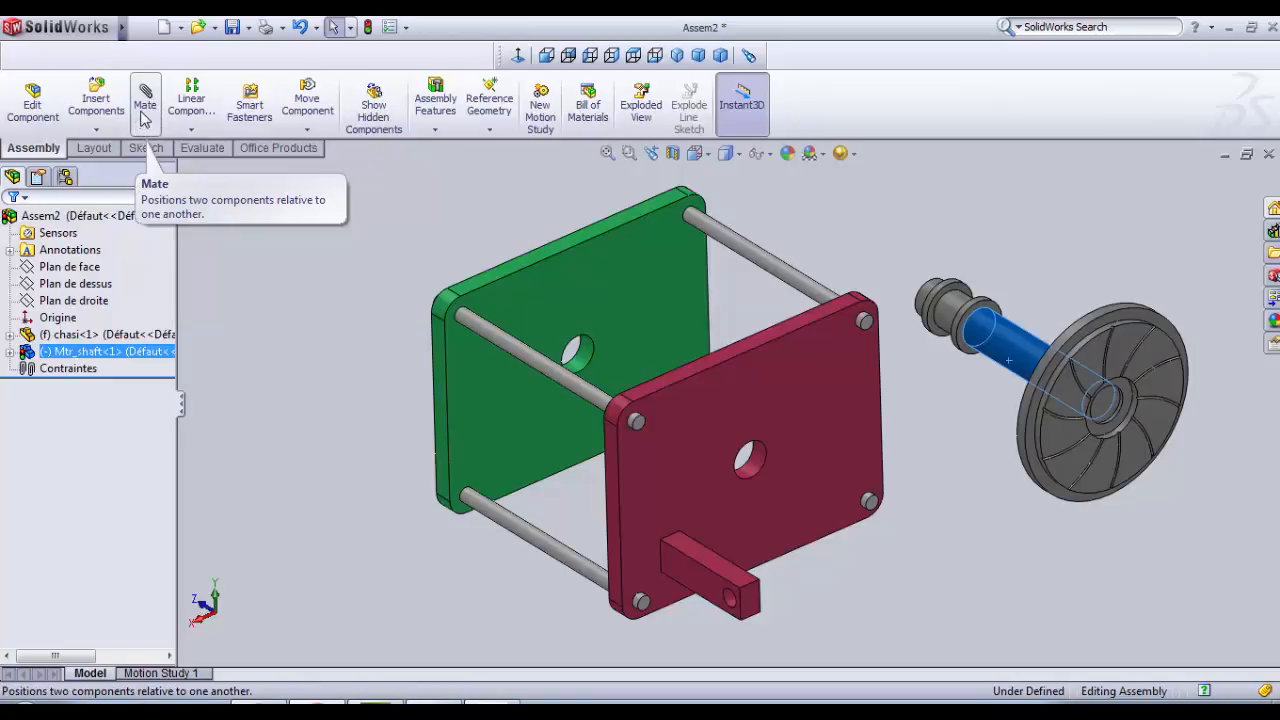
{"action": "left_click", "coordinate": [145, 103]}
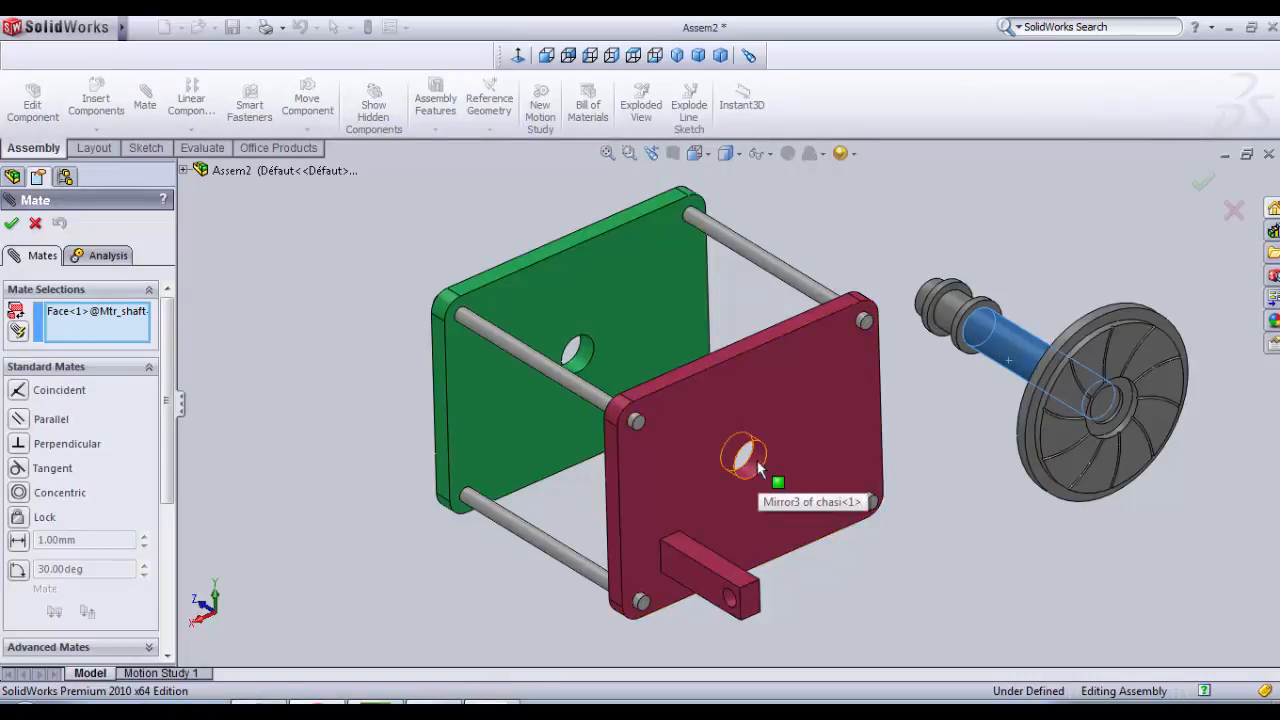
{"action": "mouse_move", "coordinate": [763, 460]}
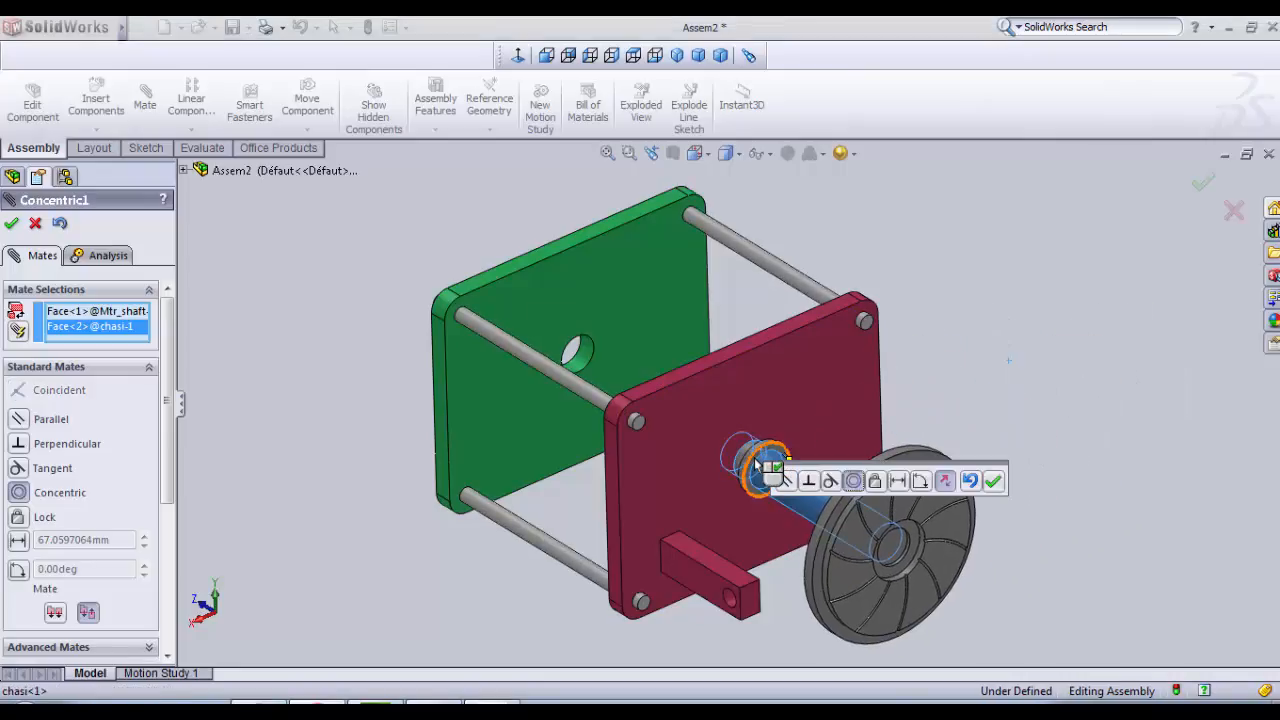
{"action": "mouse_move", "coordinate": [59, 390]}
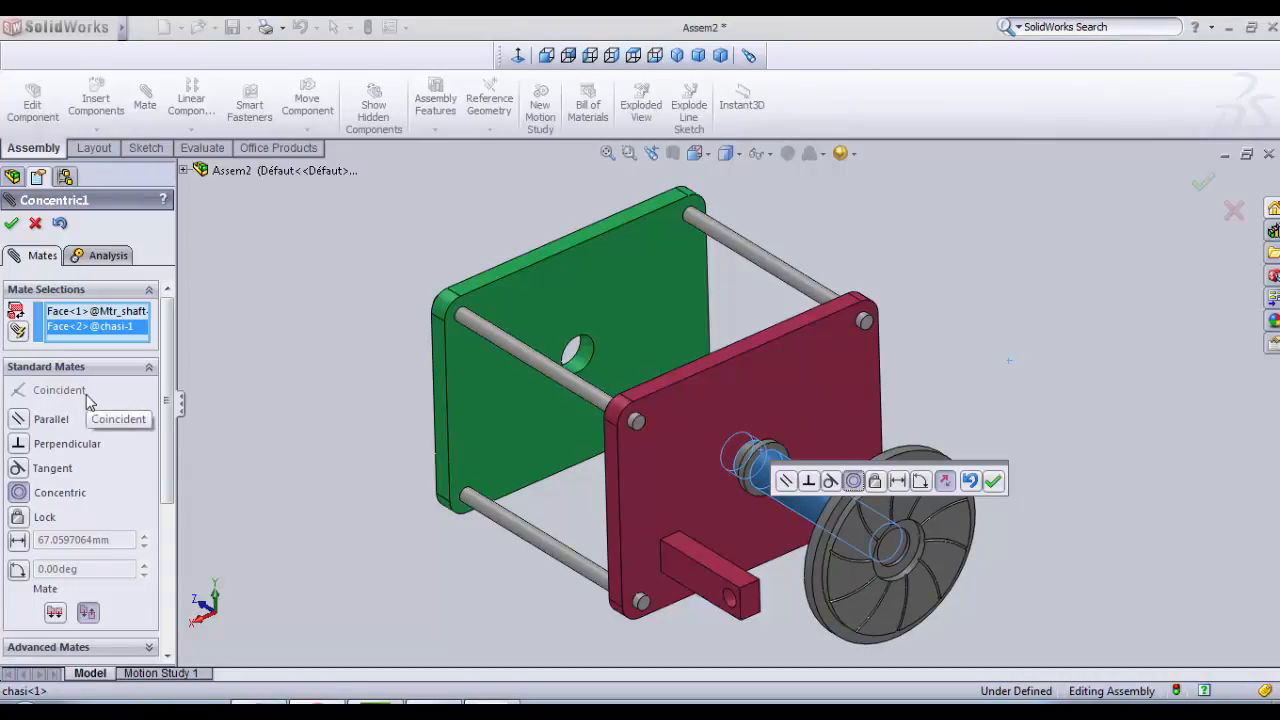
{"action": "mouse_move", "coordinate": [140, 458]}
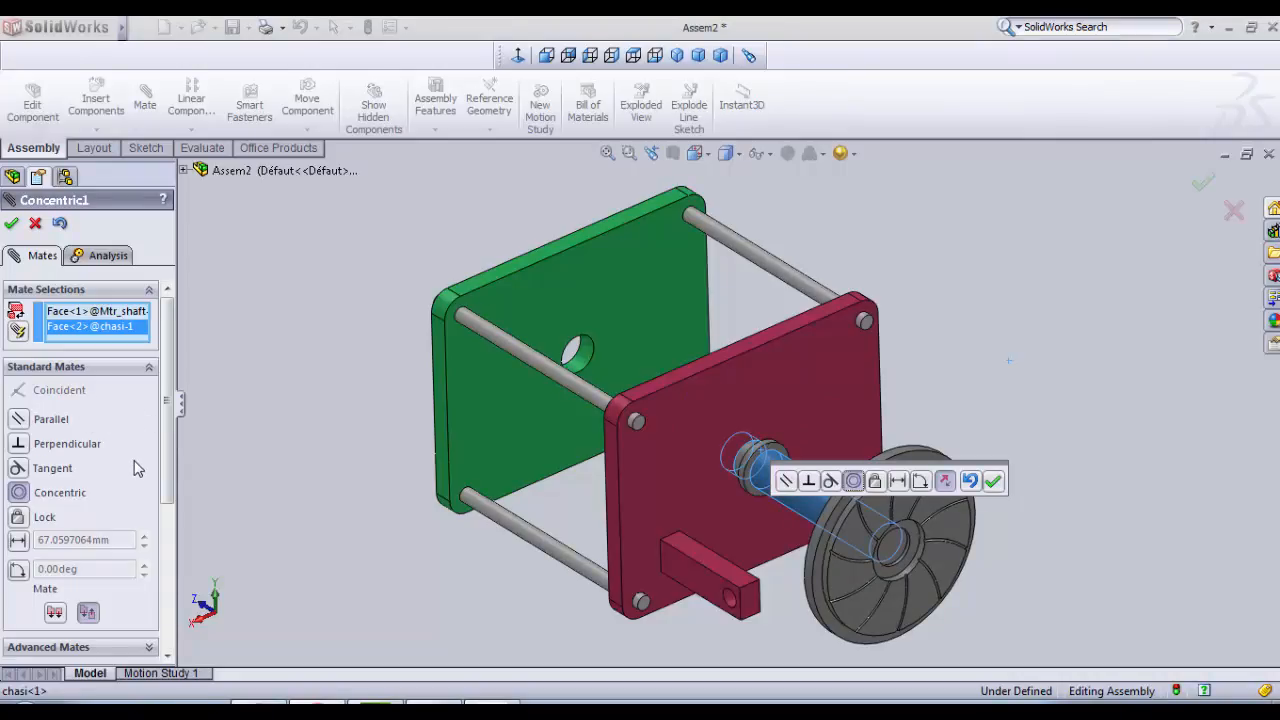
{"action": "mouse_move", "coordinate": [80, 508]}
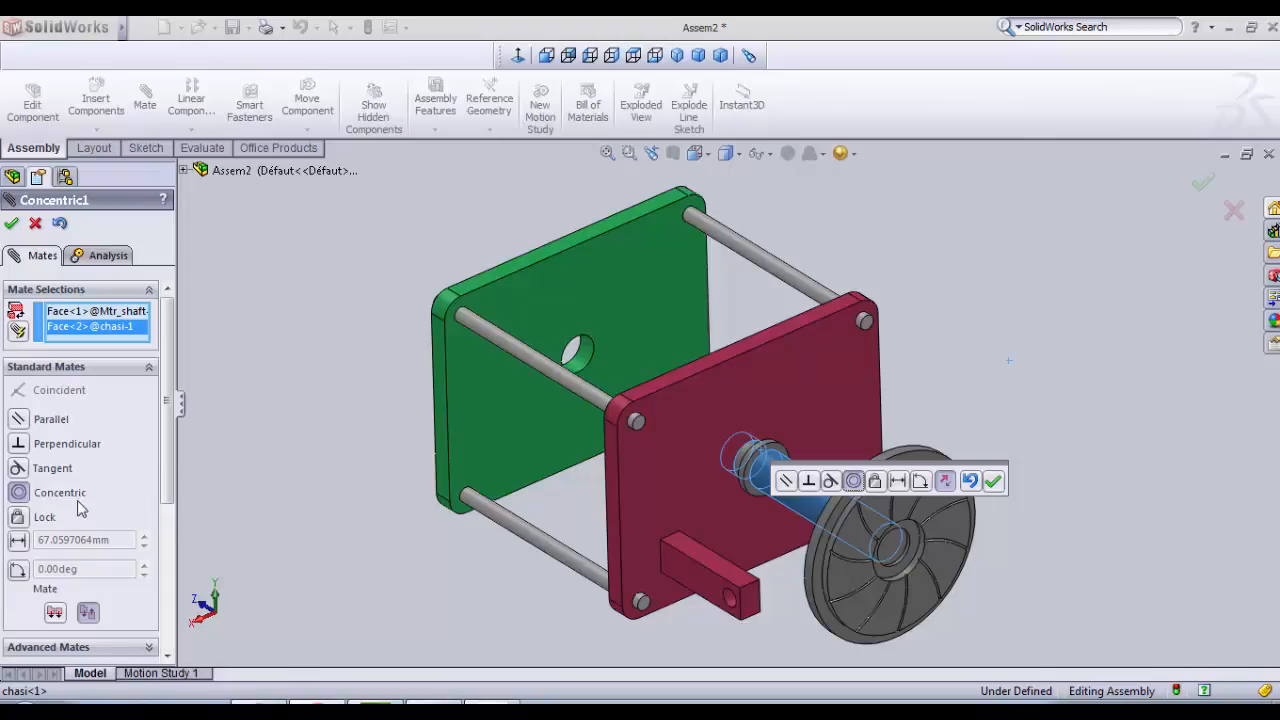
{"action": "mouse_move", "coordinate": [30, 492]}
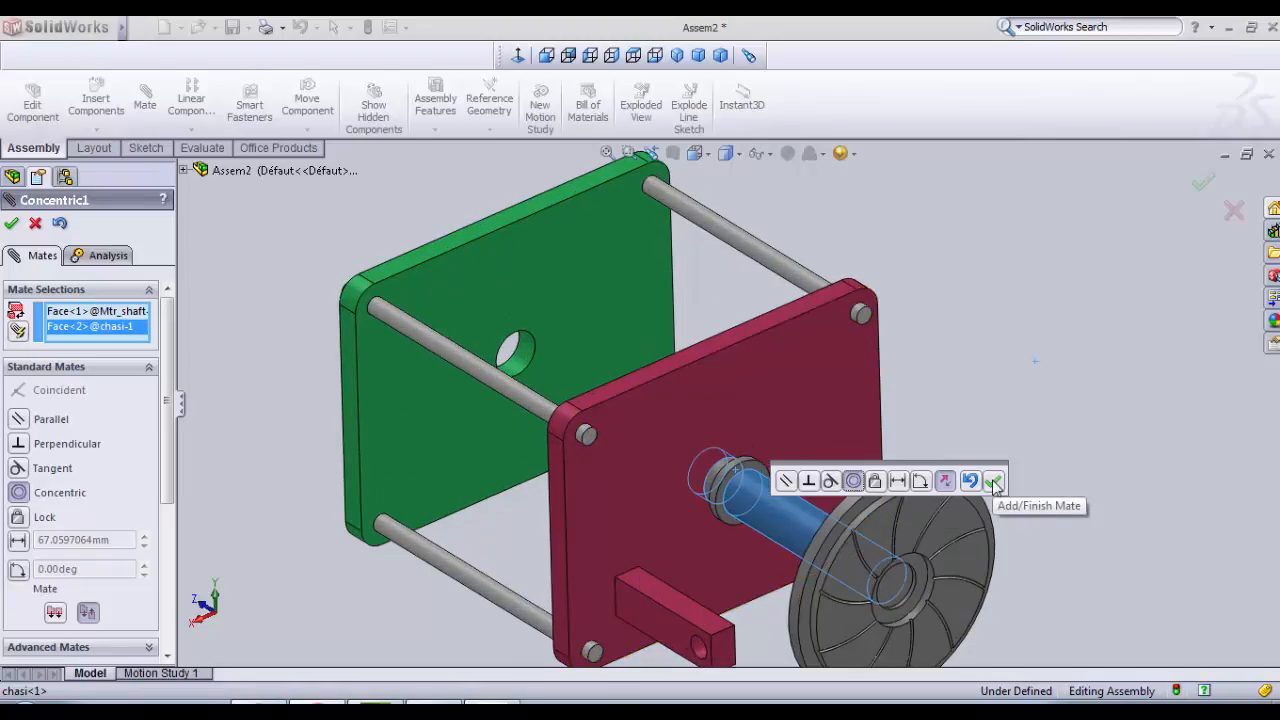
{"action": "left_click", "coordinate": [994, 481]}
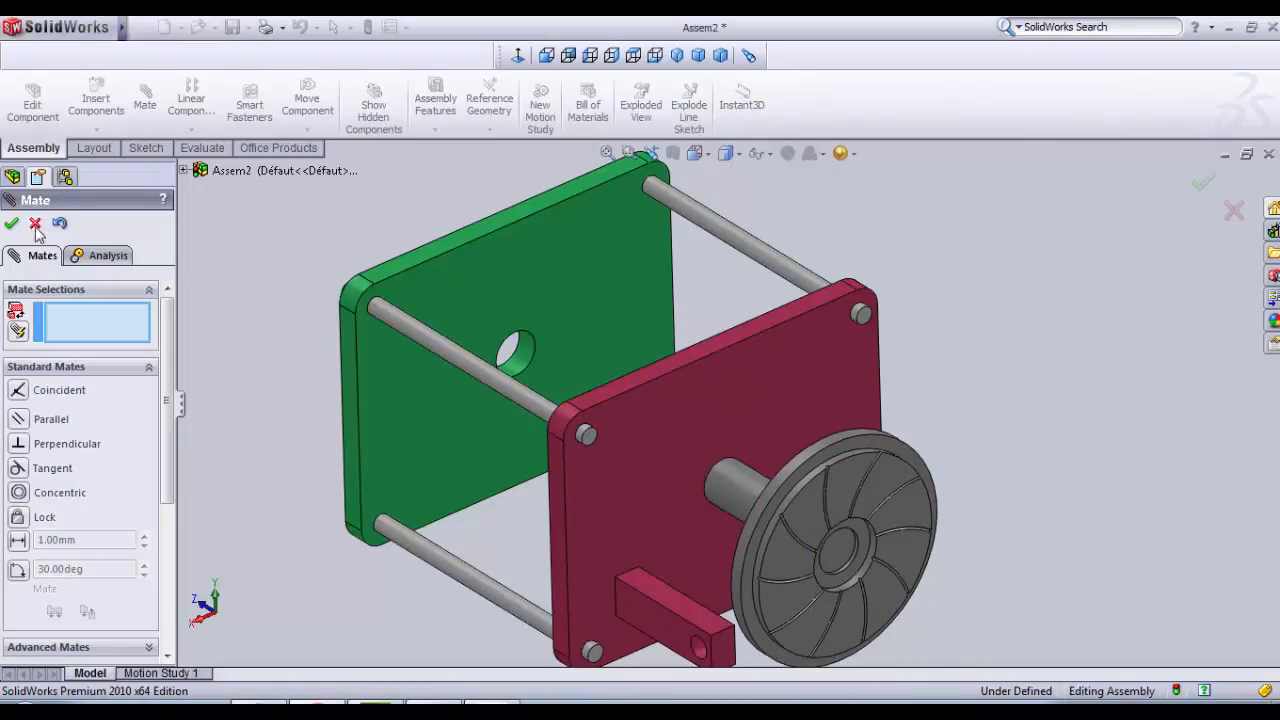
Step: Close the Mate tool and select Concentric1 under Contraintes in the tree
{"action": "left_click", "coordinate": [35, 223]}
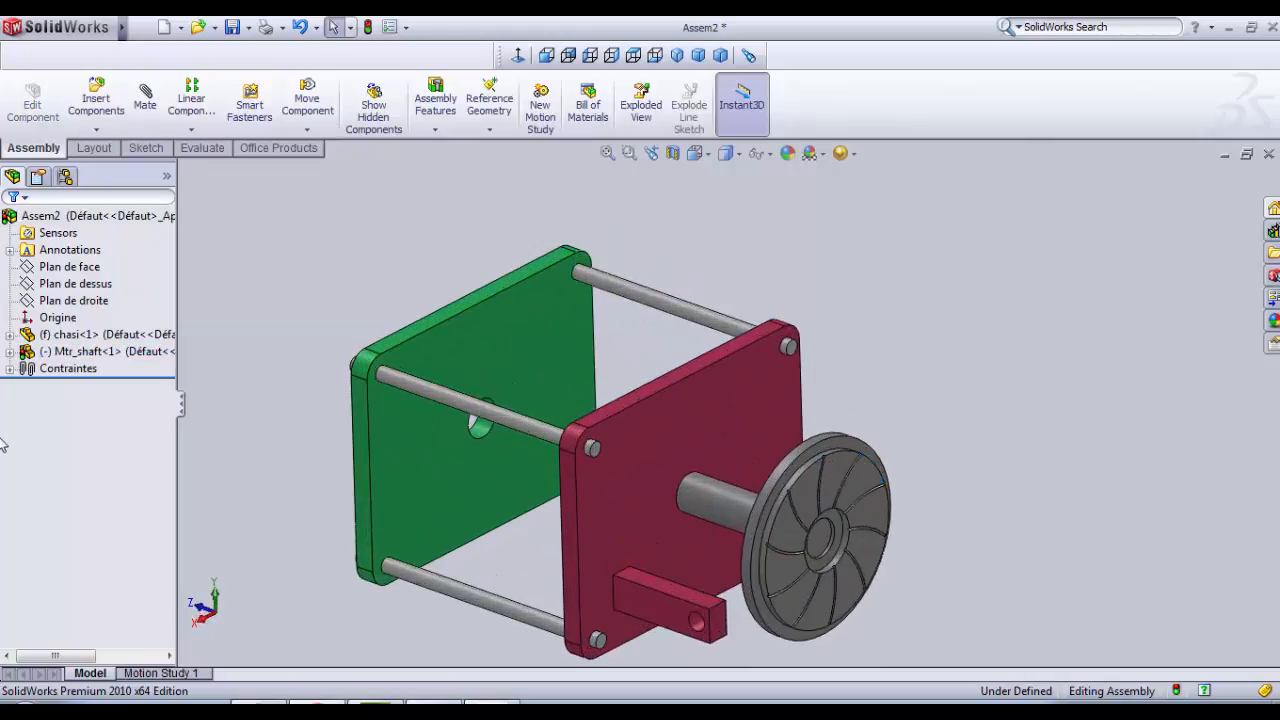
{"action": "left_click", "coordinate": [75, 283]}
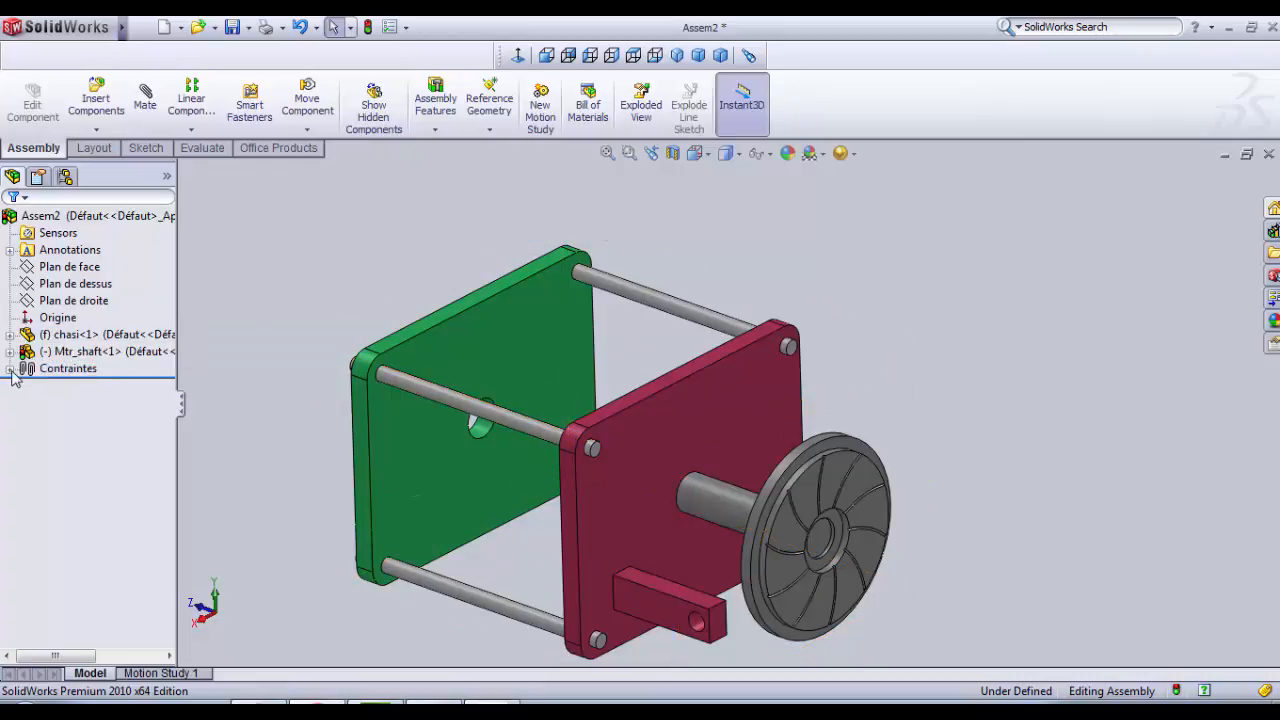
{"action": "left_click", "coordinate": [15, 368]}
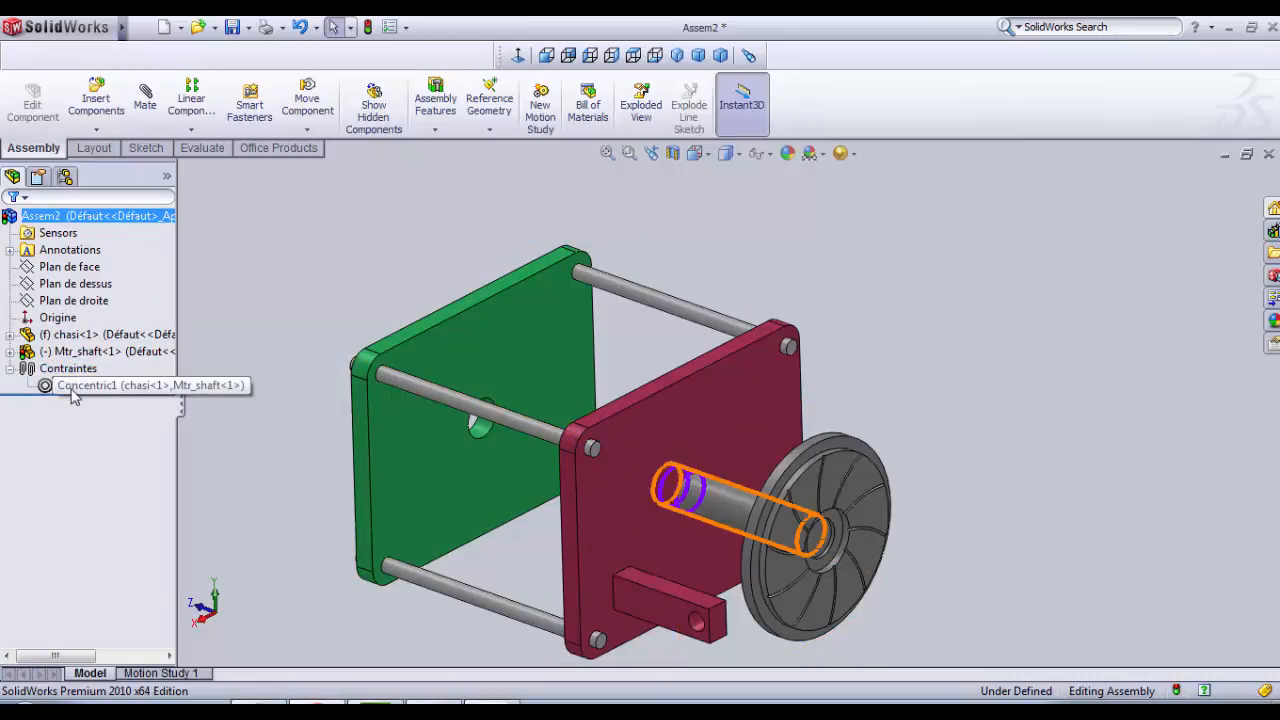
{"action": "left_click", "coordinate": [150, 385]}
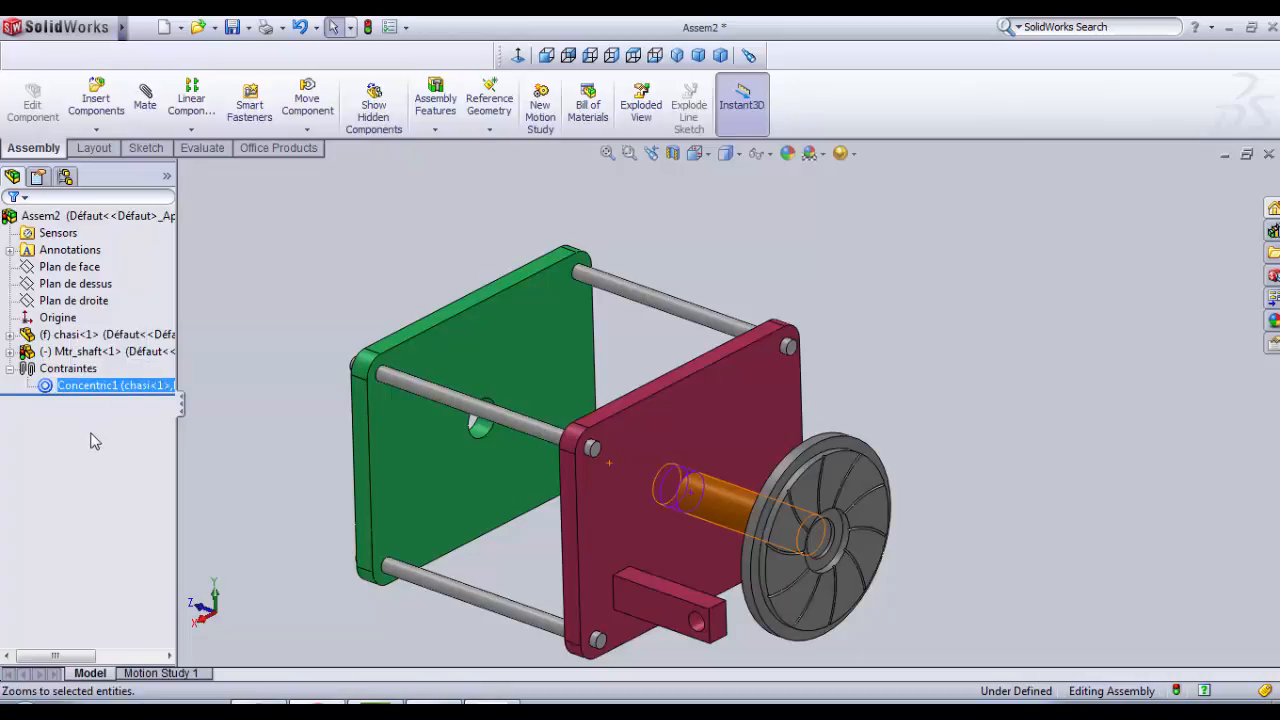
Step: Flip Concentric1's alignment and slide the shaft's wheel between the green and red plates
{"action": "right_click", "coordinate": [113, 385]}
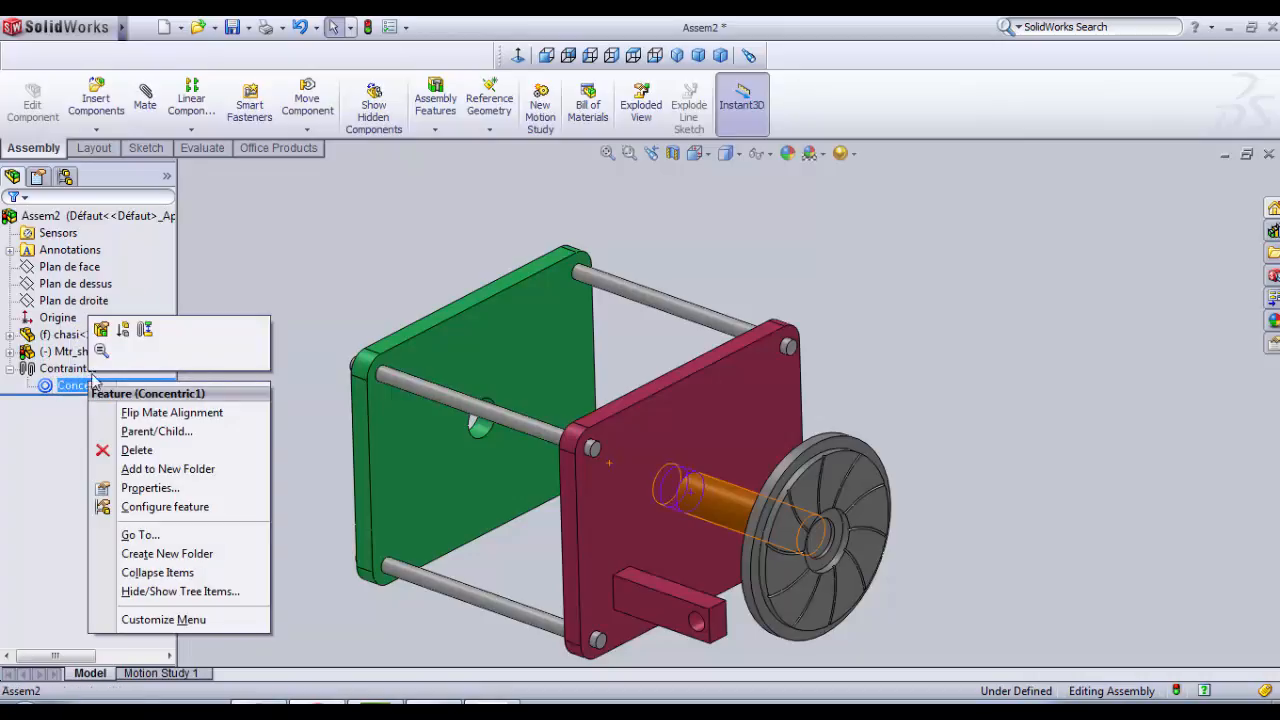
{"action": "mouse_move", "coordinate": [102, 330]}
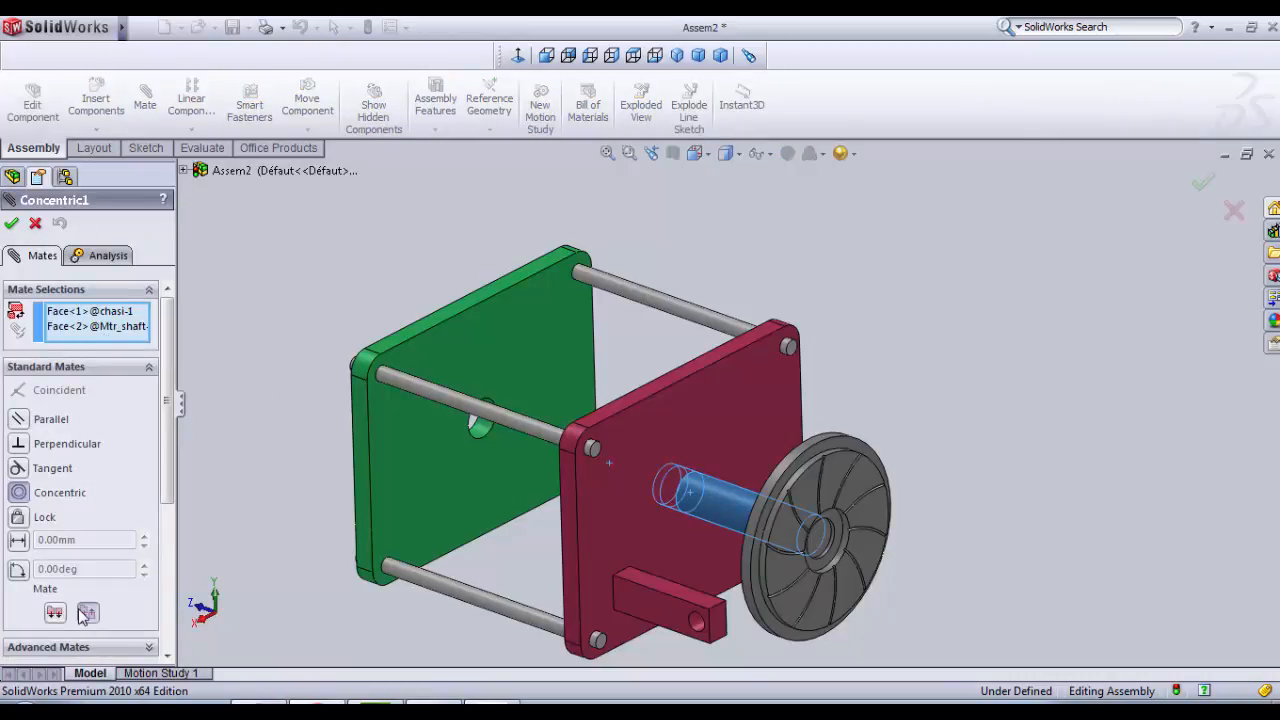
{"action": "mouse_move", "coordinate": [87, 612]}
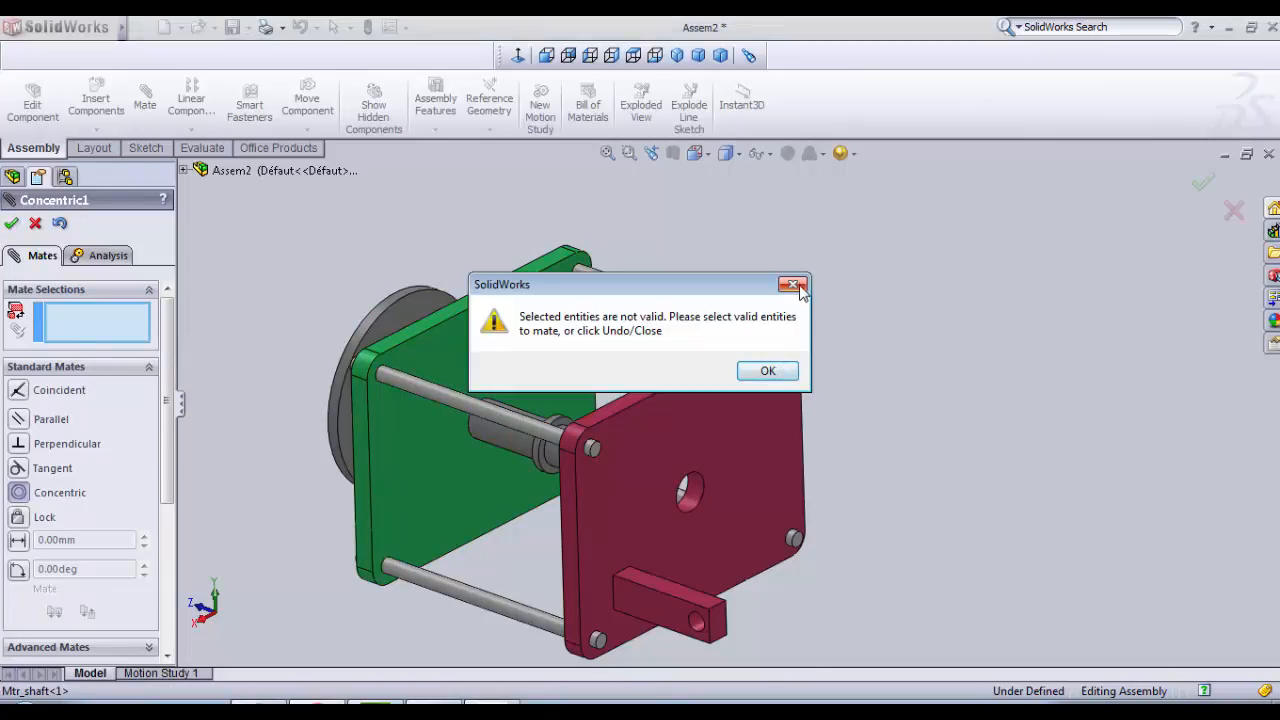
{"action": "left_click", "coordinate": [767, 371]}
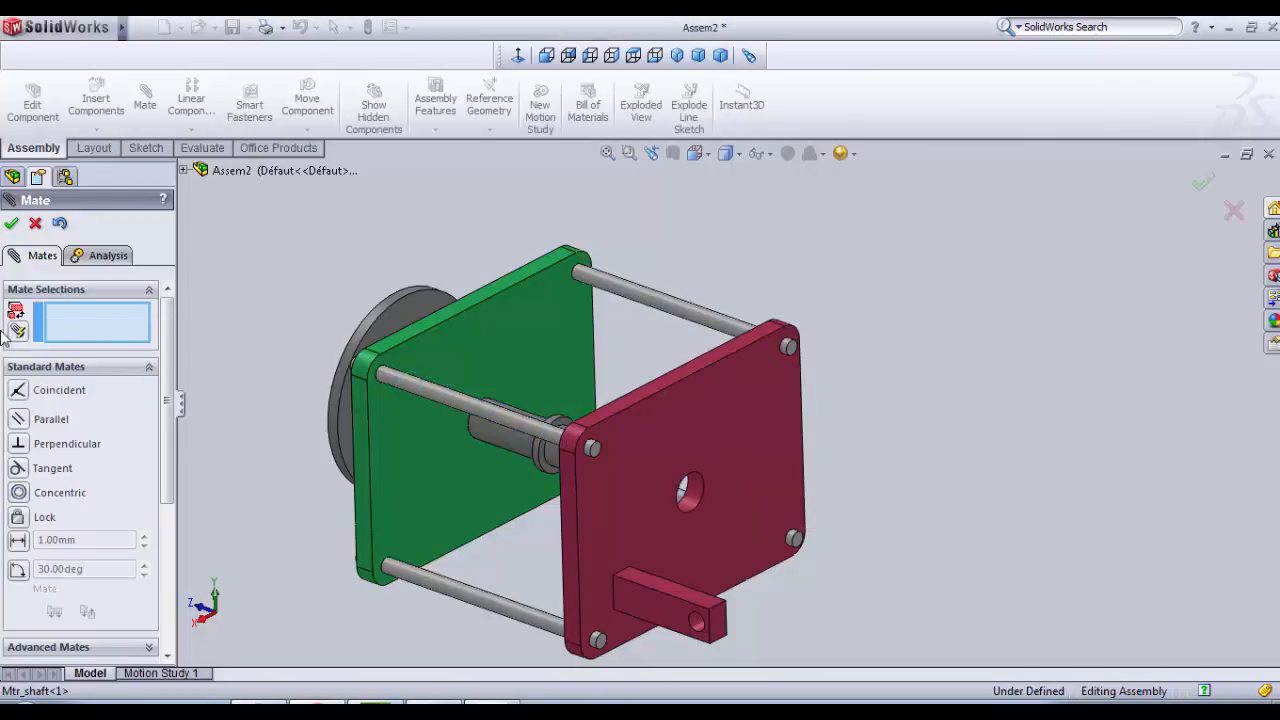
{"action": "left_click", "coordinate": [11, 223]}
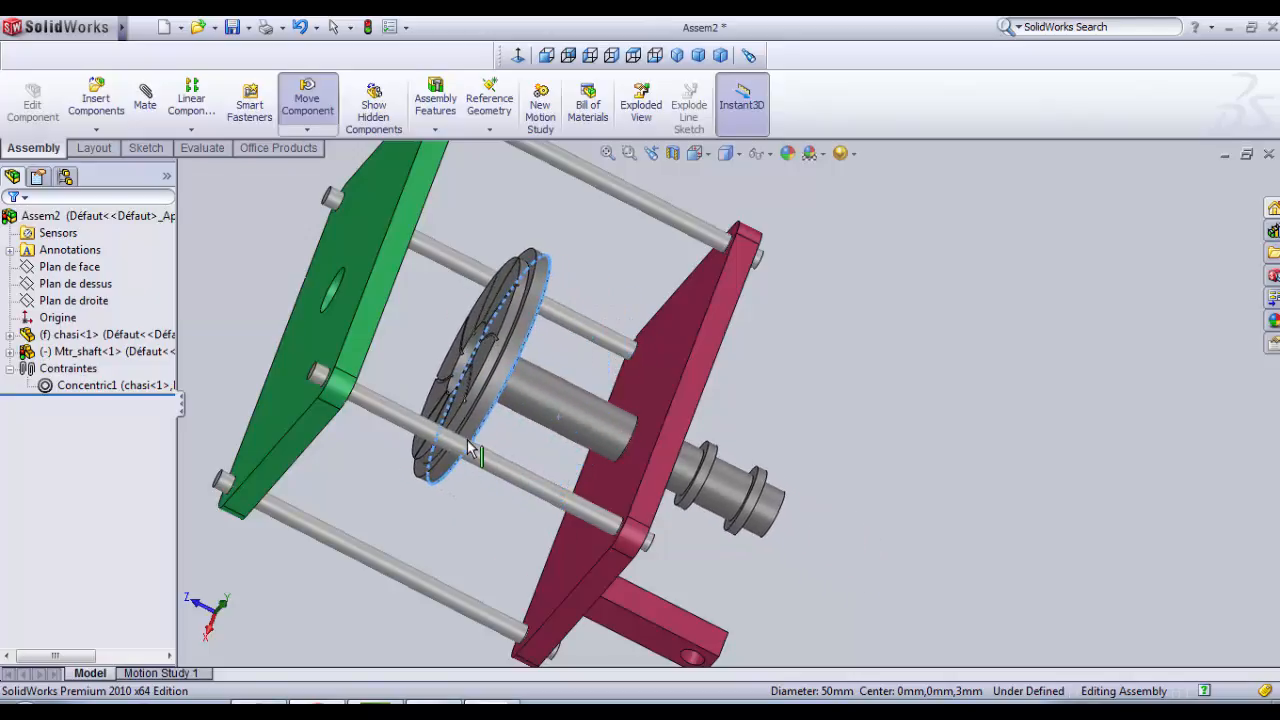
{"action": "left_click_drag", "start_coordinate": [470, 450], "coordinate": [500, 550]}
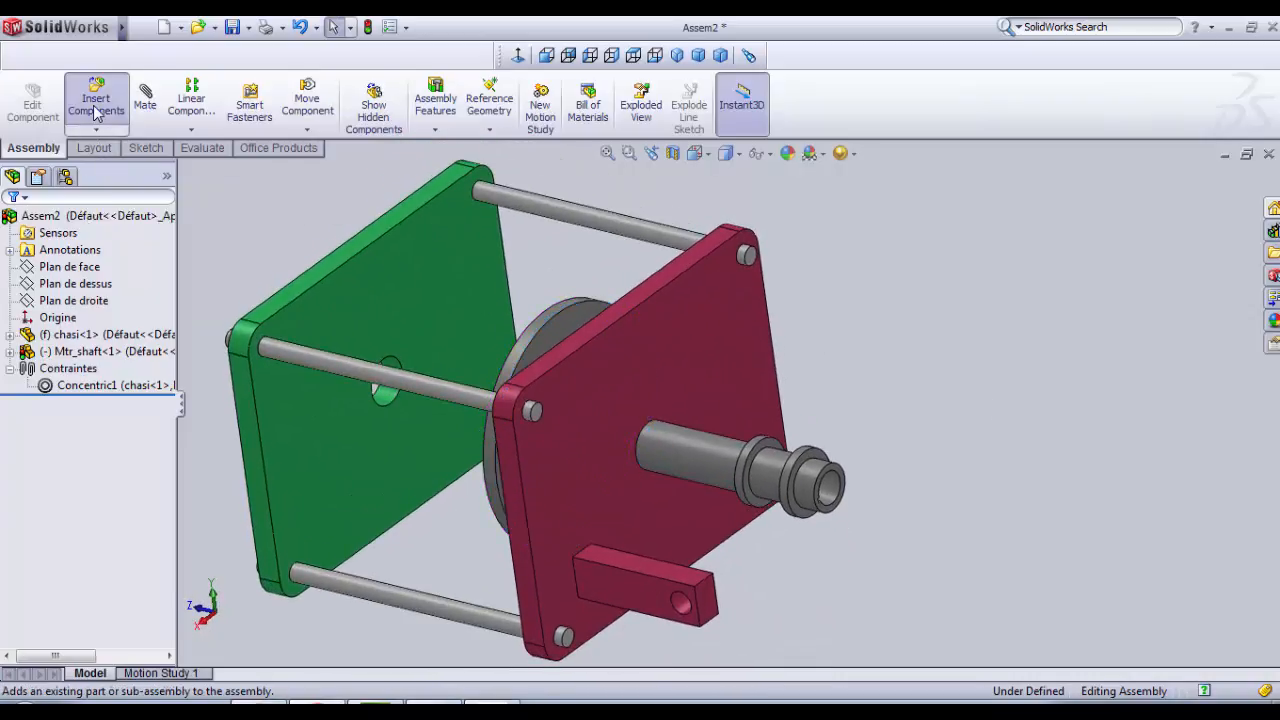
Step: Insert fork.SLDPRT from the cluth_mechanism folder beside the red chassis plate
{"action": "left_click", "coordinate": [96, 103]}
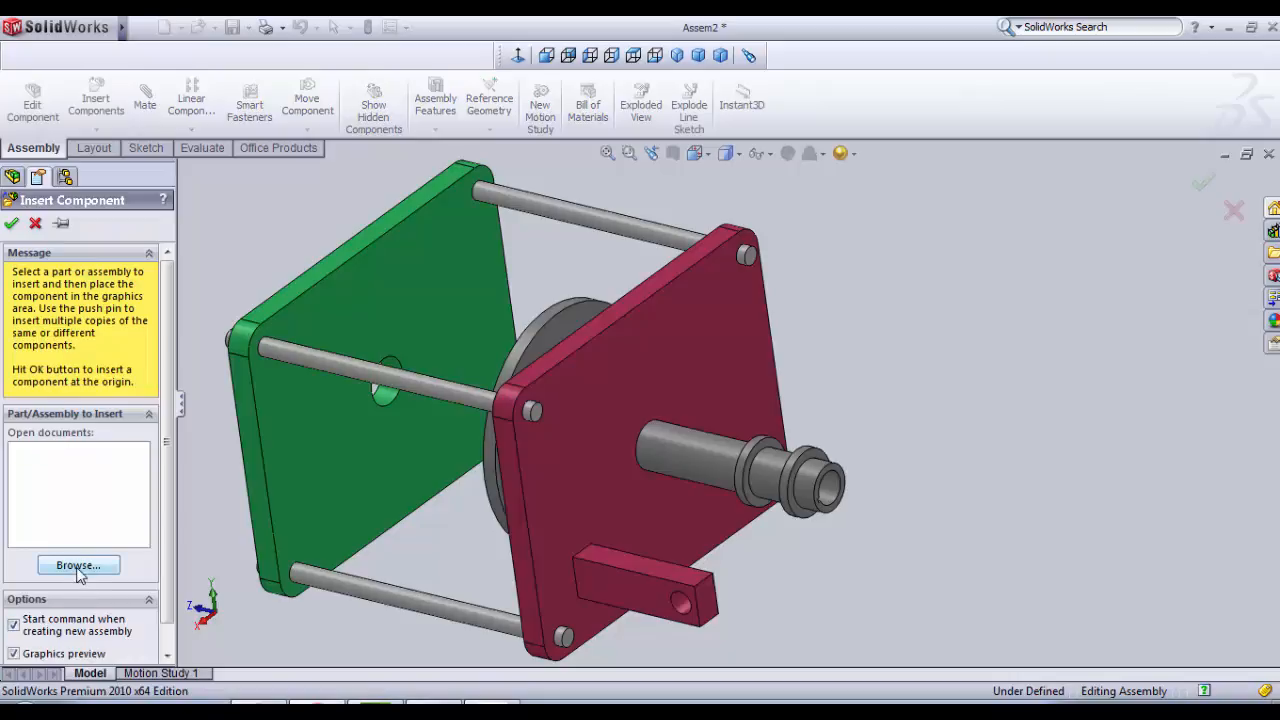
{"action": "left_click", "coordinate": [78, 565]}
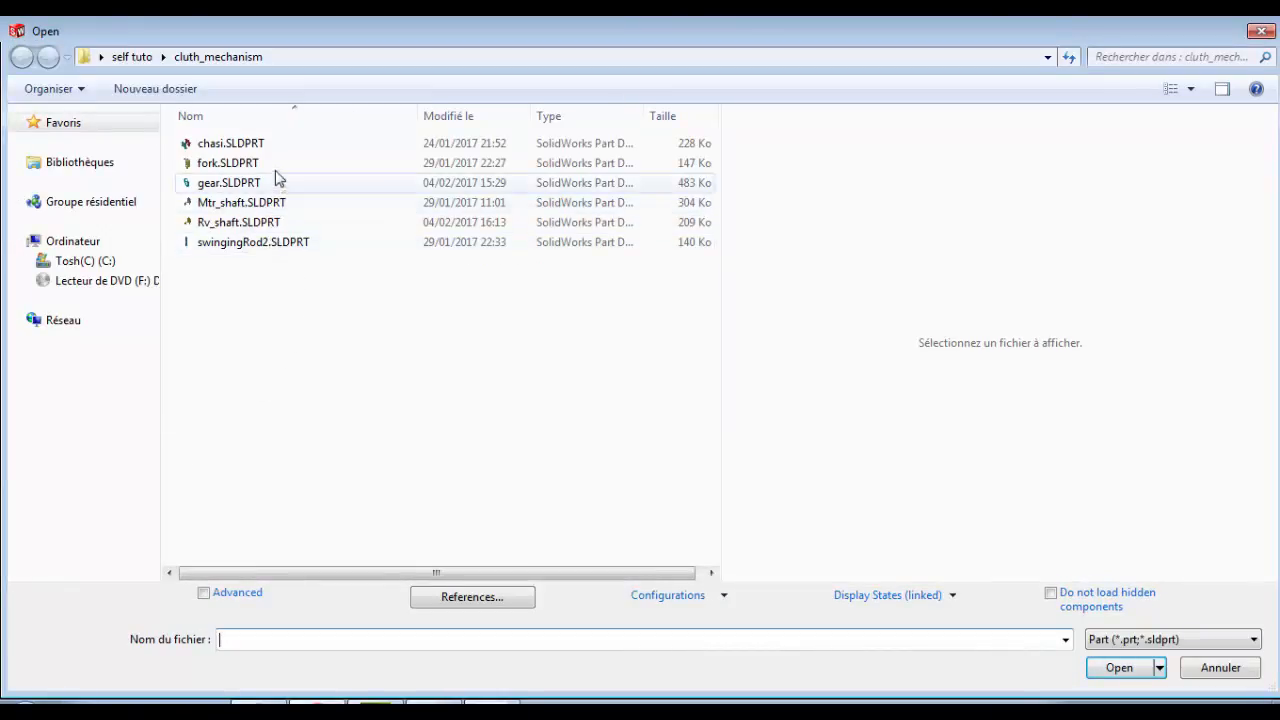
{"action": "left_click", "coordinate": [228, 182]}
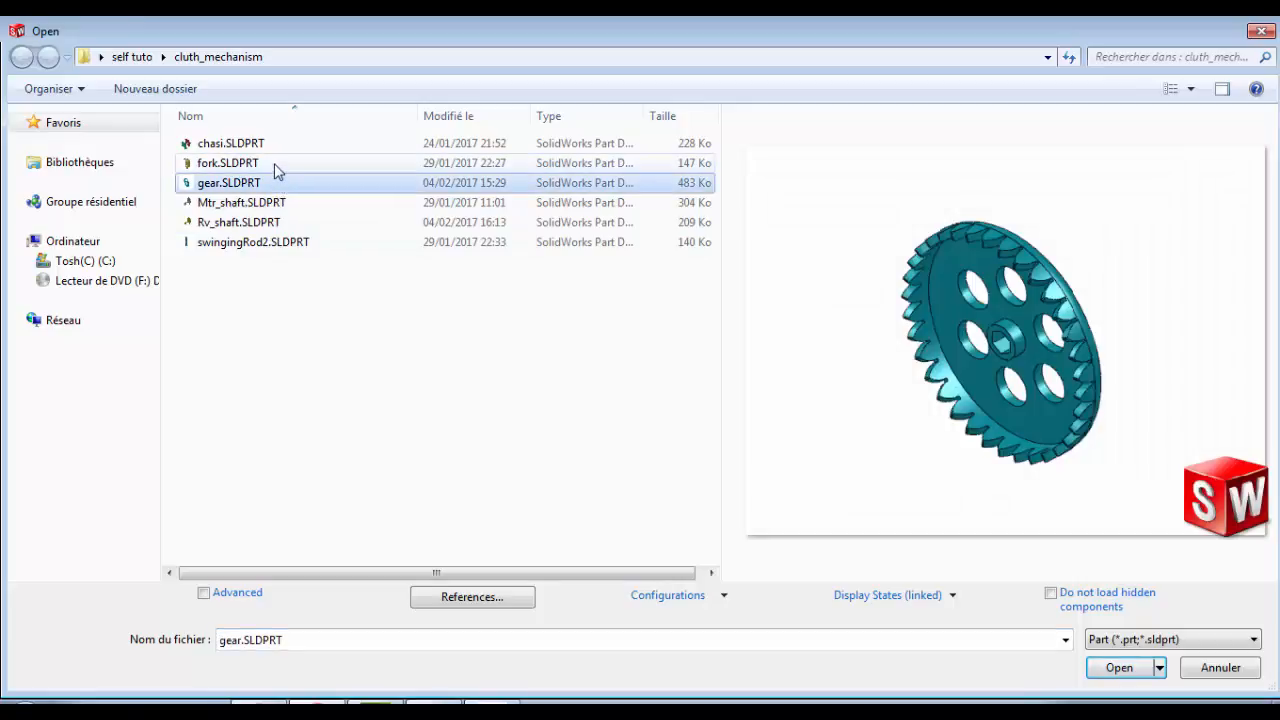
{"action": "left_click", "coordinate": [1118, 667]}
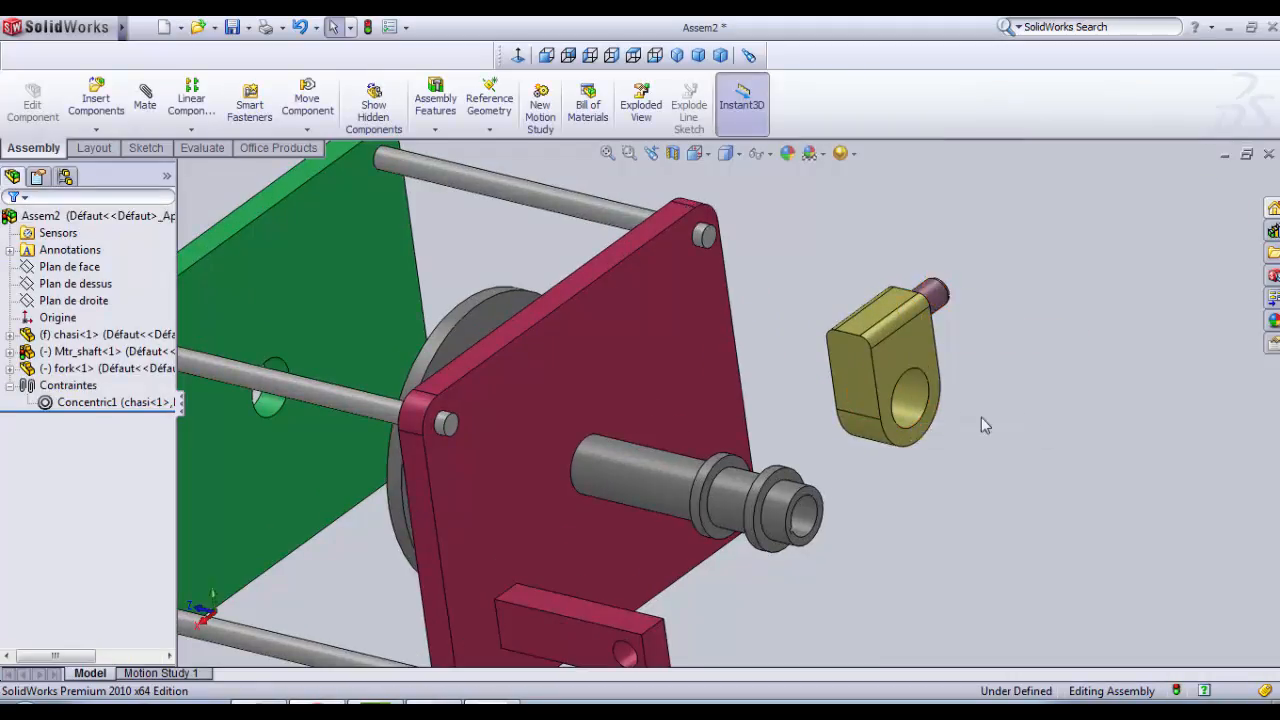
Step: Mate the fork bore concentric to the motor shaft's stepped end, with flipped alignment
{"action": "left_click", "coordinate": [895, 390]}
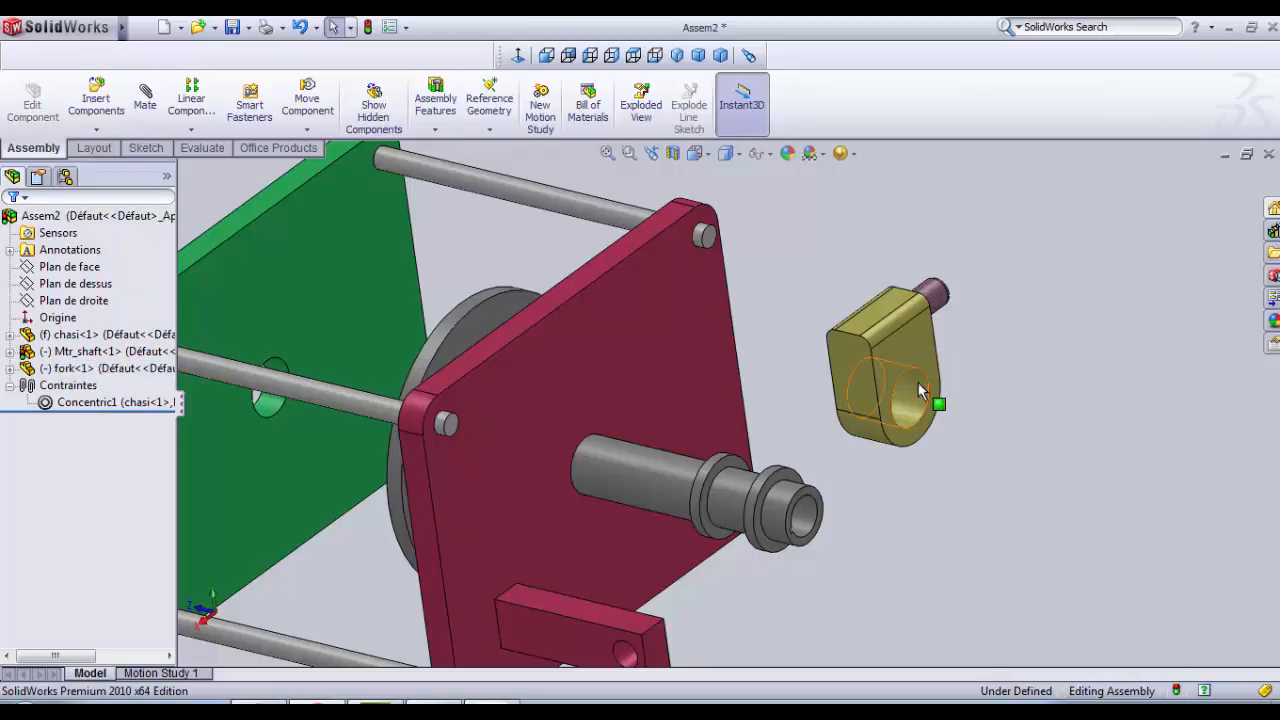
{"action": "left_click", "coordinate": [900, 395]}
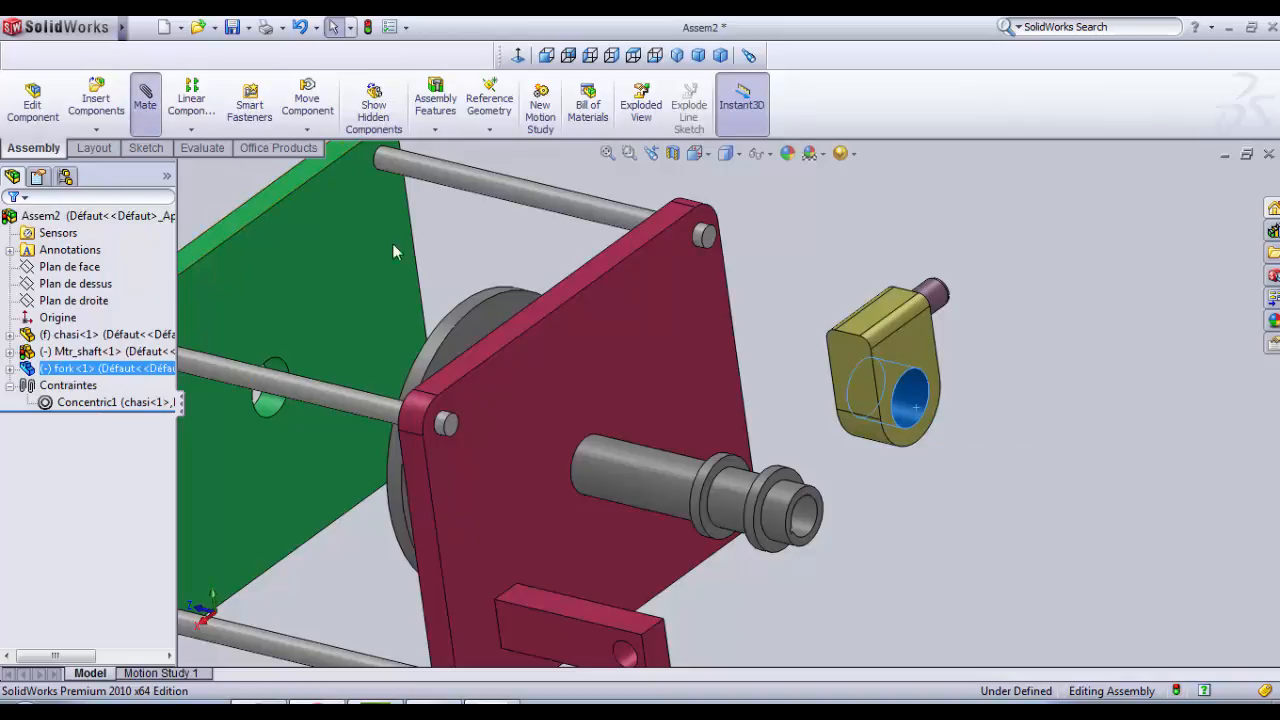
{"action": "left_click", "coordinate": [144, 100]}
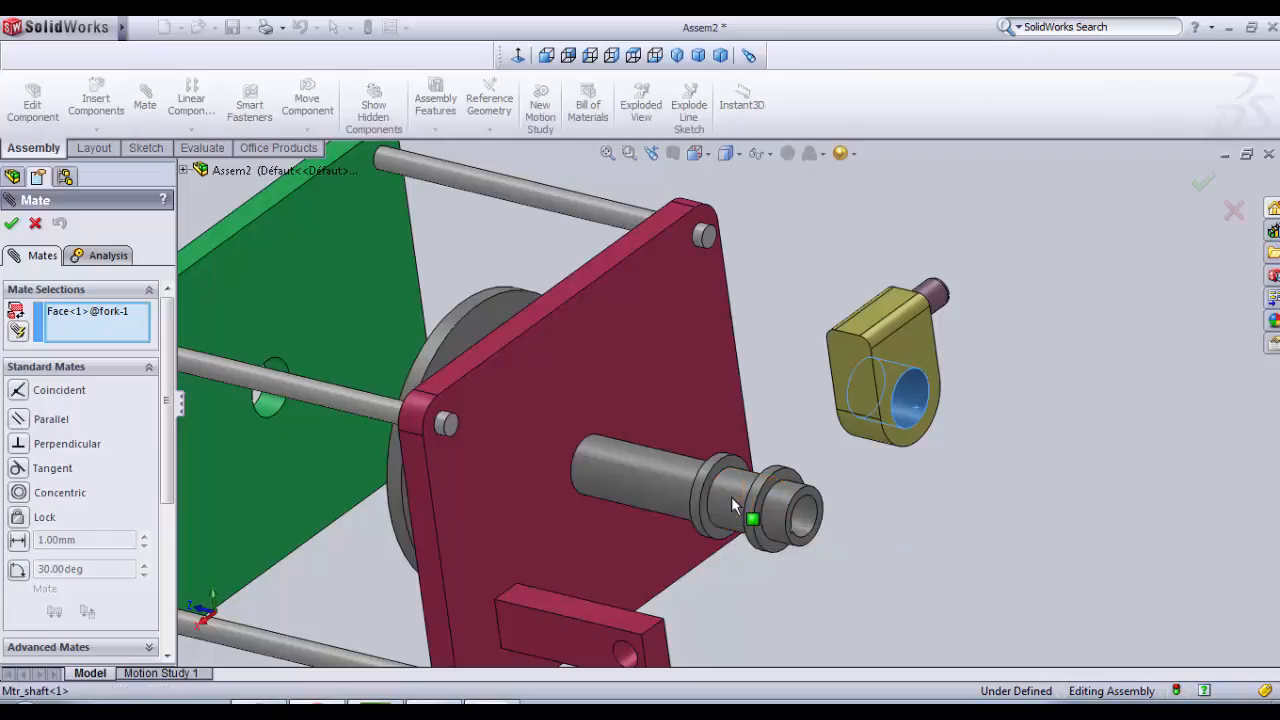
{"action": "left_click", "coordinate": [755, 490]}
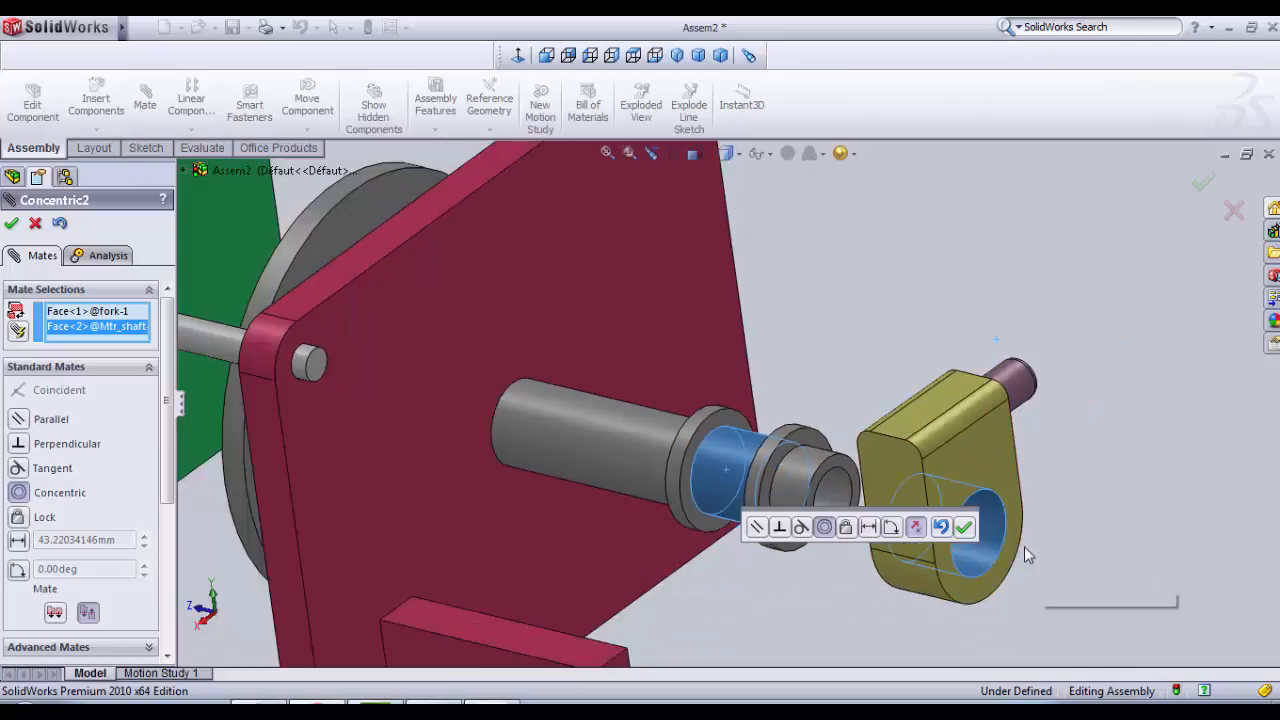
{"action": "mouse_move", "coordinate": [916, 527]}
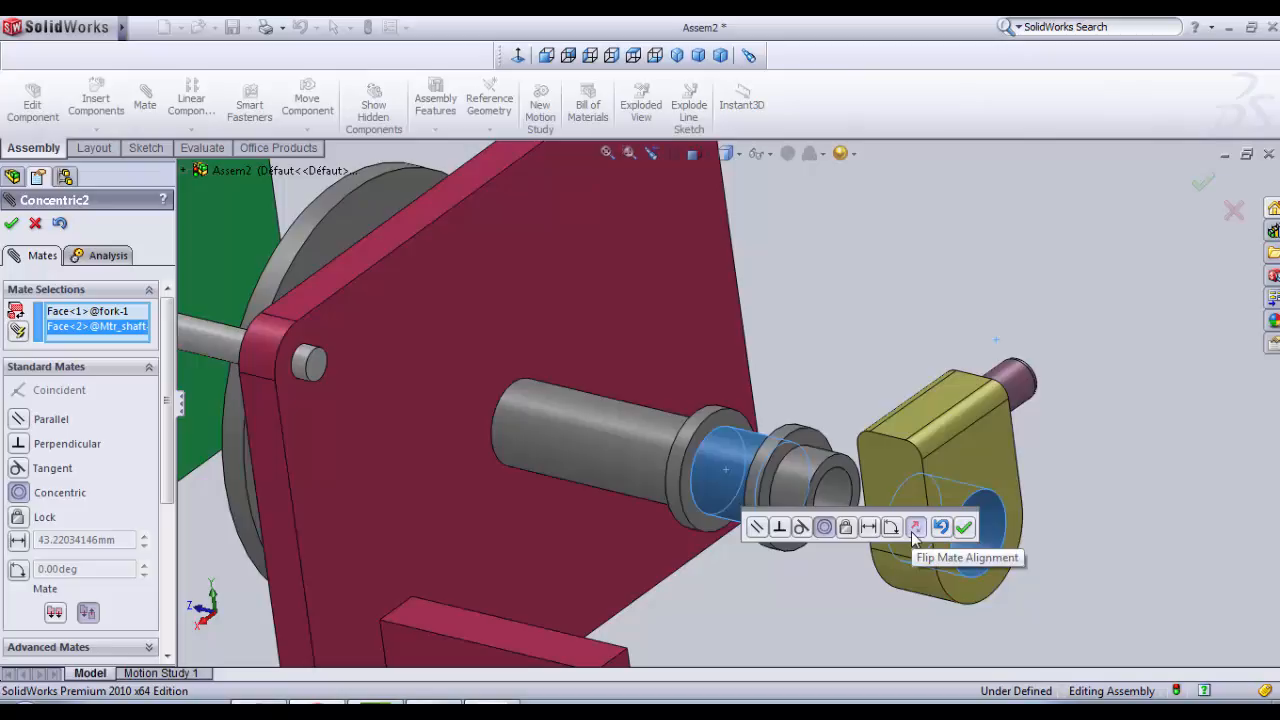
{"action": "left_click", "coordinate": [916, 527]}
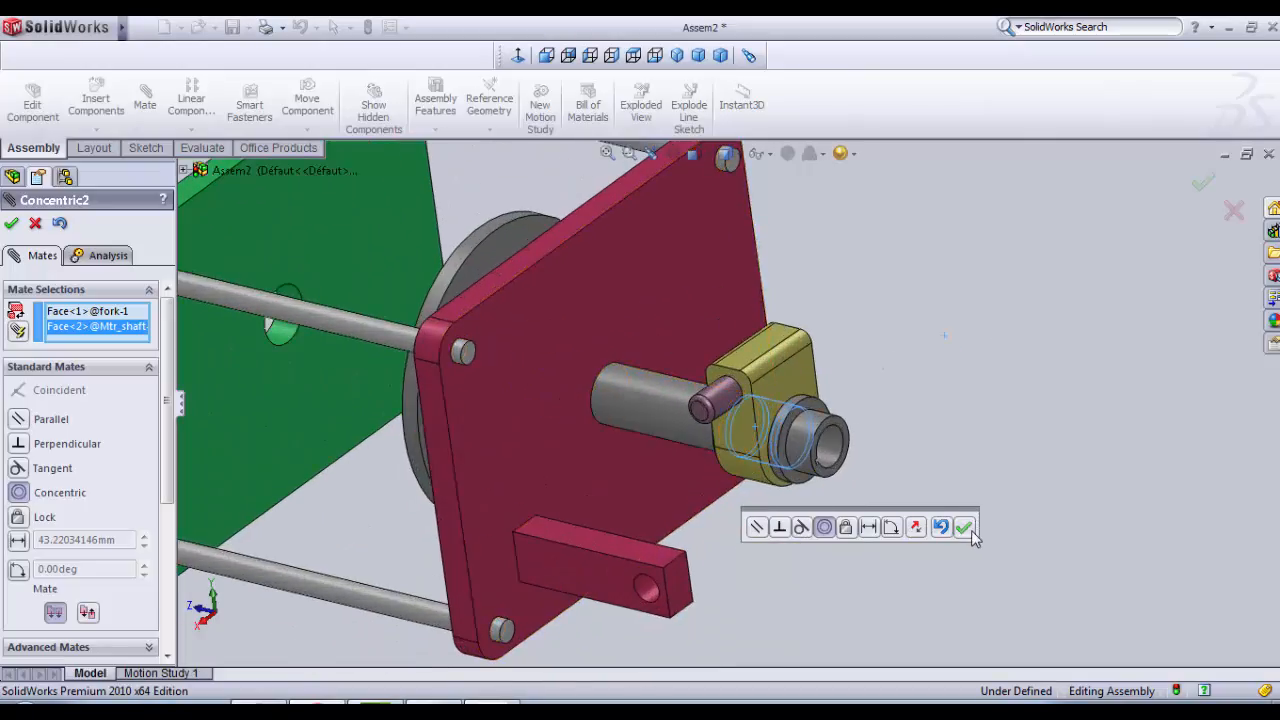
{"action": "left_click", "coordinate": [964, 527]}
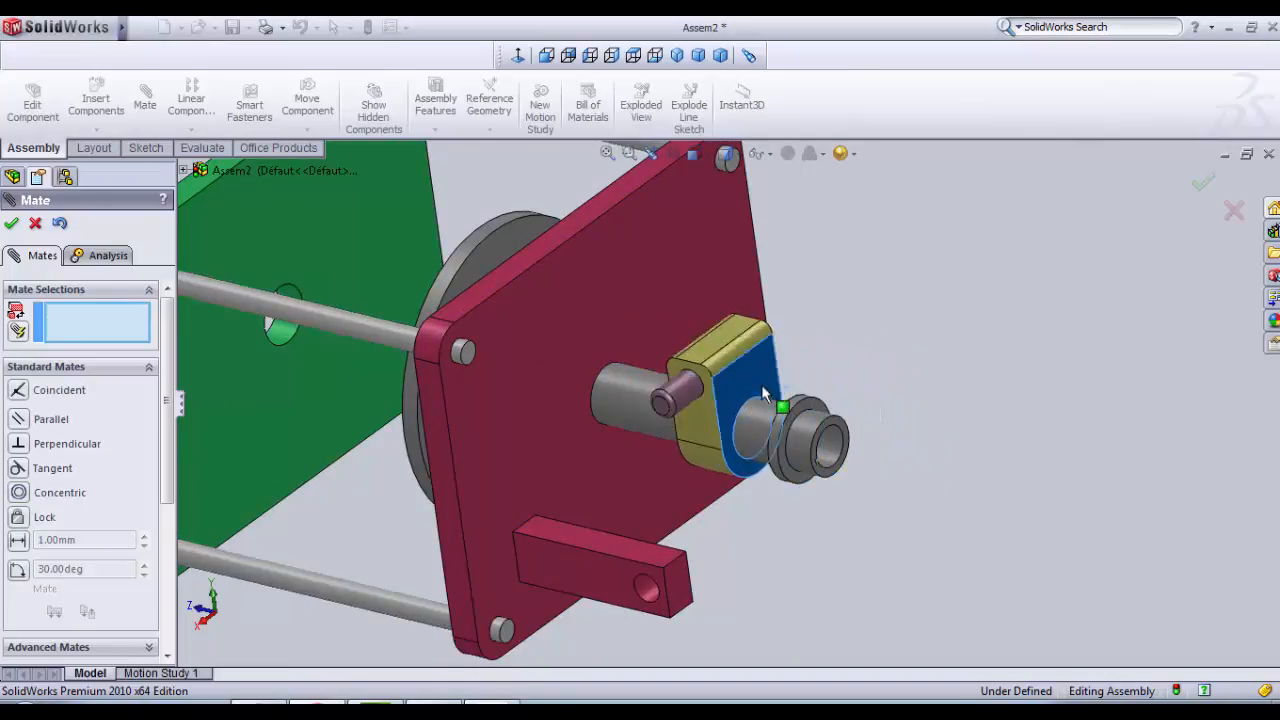
Step: Slide the fork along the shaft and mate its flat face coincident with the collar
{"action": "left_click_drag", "start_coordinate": [740, 400], "coordinate": [890, 430]}
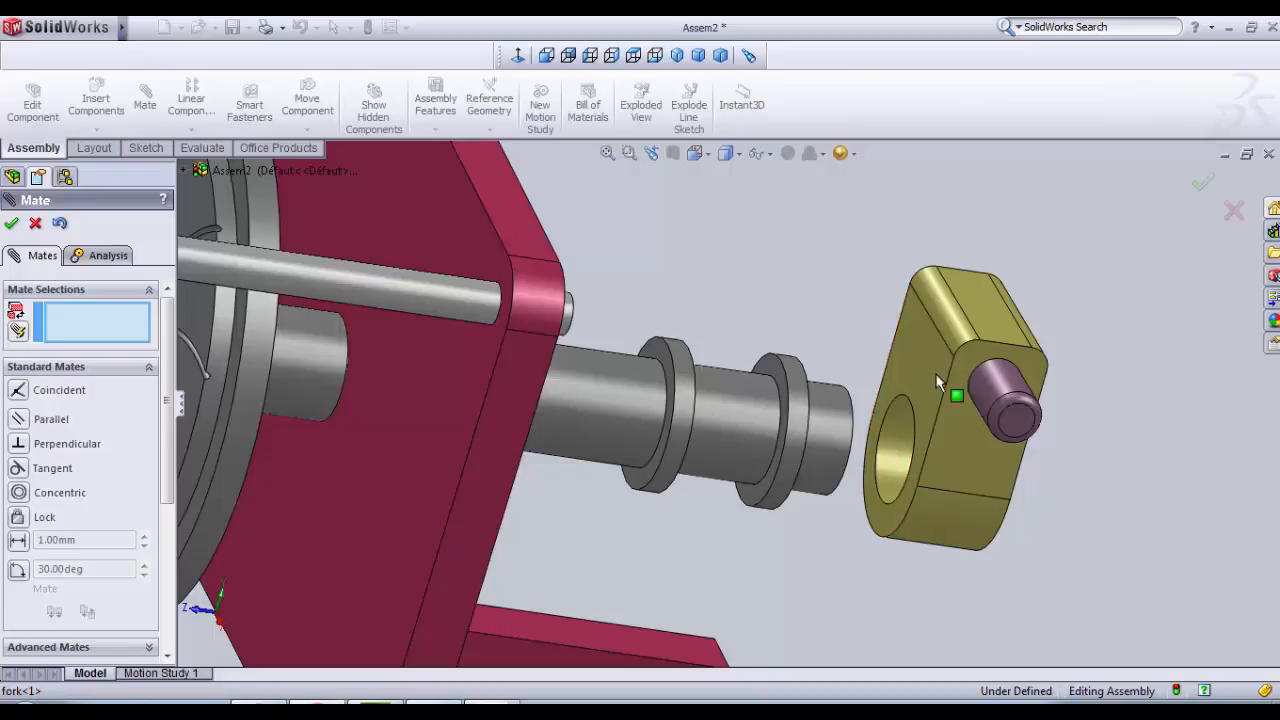
{"action": "left_click", "coordinate": [912, 370]}
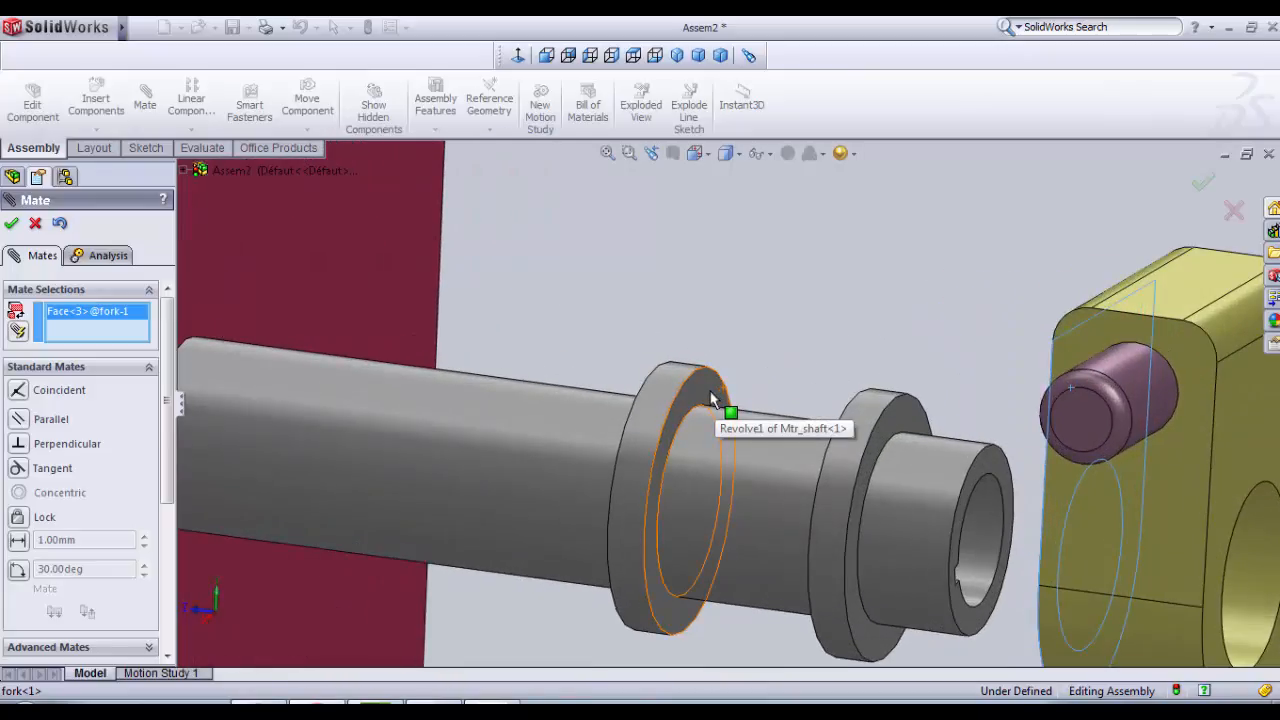
{"action": "left_click", "coordinate": [710, 390]}
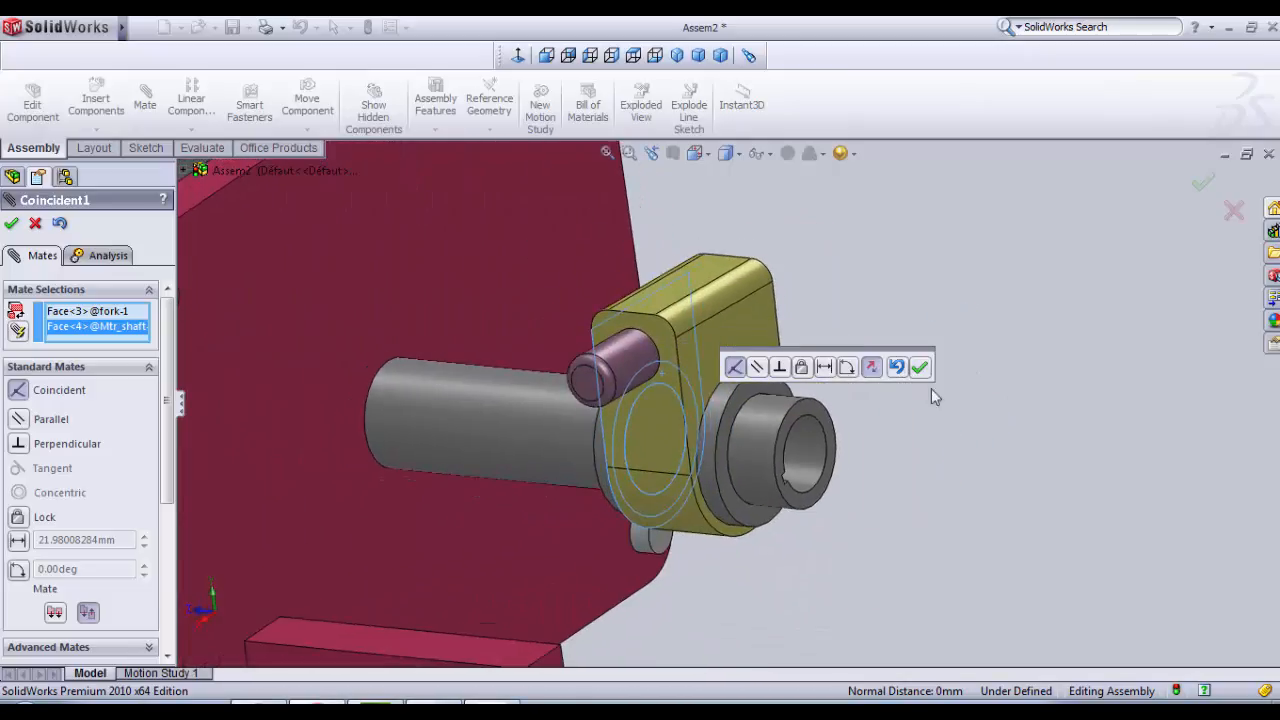
{"action": "mouse_move", "coordinate": [919, 368]}
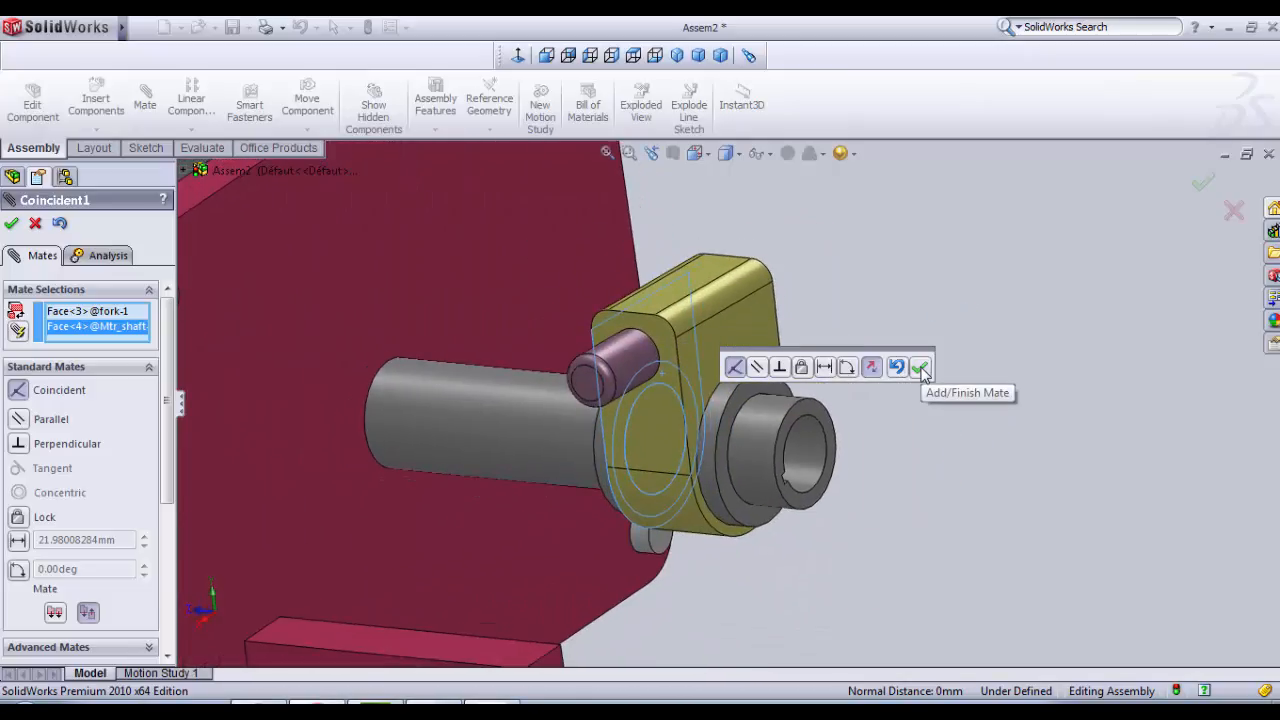
{"action": "left_click", "coordinate": [919, 367]}
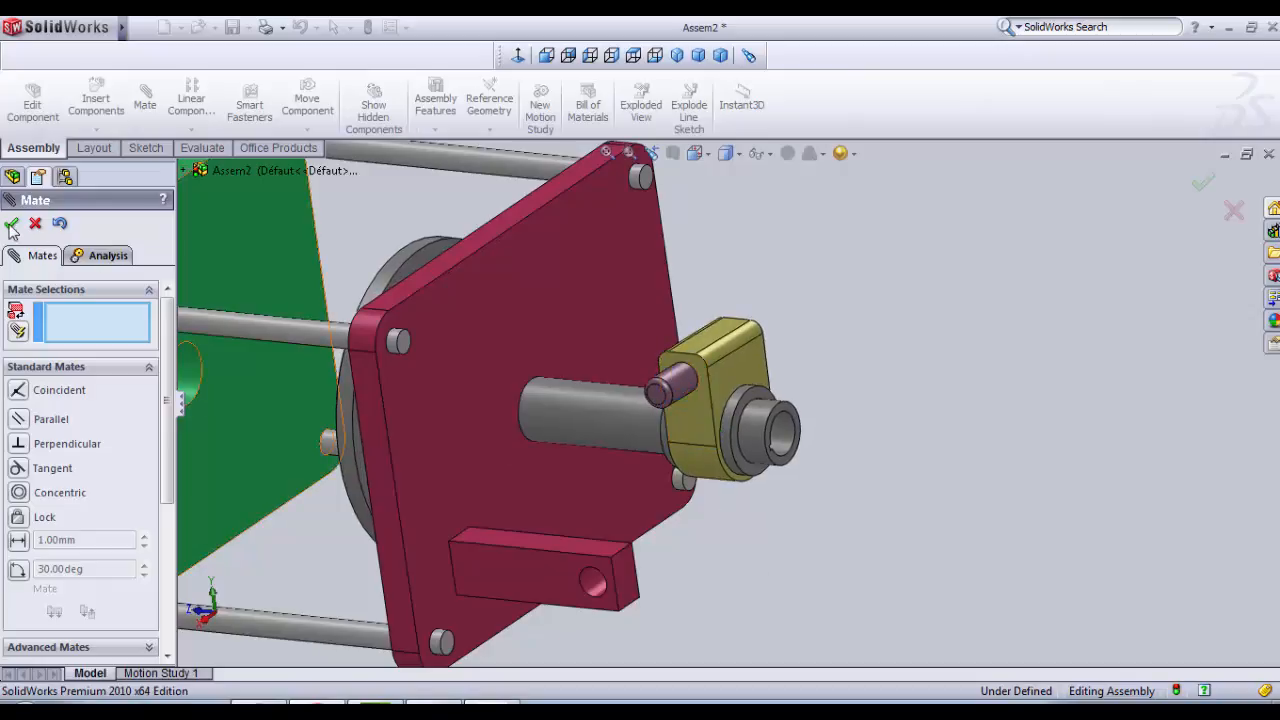
Step: Insert swingingRod2.SLDPRT beside the fork and motor shaft
{"action": "left_click", "coordinate": [95, 100]}
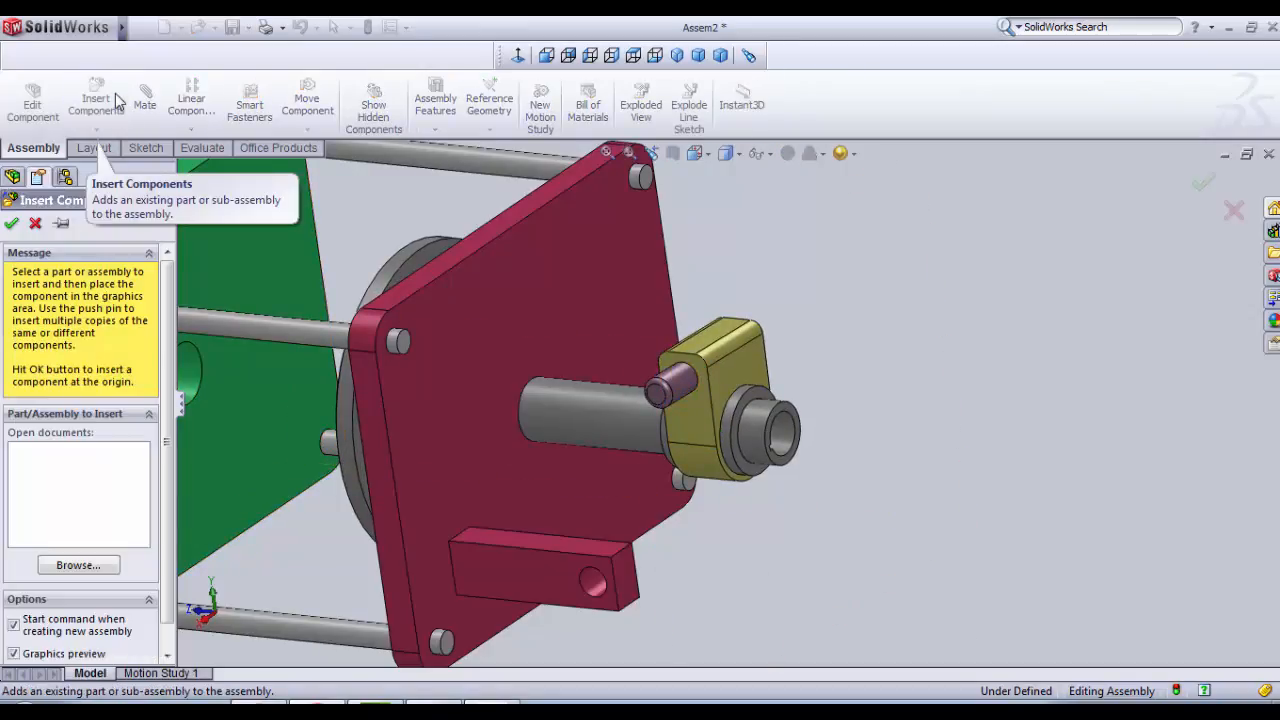
{"action": "left_click", "coordinate": [78, 565]}
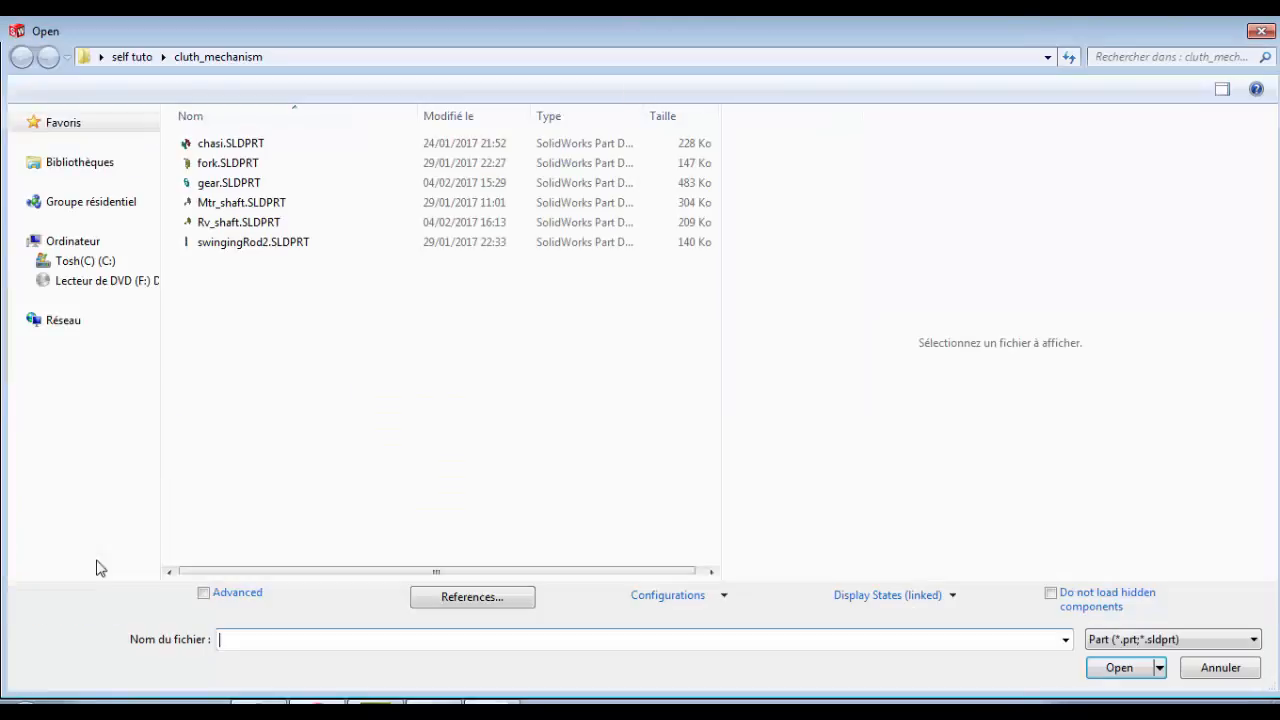
{"action": "left_click", "coordinate": [253, 242]}
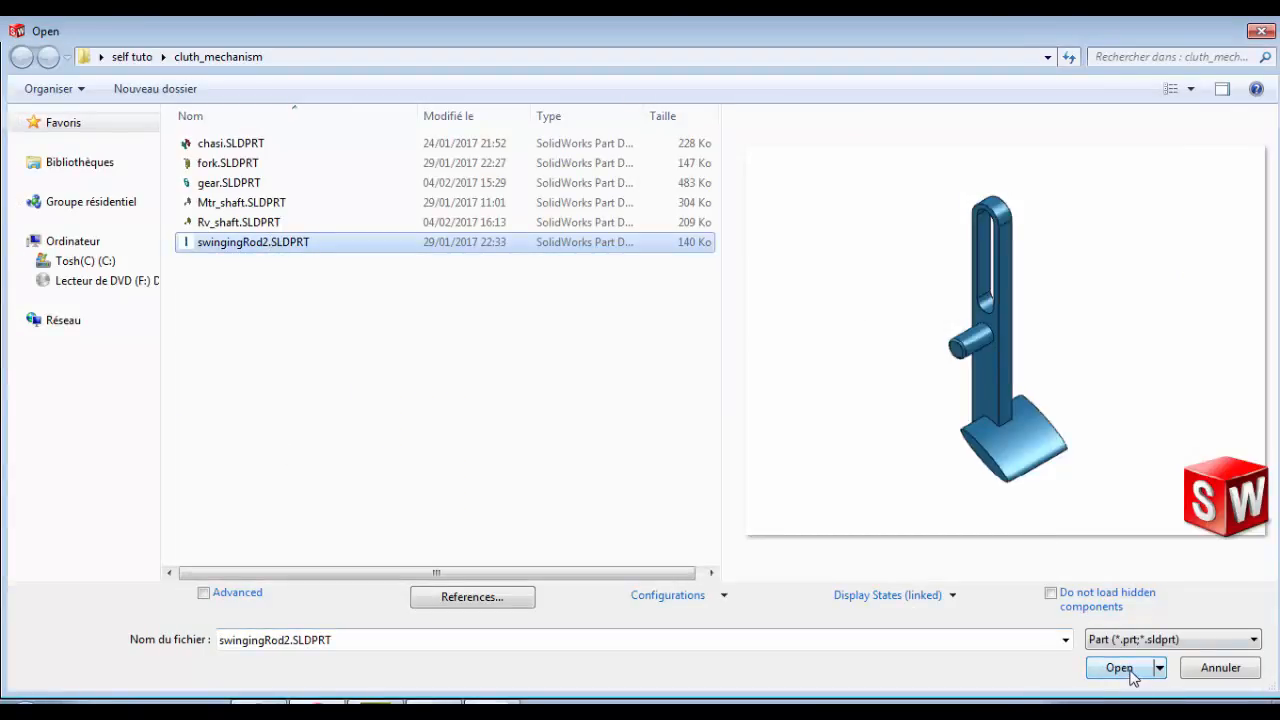
{"action": "left_click", "coordinate": [1118, 667]}
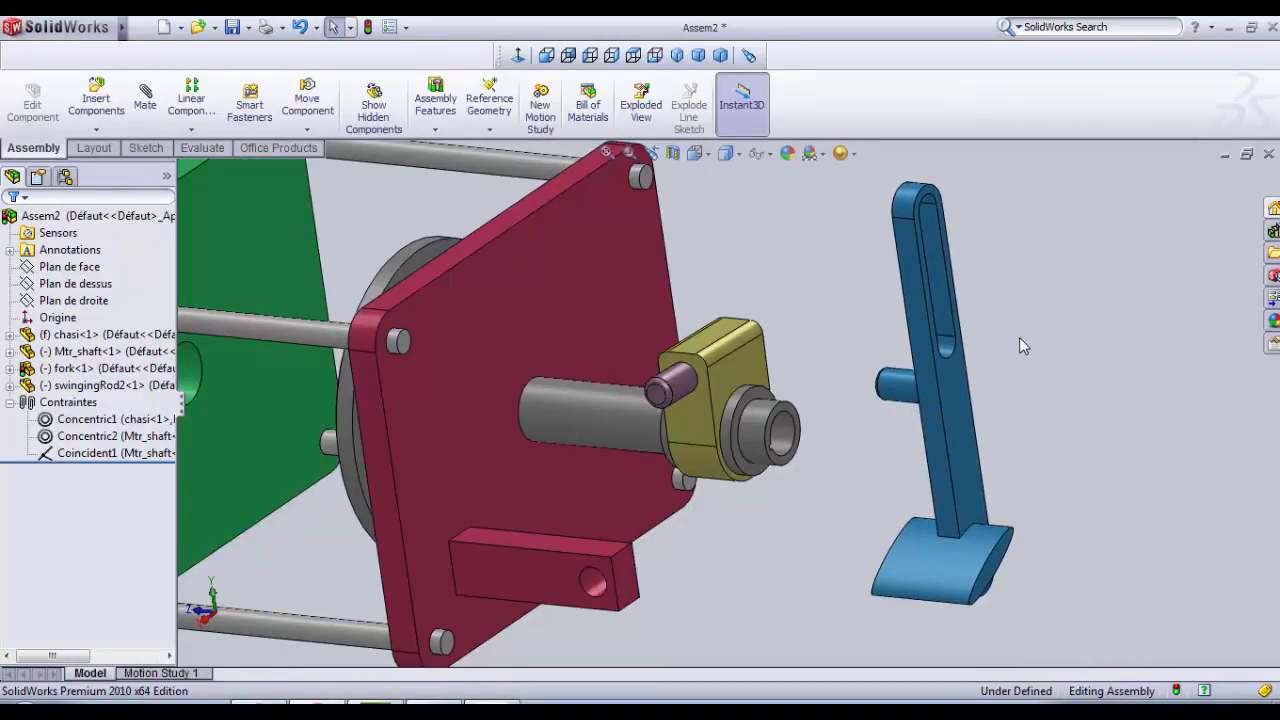
{"action": "mouse_move", "coordinate": [985, 346]}
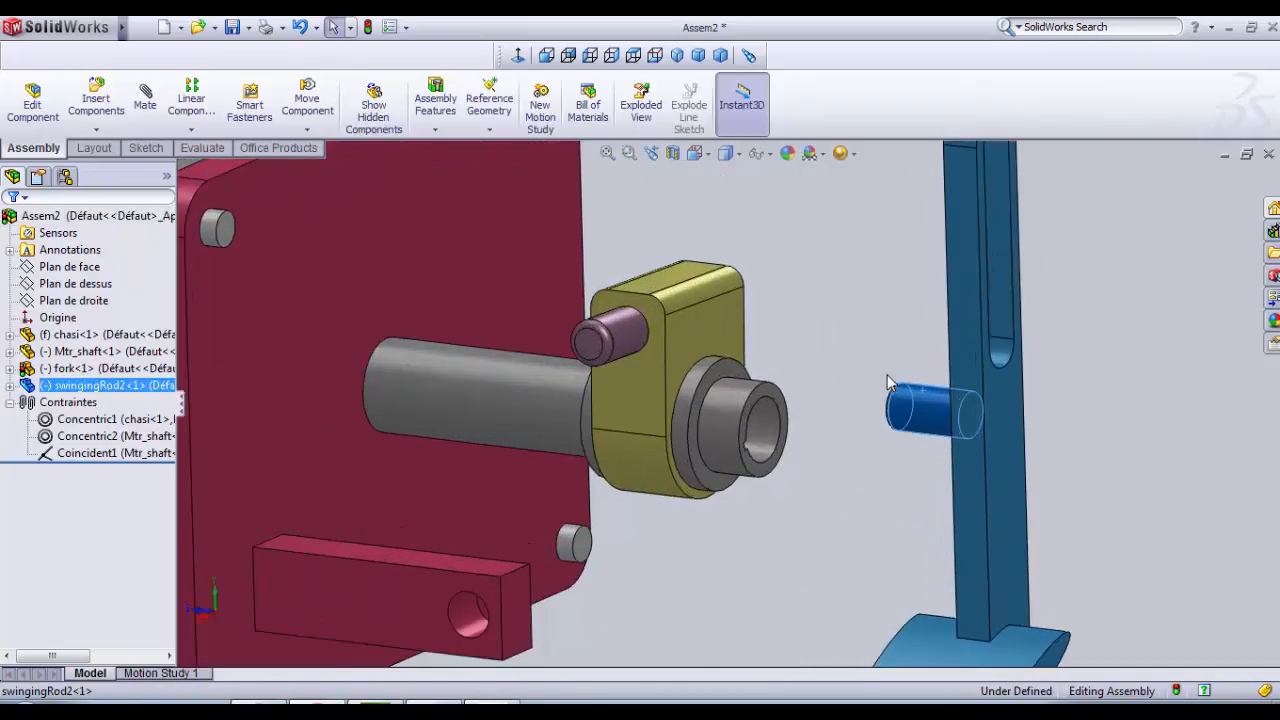
{"action": "mouse_move", "coordinate": [145, 104]}
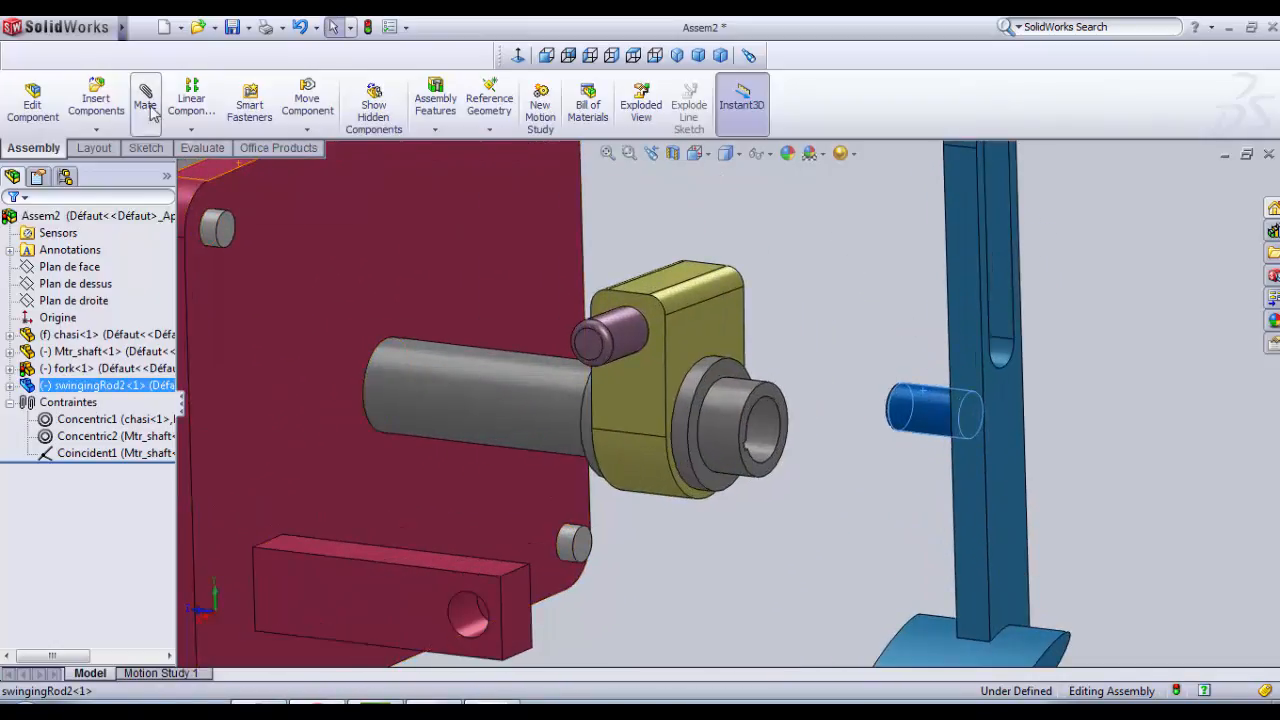
Step: Add a Concentric mate between the swinging rod's pin and the chassis bracket hole
{"action": "left_click", "coordinate": [145, 103]}
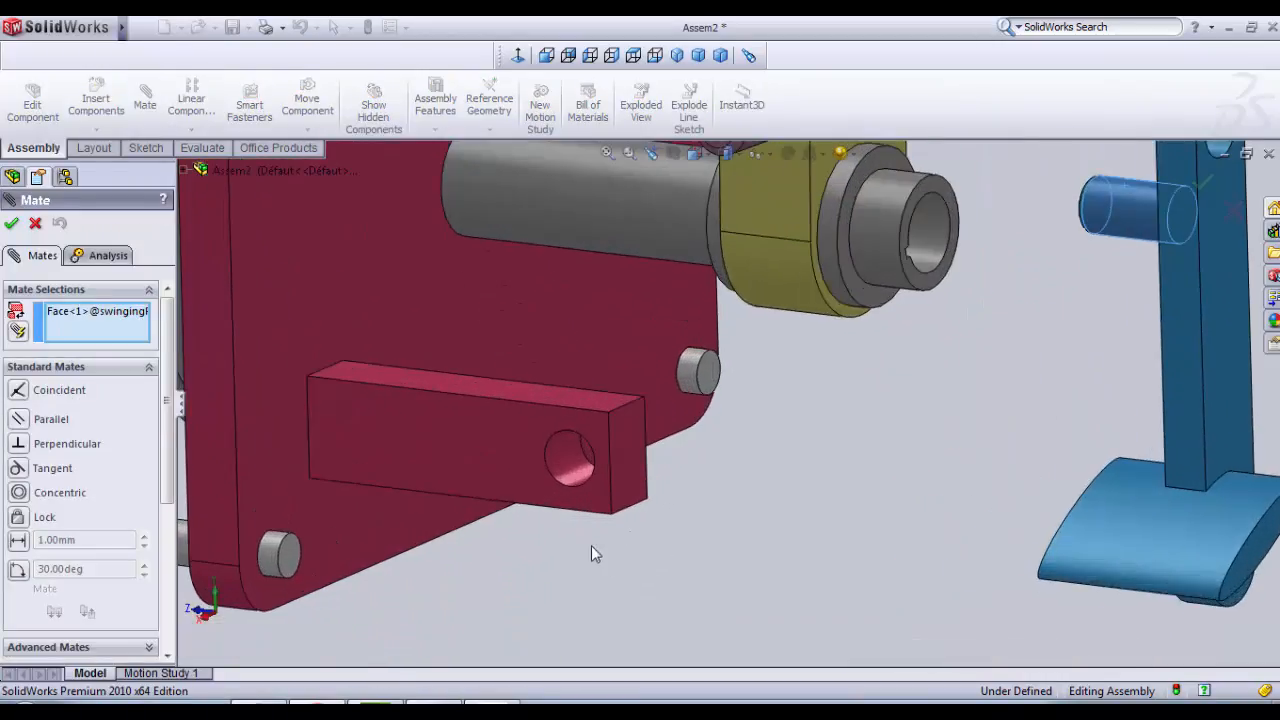
{"action": "mouse_move", "coordinate": [570, 470]}
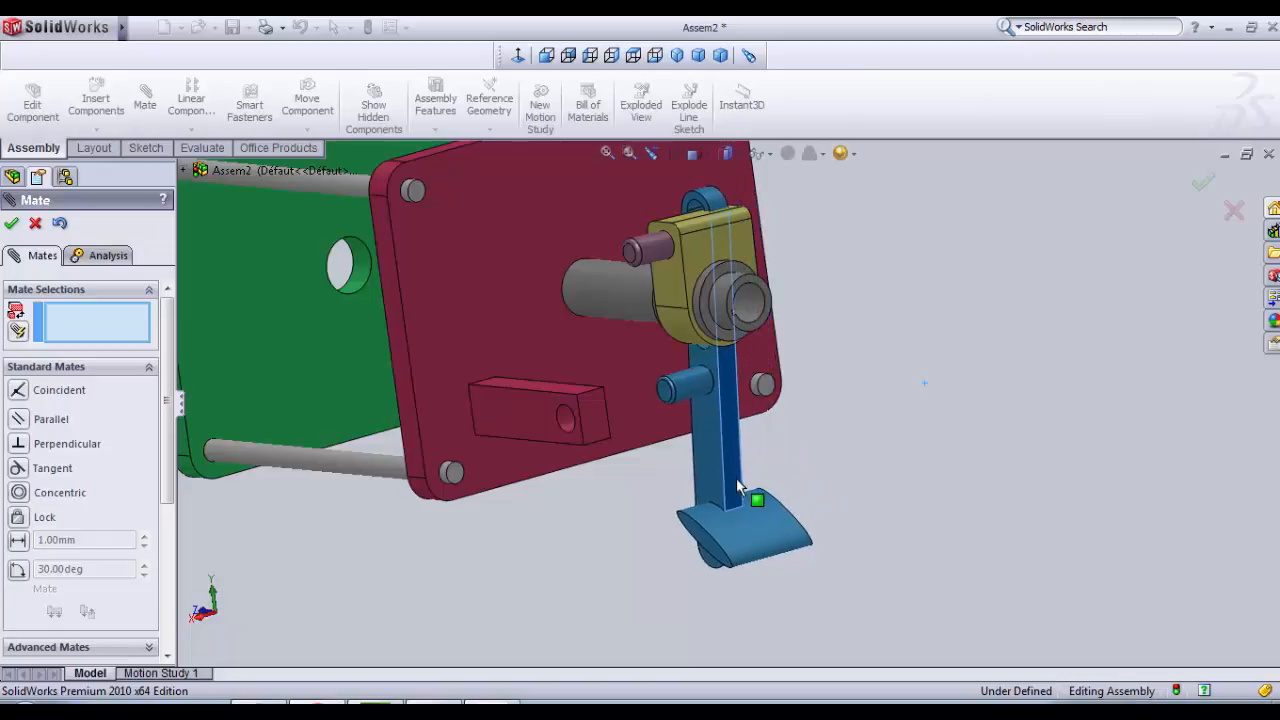
{"action": "left_click_drag", "start_coordinate": [757, 500], "coordinate": [680, 530]}
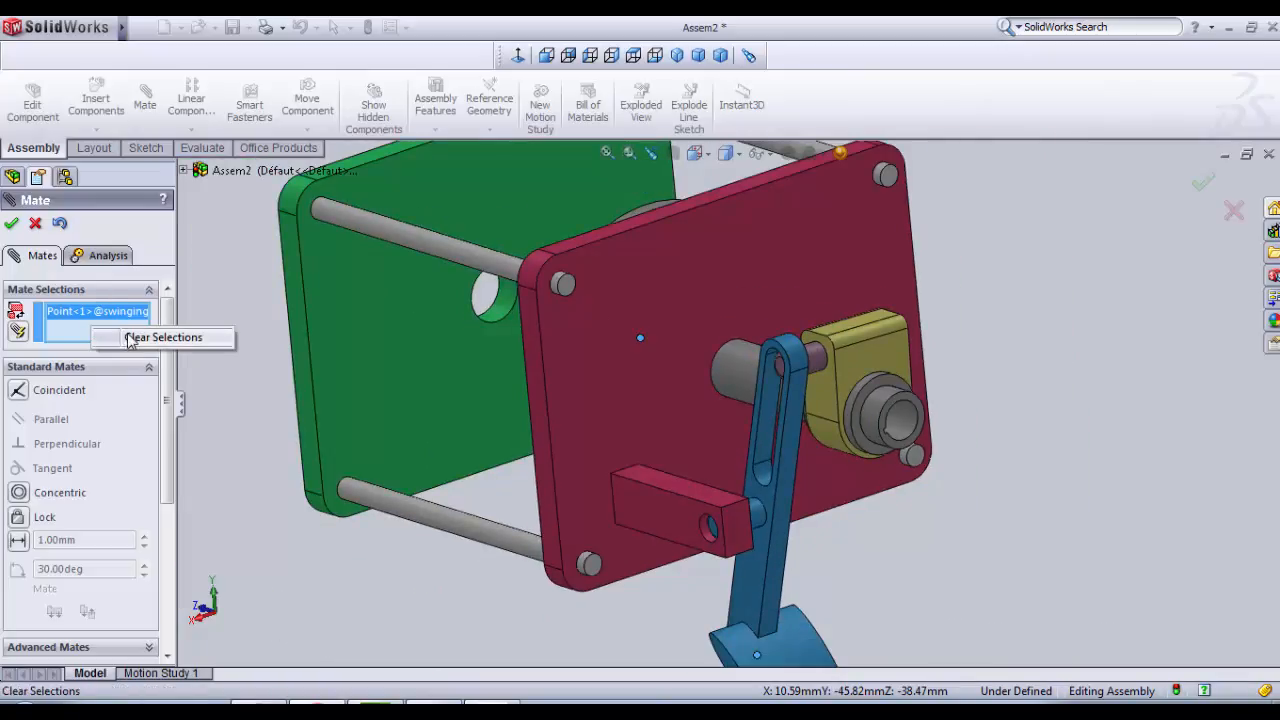
Step: Add a 2 mm Distance mate between the bracket face and the rod's pin
{"action": "left_click", "coordinate": [163, 337]}
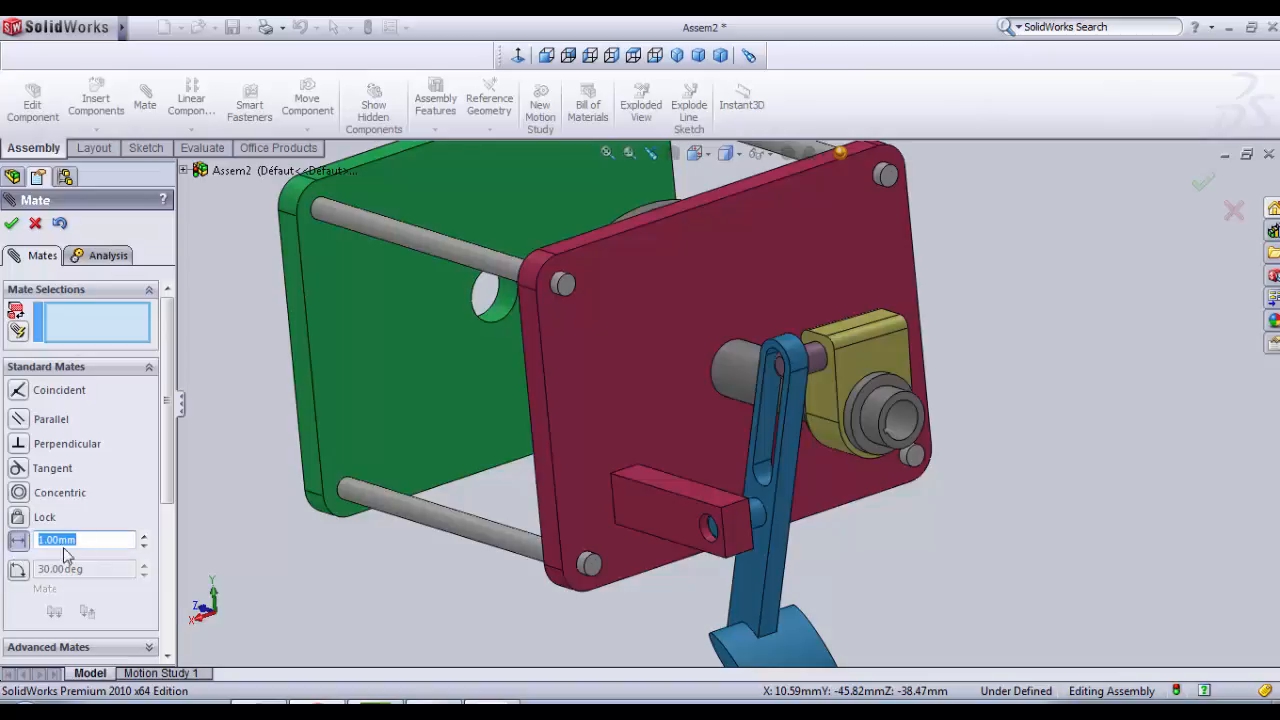
{"action": "type", "text": "2"}
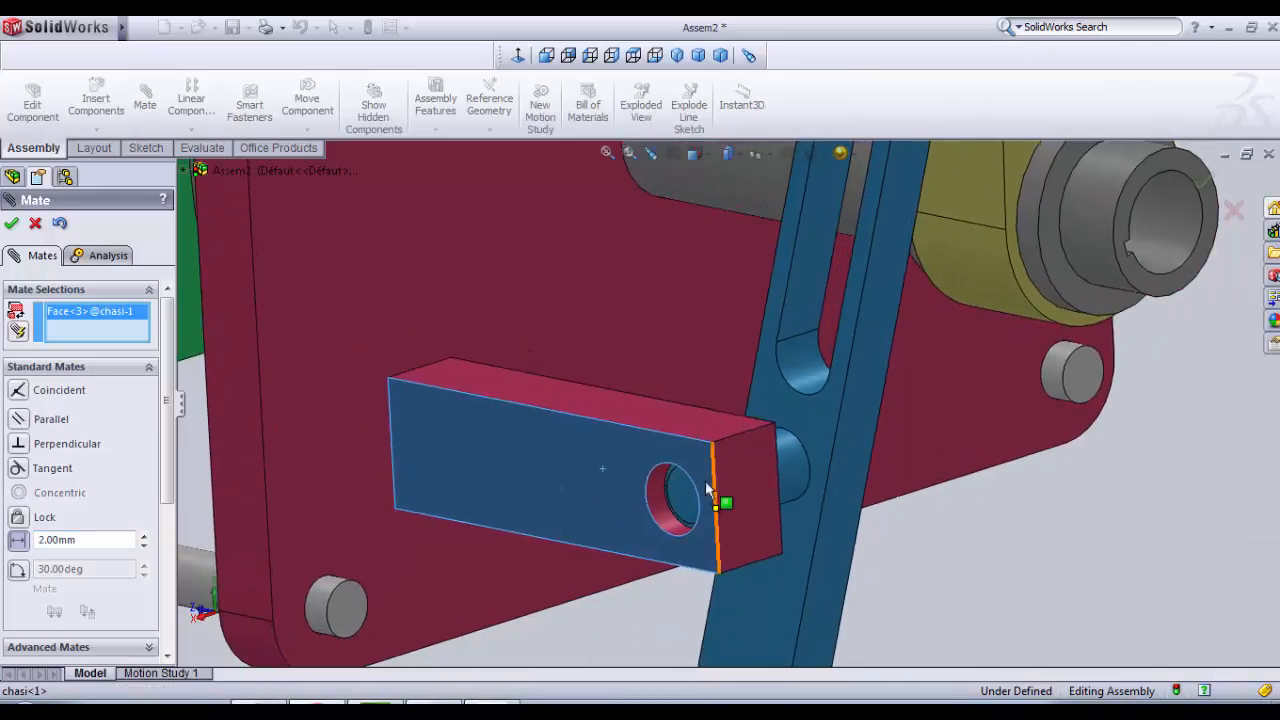
{"action": "mouse_move", "coordinate": [685, 498]}
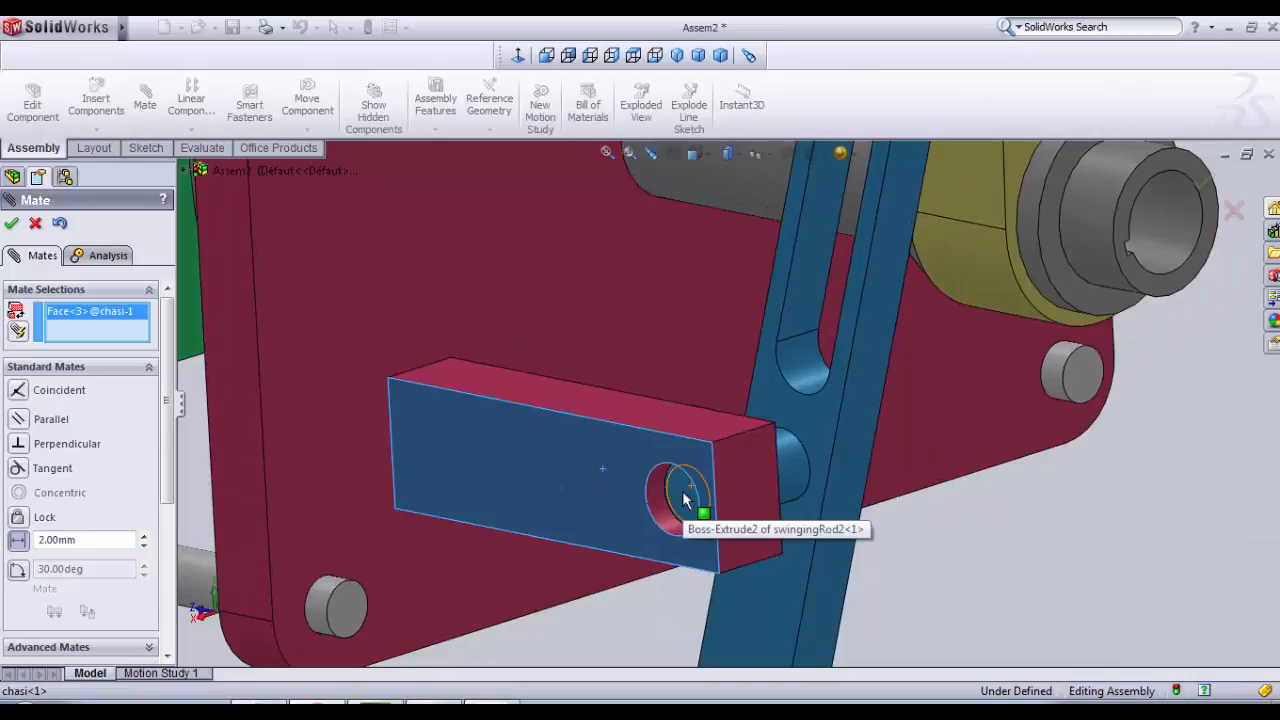
{"action": "left_click", "coordinate": [680, 480]}
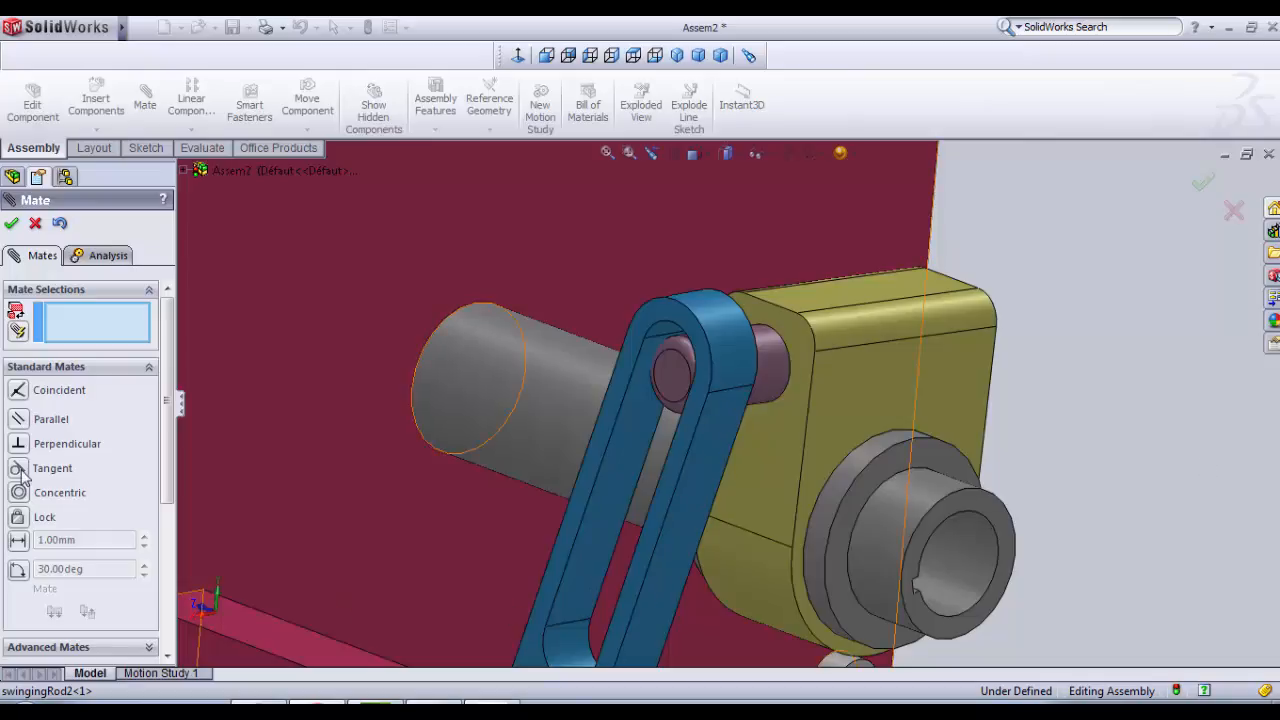
{"action": "mouse_move", "coordinate": [52, 468]}
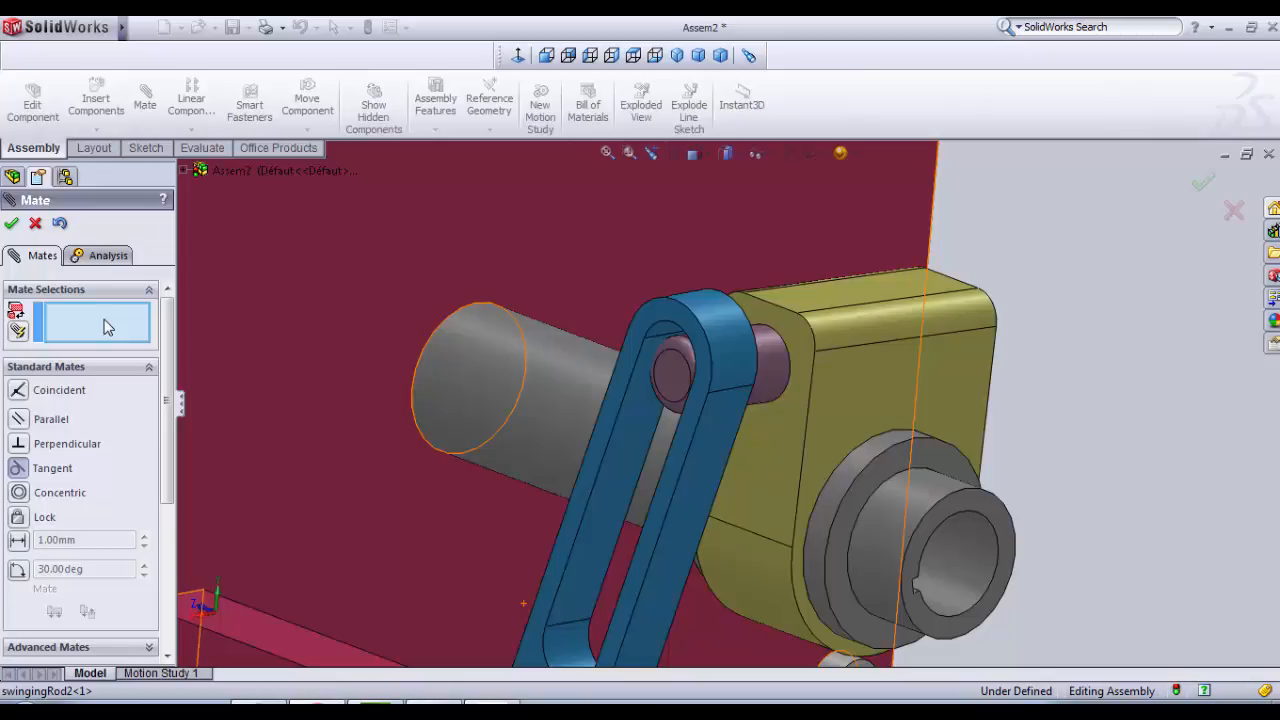
{"action": "mouse_move", "coordinate": [765, 365]}
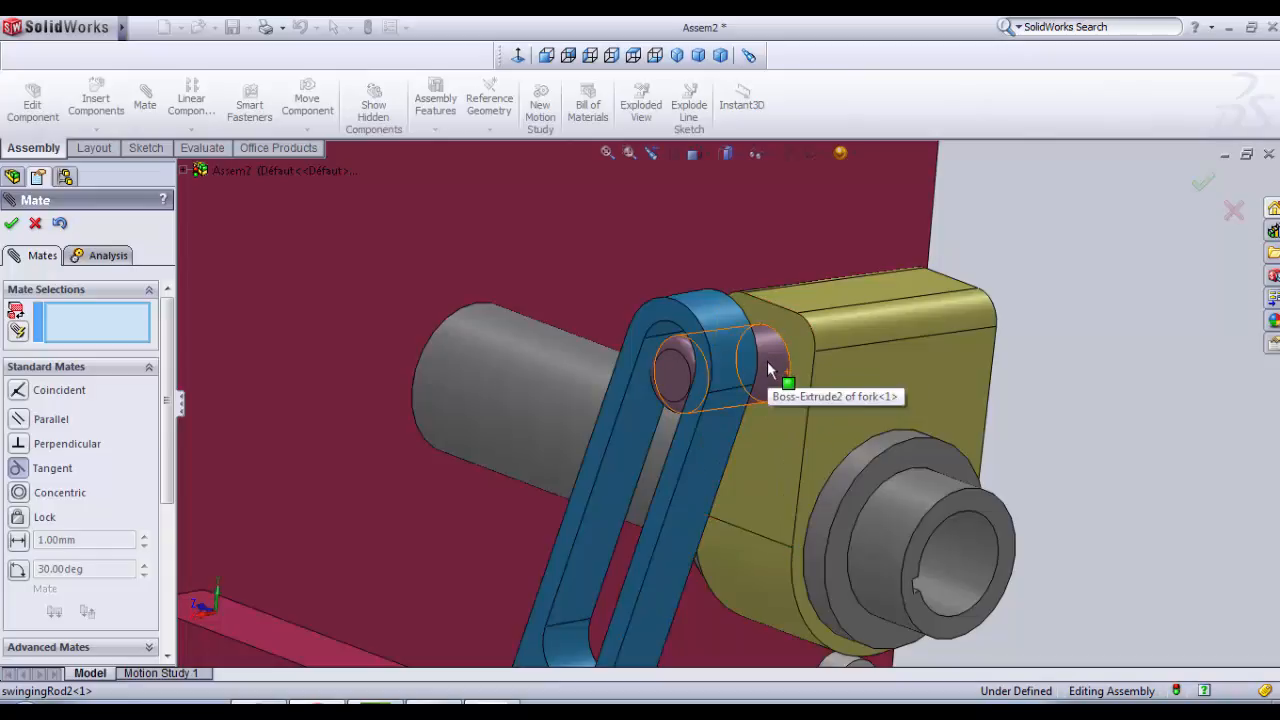
Step: Mate the fork's pin tangent to the swinging rod's slot and close Mate
{"action": "left_click", "coordinate": [770, 365]}
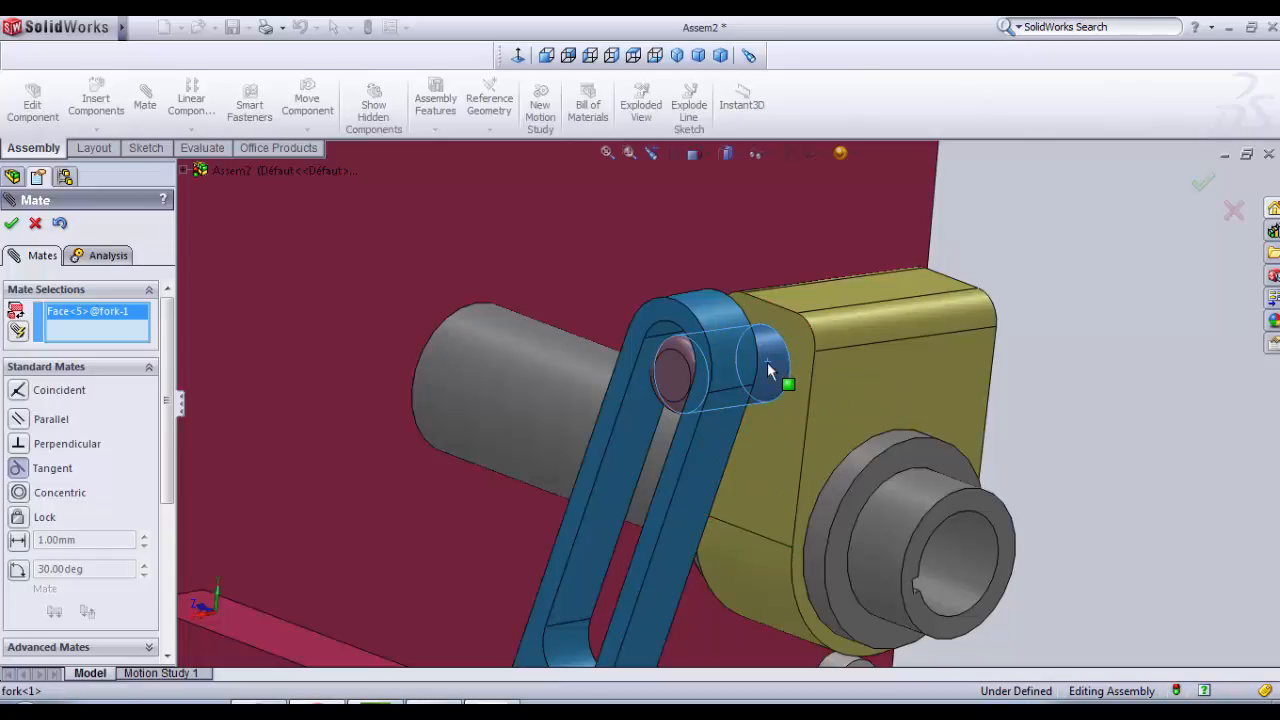
{"action": "mouse_move", "coordinate": [630, 480]}
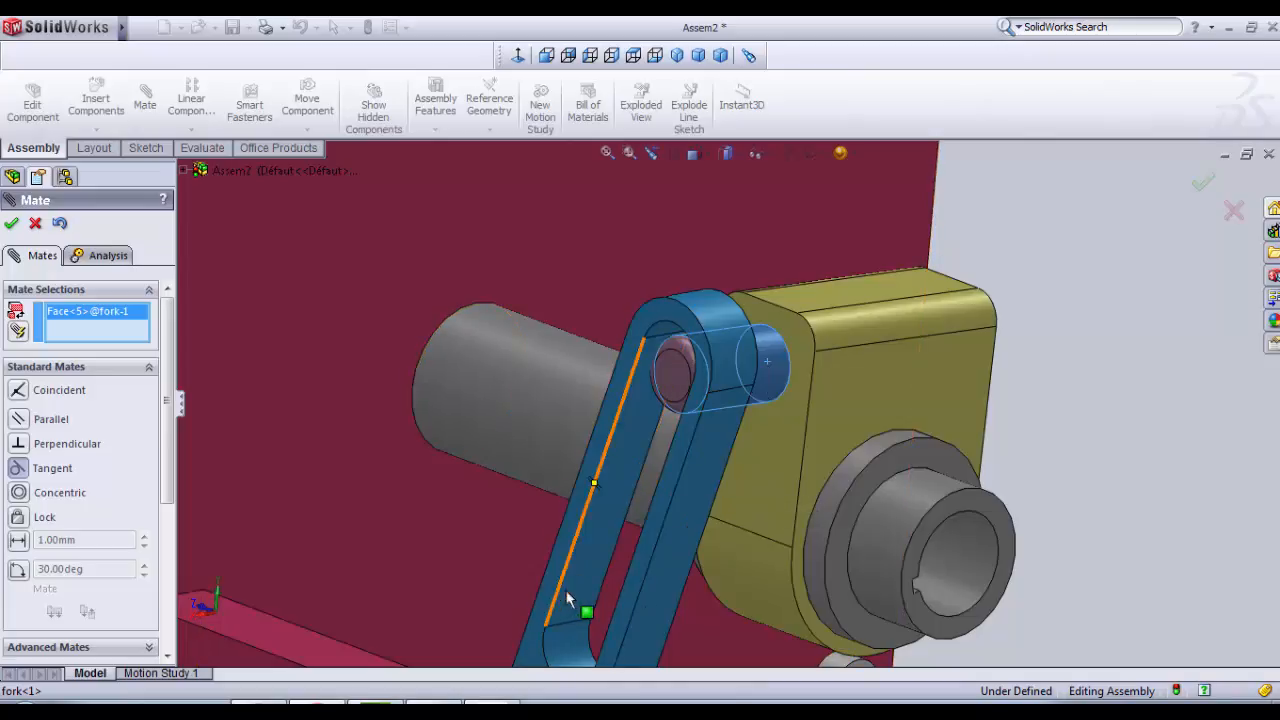
{"action": "mouse_move", "coordinate": [585, 575]}
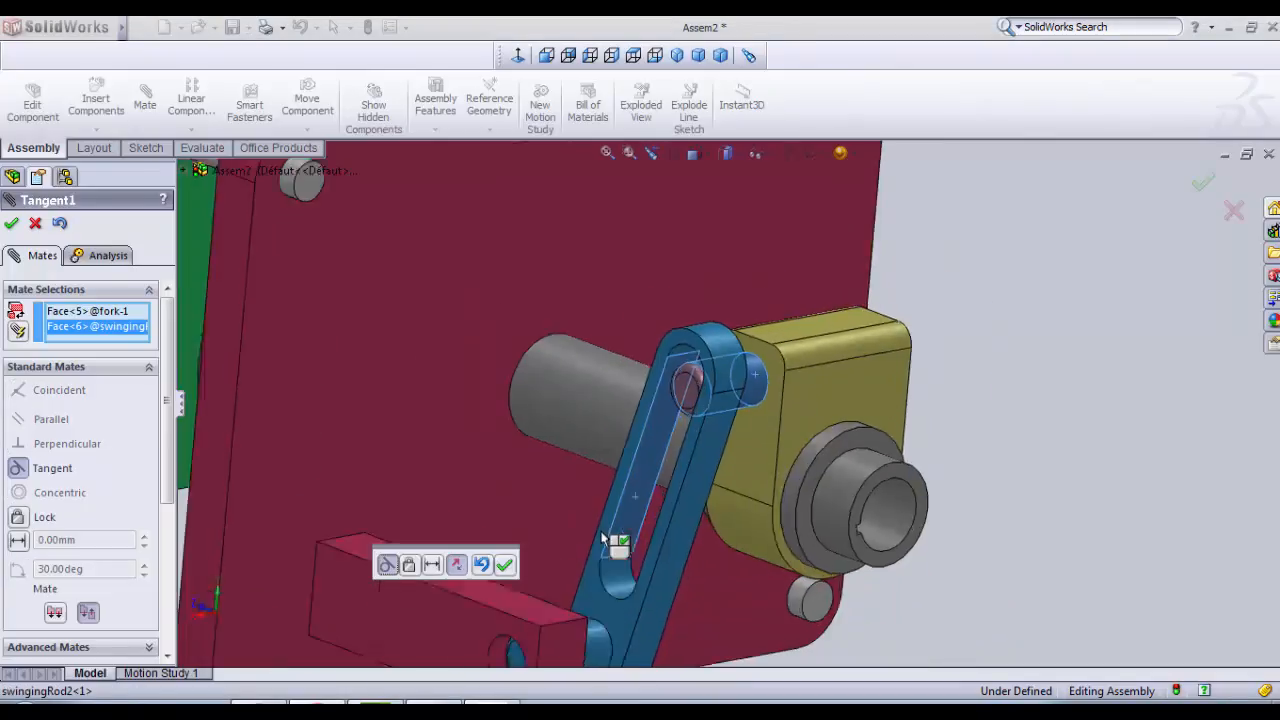
{"action": "left_click", "coordinate": [504, 564]}
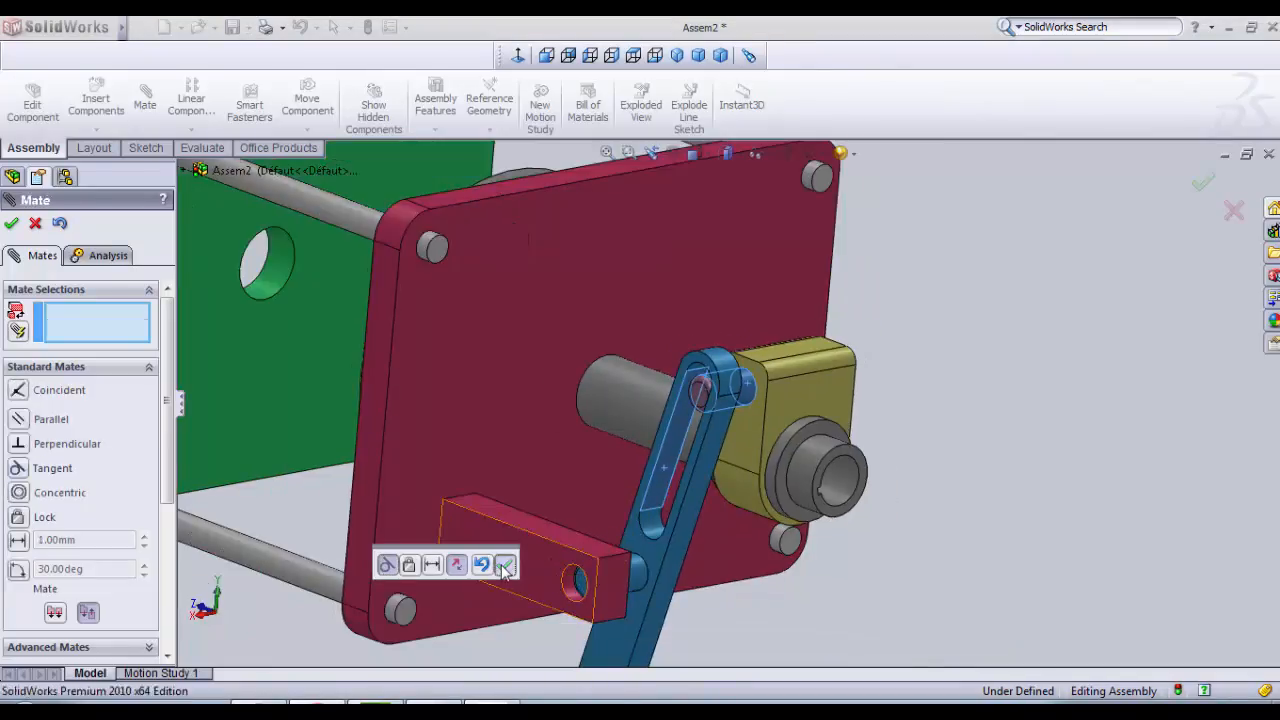
{"action": "left_click", "coordinate": [505, 565]}
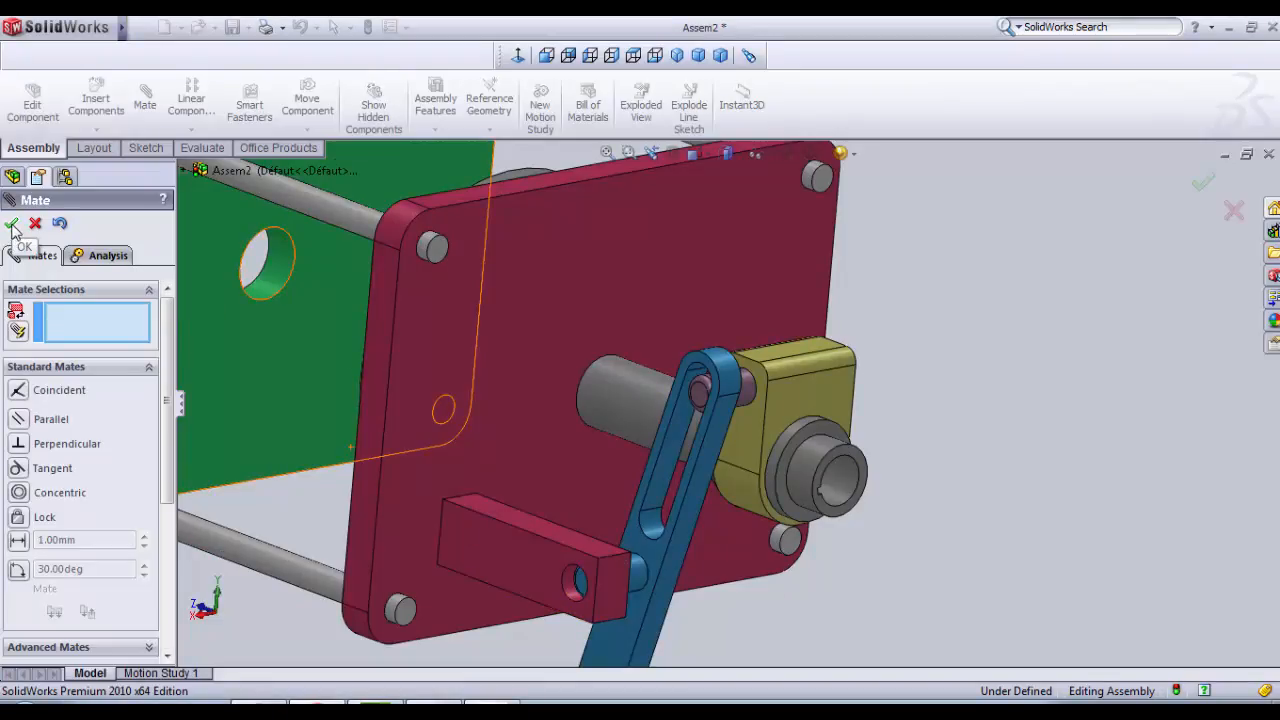
{"action": "left_click", "coordinate": [11, 225]}
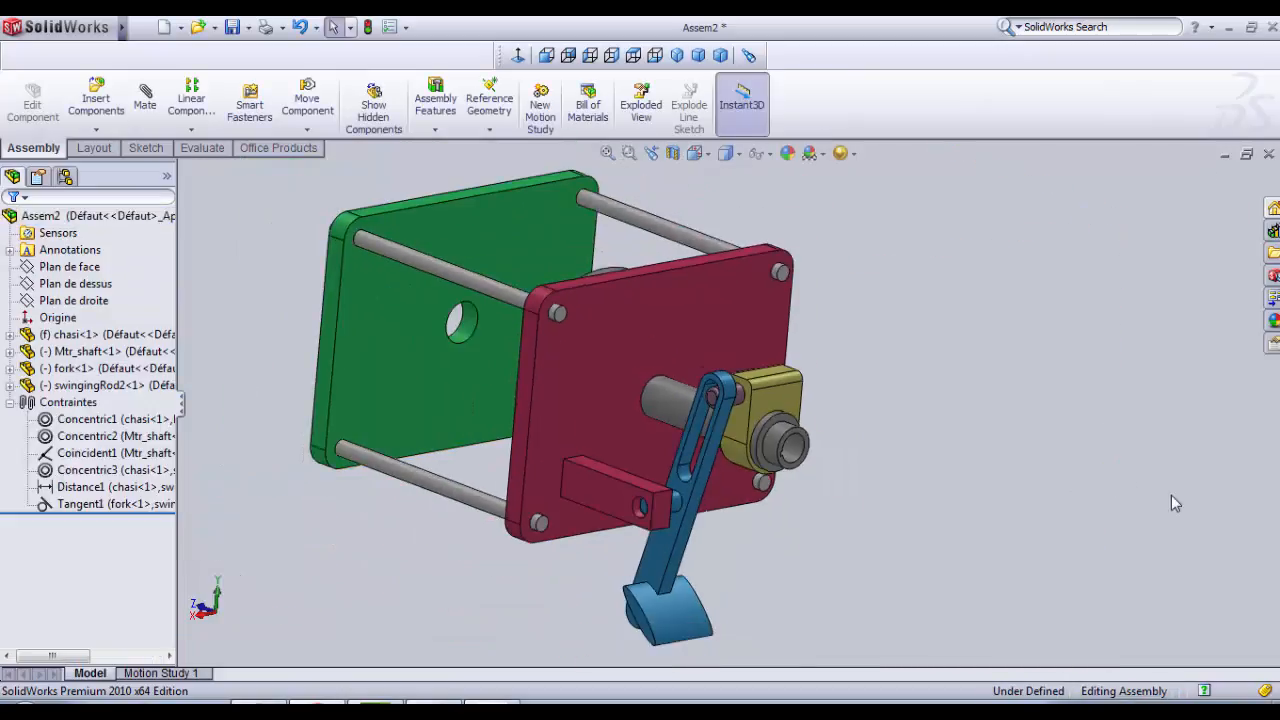
Step: Drag the rod pedal back and forth to check that the fork follows
{"action": "left_click", "coordinate": [660, 605]}
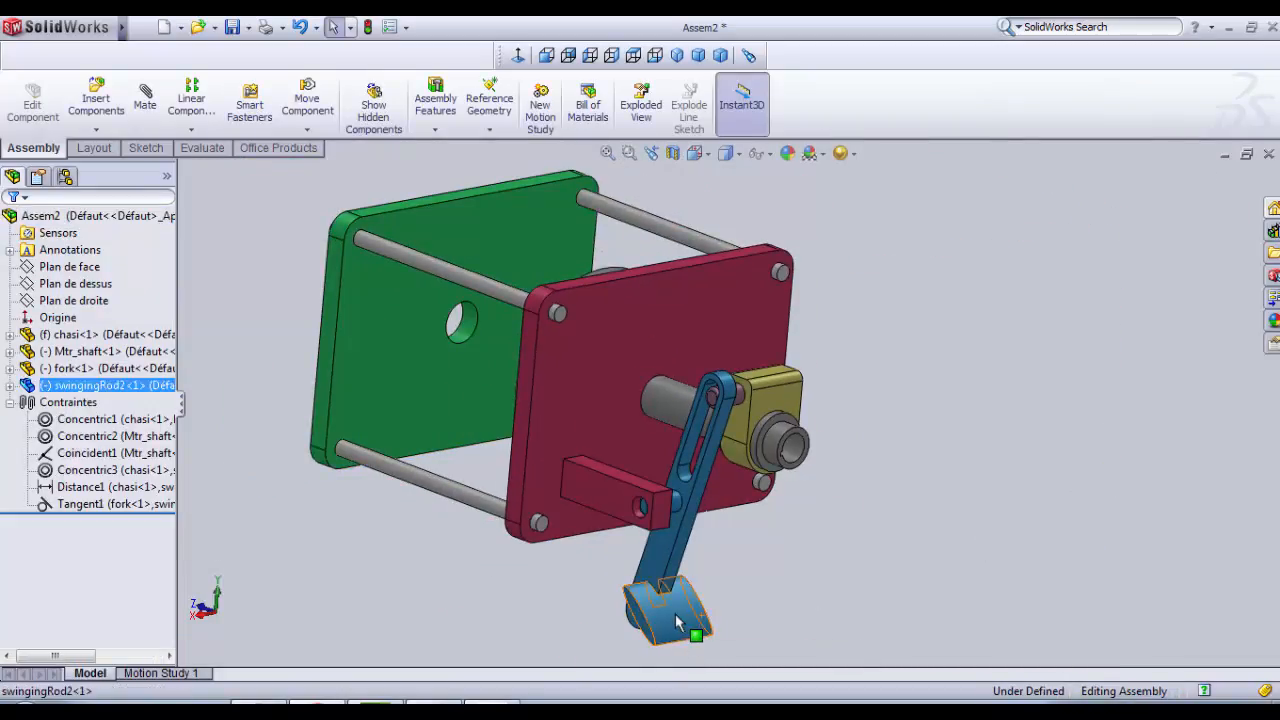
{"action": "left_click_drag", "start_coordinate": [680, 620], "coordinate": [720, 640]}
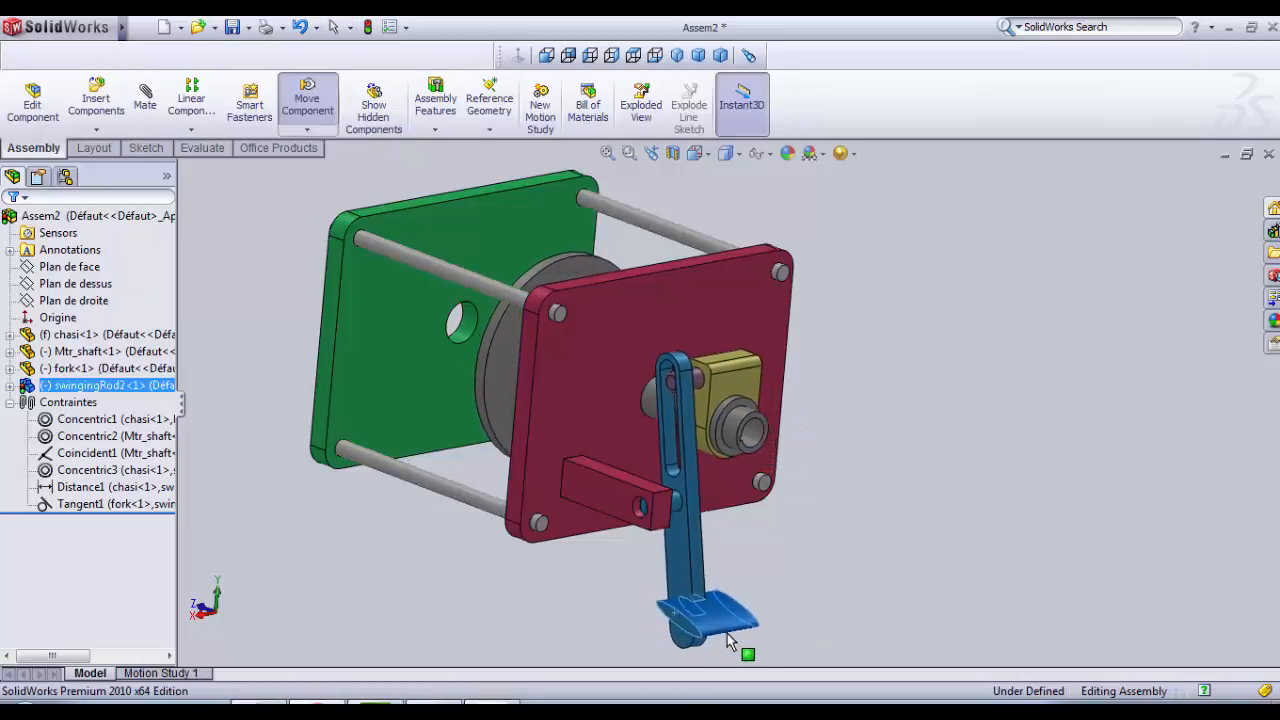
{"action": "left_click_drag", "start_coordinate": [730, 620], "coordinate": [645, 620]}
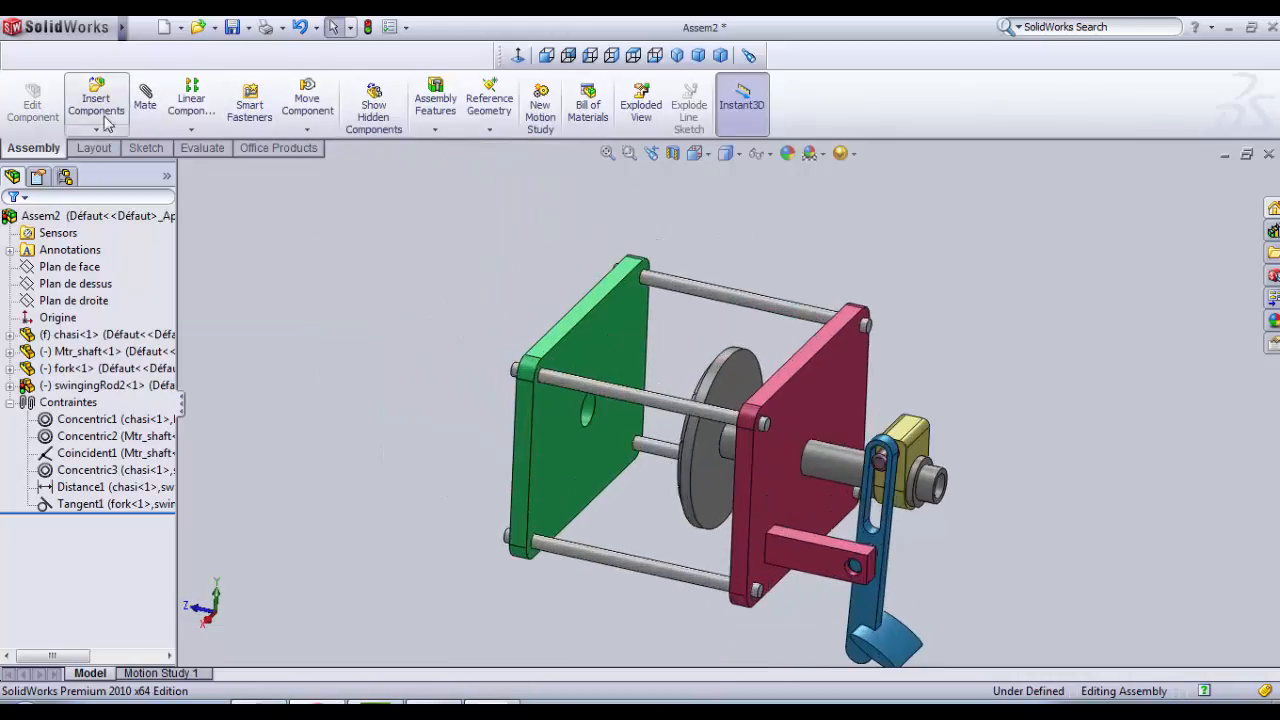
Step: Insert the Rv_shaft part beside the chassis and select its cylindrical surface
{"action": "left_click", "coordinate": [95, 100]}
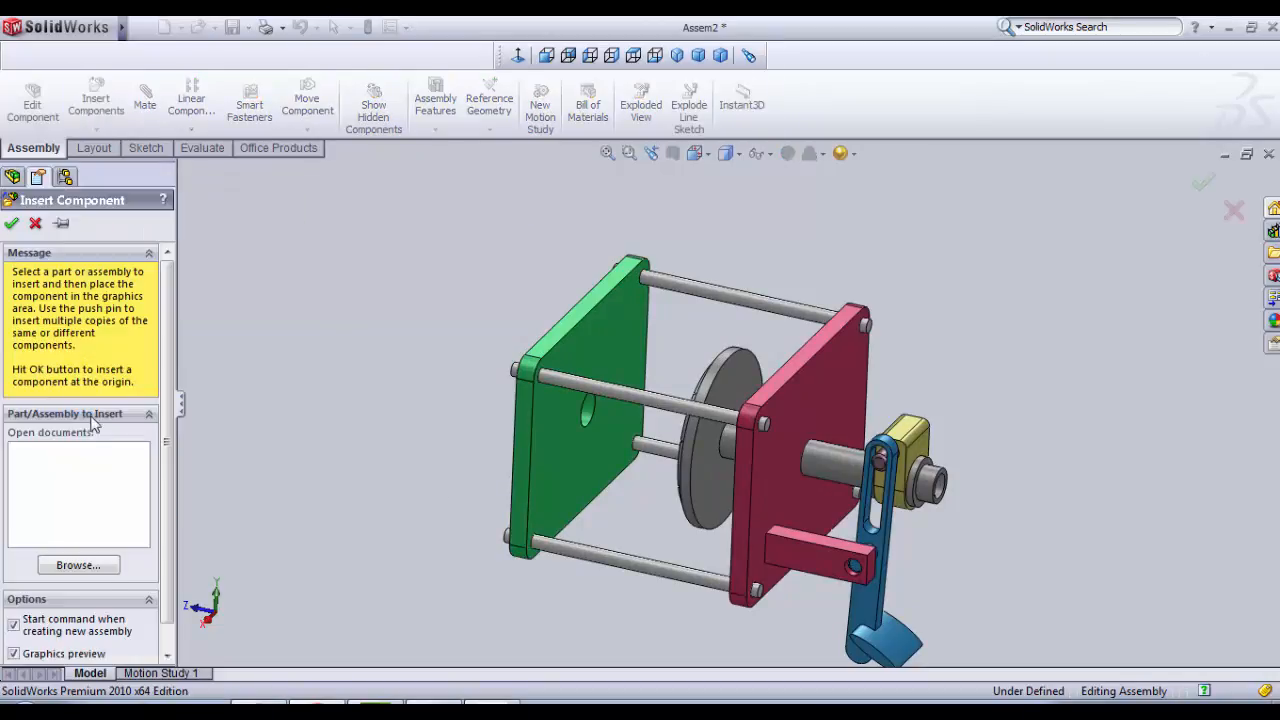
{"action": "left_click", "coordinate": [78, 565]}
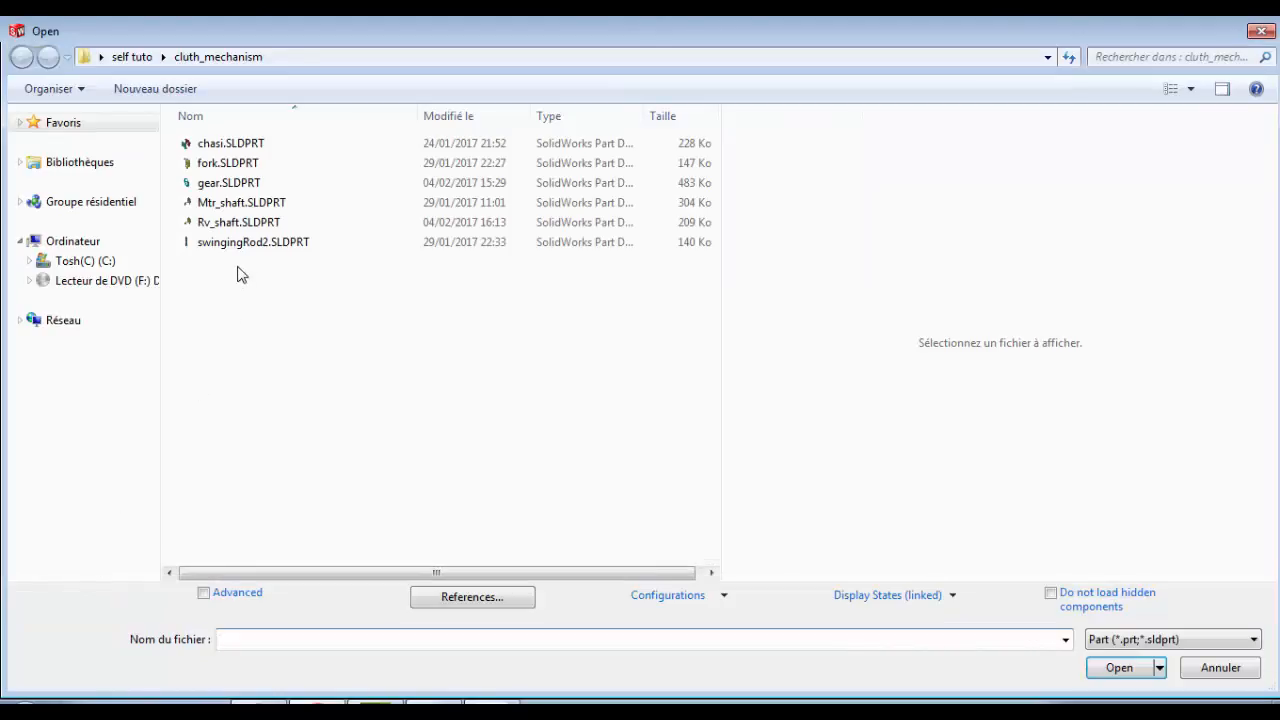
{"action": "left_click", "coordinate": [238, 222]}
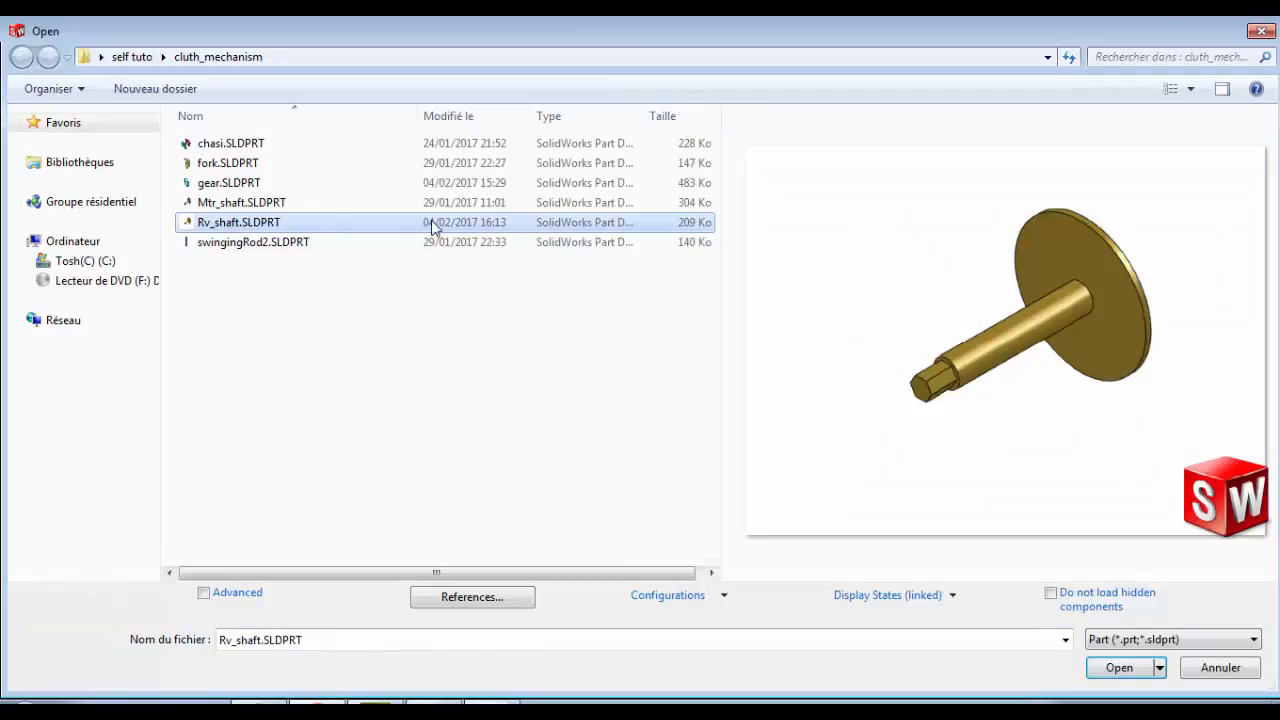
{"action": "left_click", "coordinate": [1119, 667]}
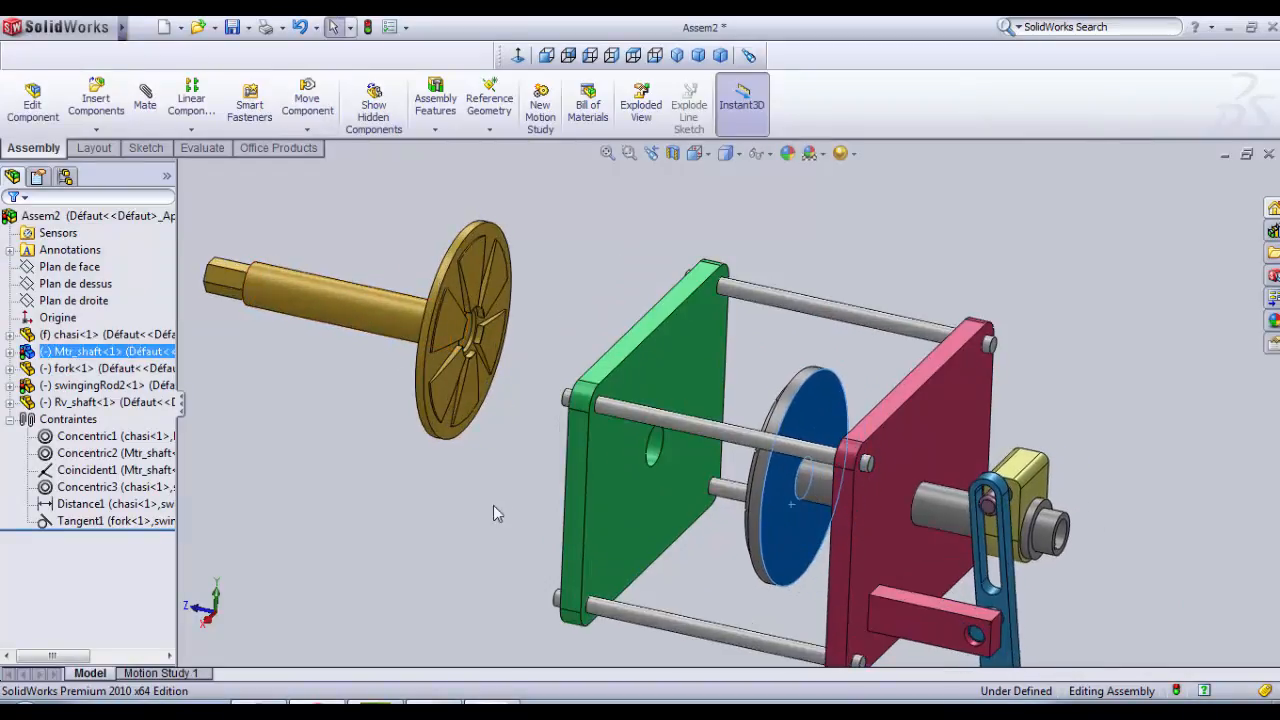
{"action": "left_click", "coordinate": [330, 318]}
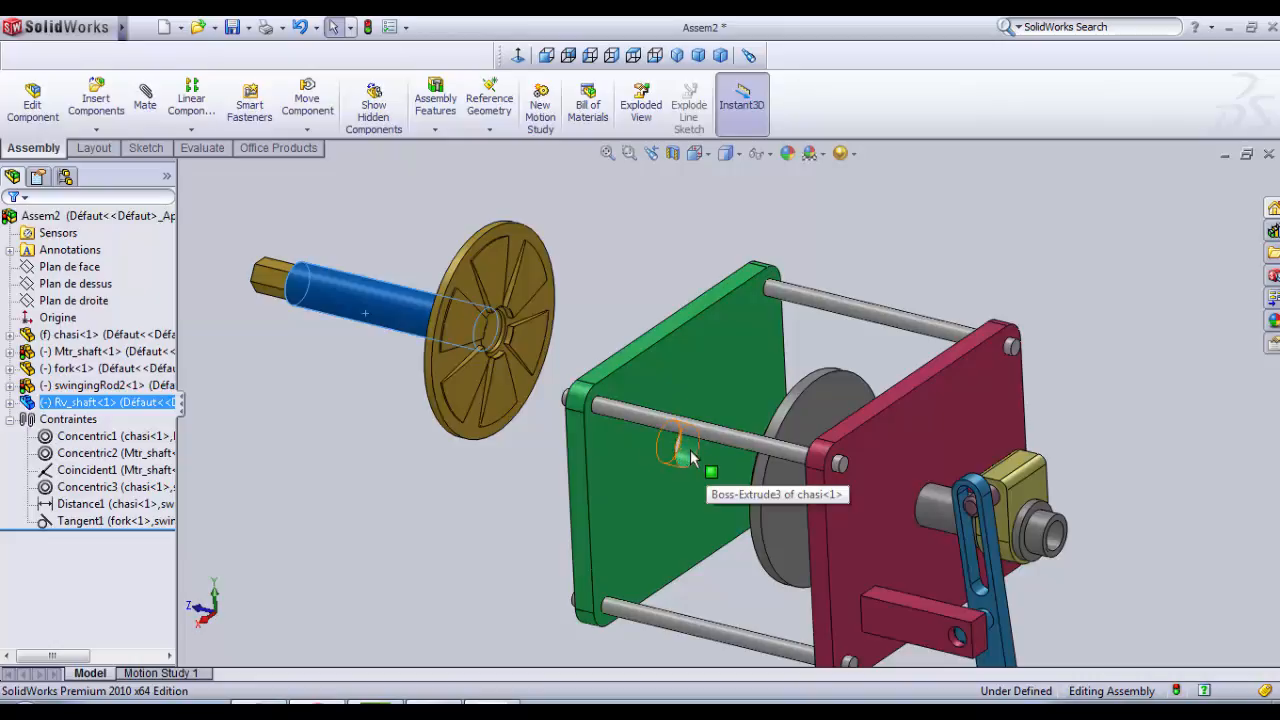
{"action": "mouse_move", "coordinate": [375, 320]}
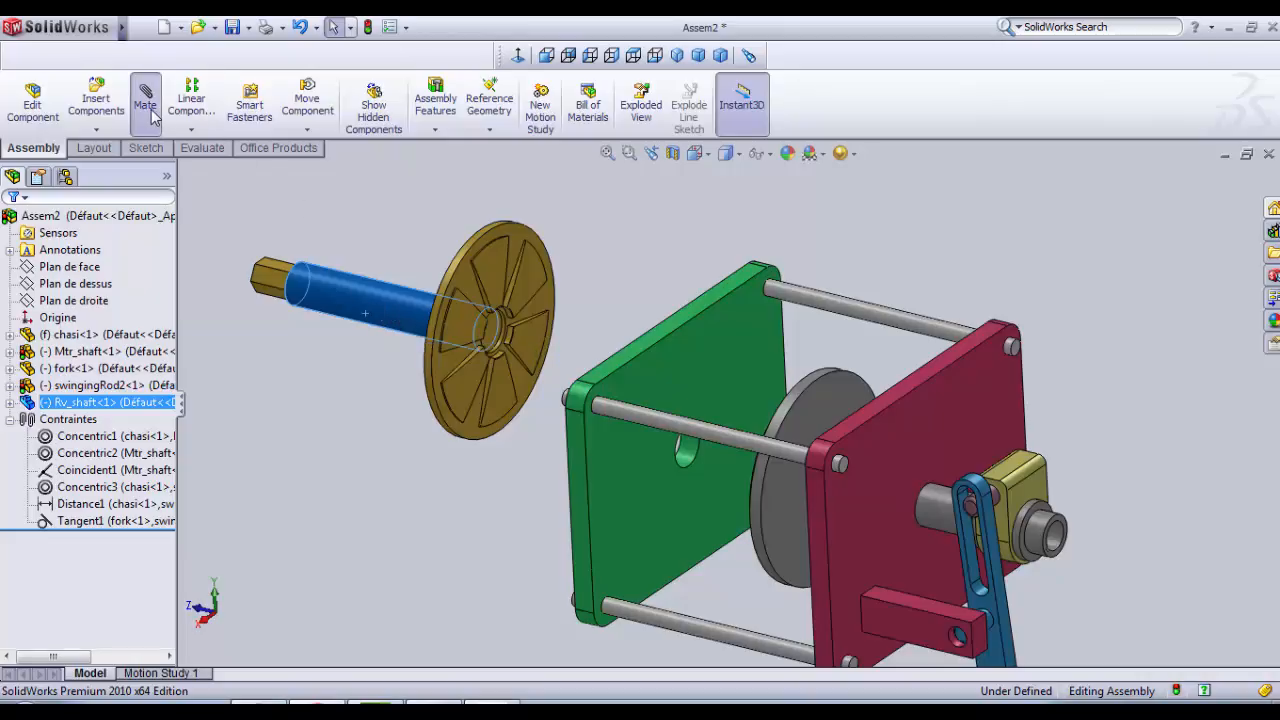
Step: Add a Concentric mate between the receiver shaft and the green chassis plate's hole
{"action": "left_click", "coordinate": [145, 100]}
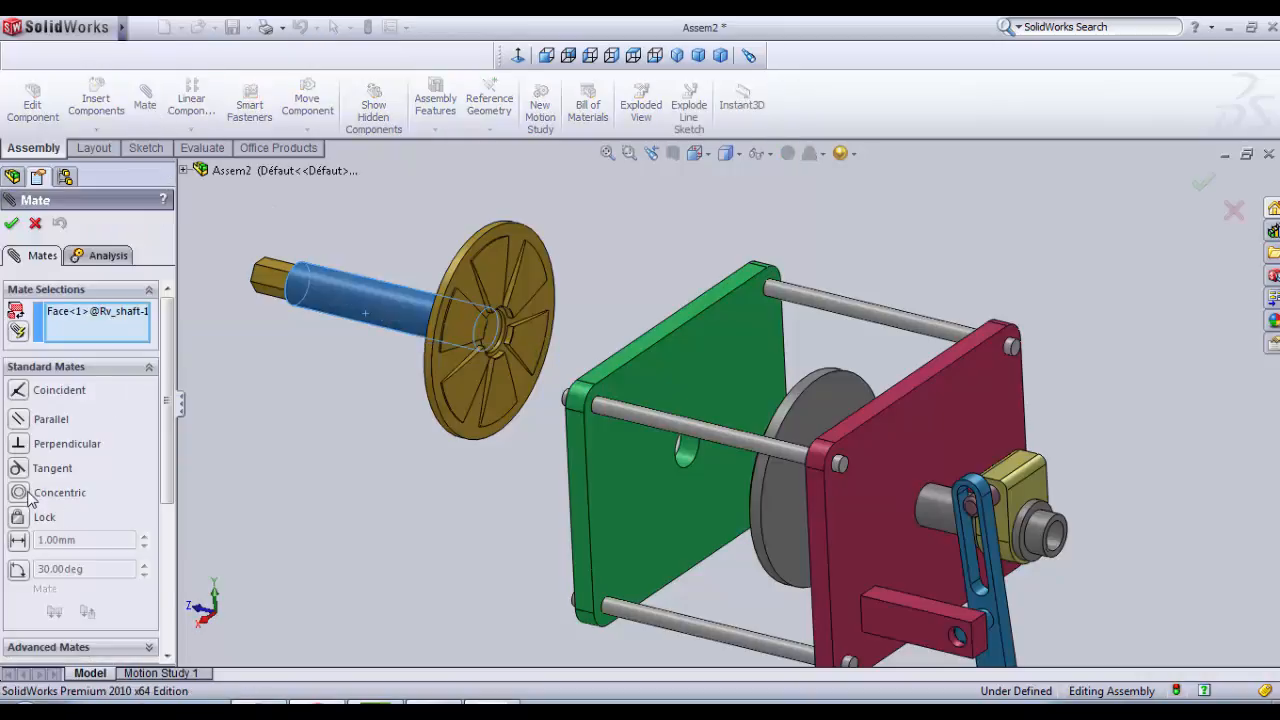
{"action": "mouse_move", "coordinate": [45, 495]}
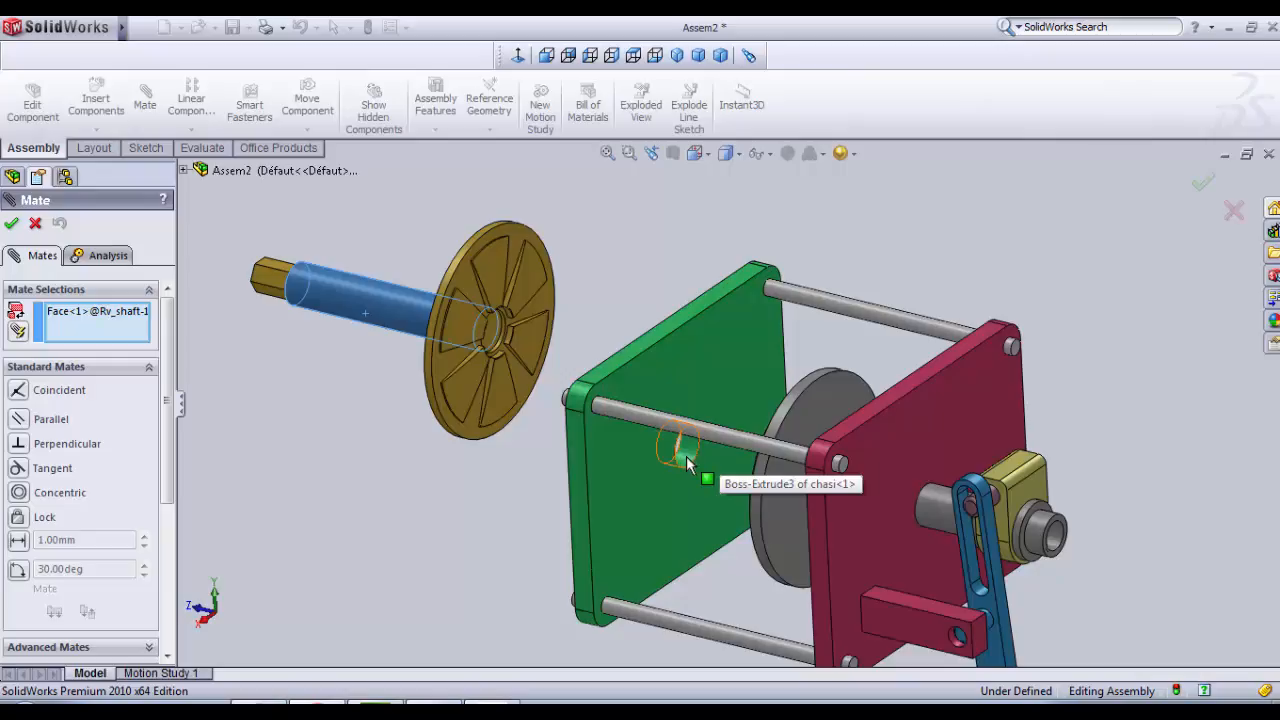
{"action": "left_click", "coordinate": [675, 445]}
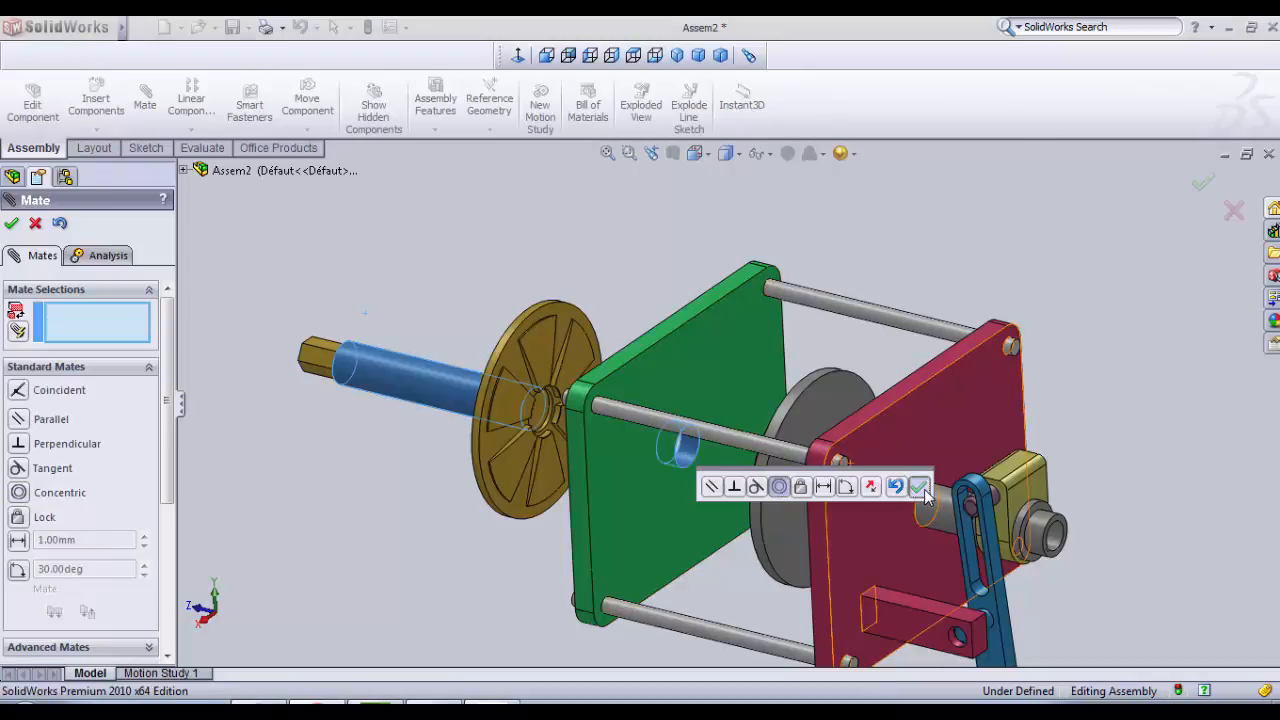
{"action": "left_click", "coordinate": [918, 486]}
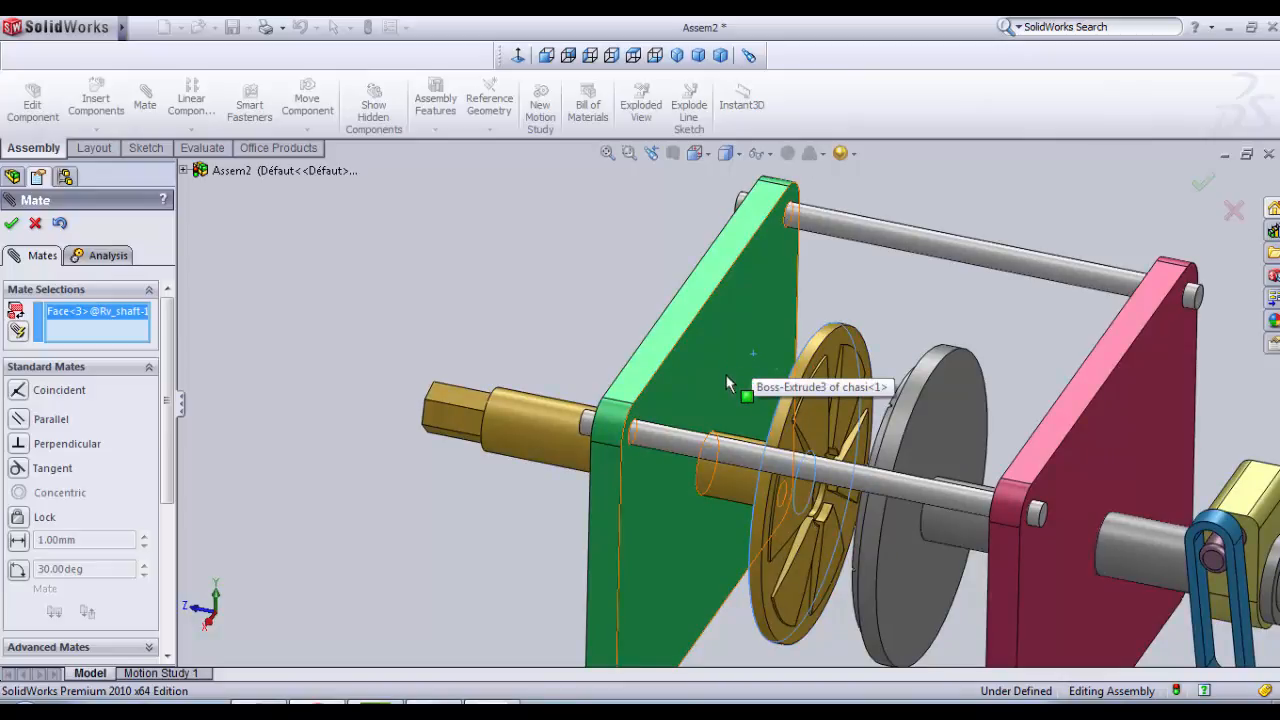
Step: Space the wheel 10 from the chassis plate with a flipped Distance mate, then close Mate
{"action": "left_click", "coordinate": [747, 397]}
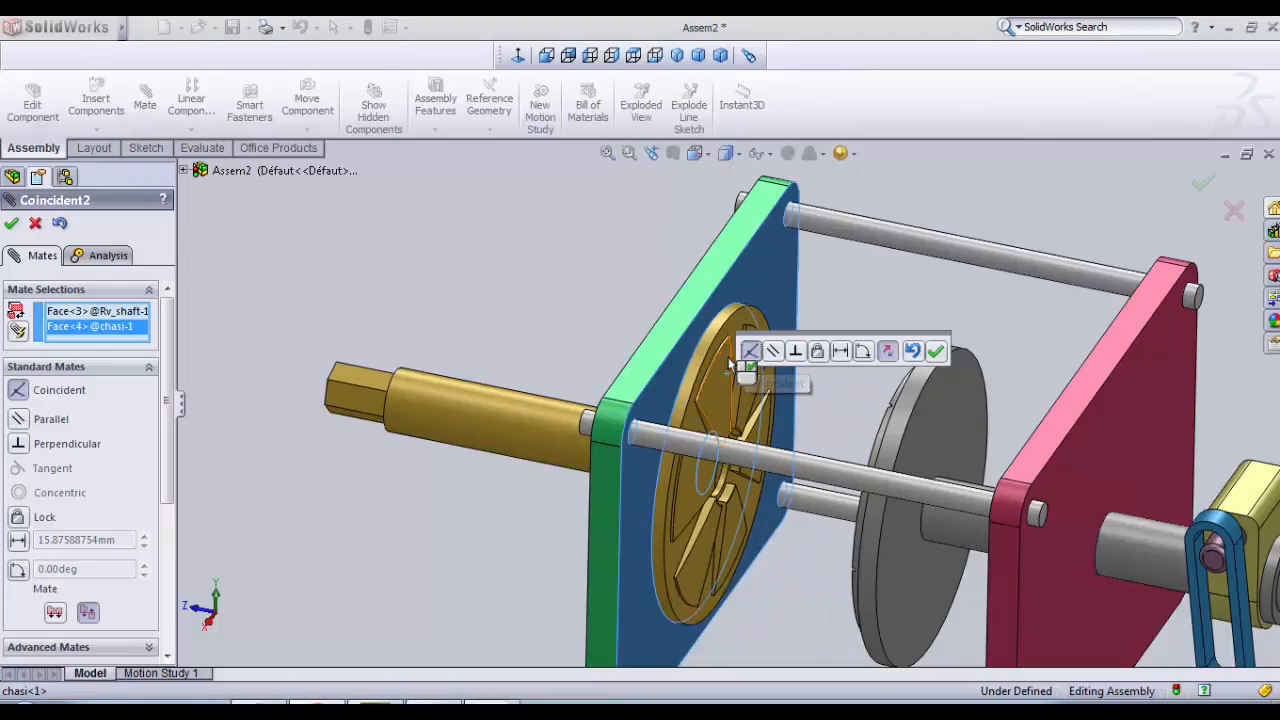
{"action": "mouse_move", "coordinate": [560, 357]}
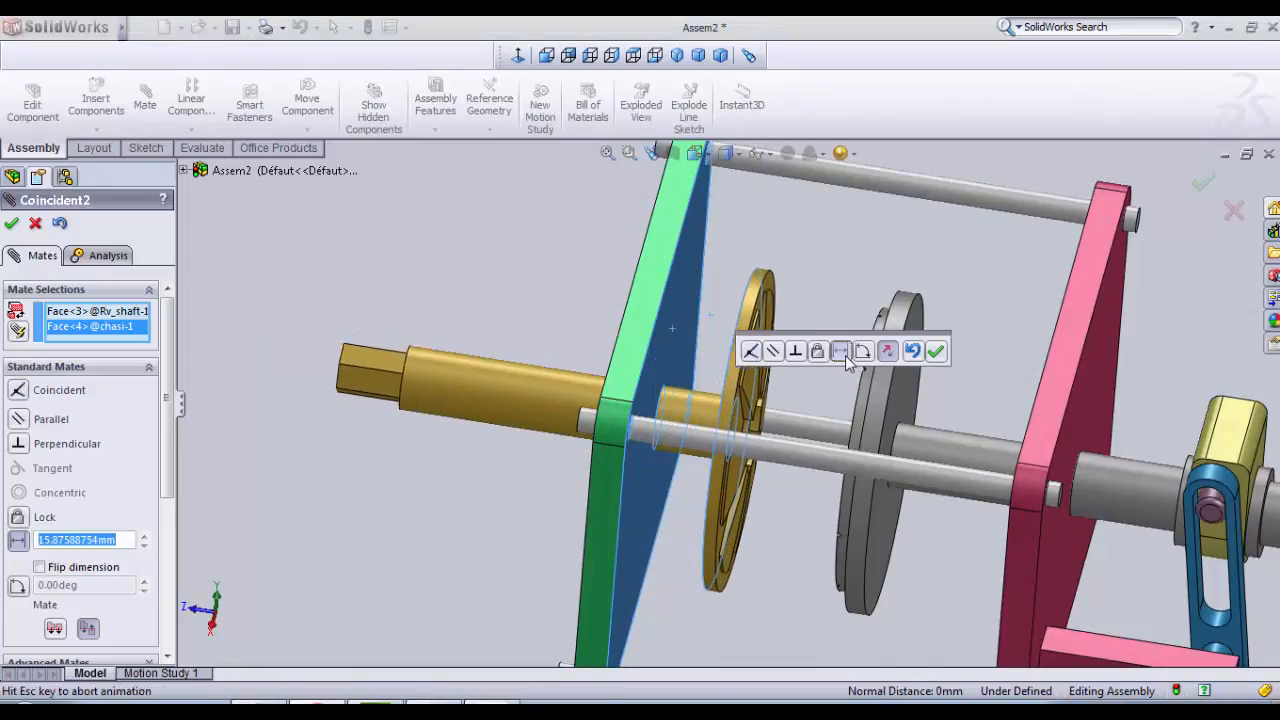
{"action": "left_click", "coordinate": [841, 351]}
{"action": "type", "text": "10"}
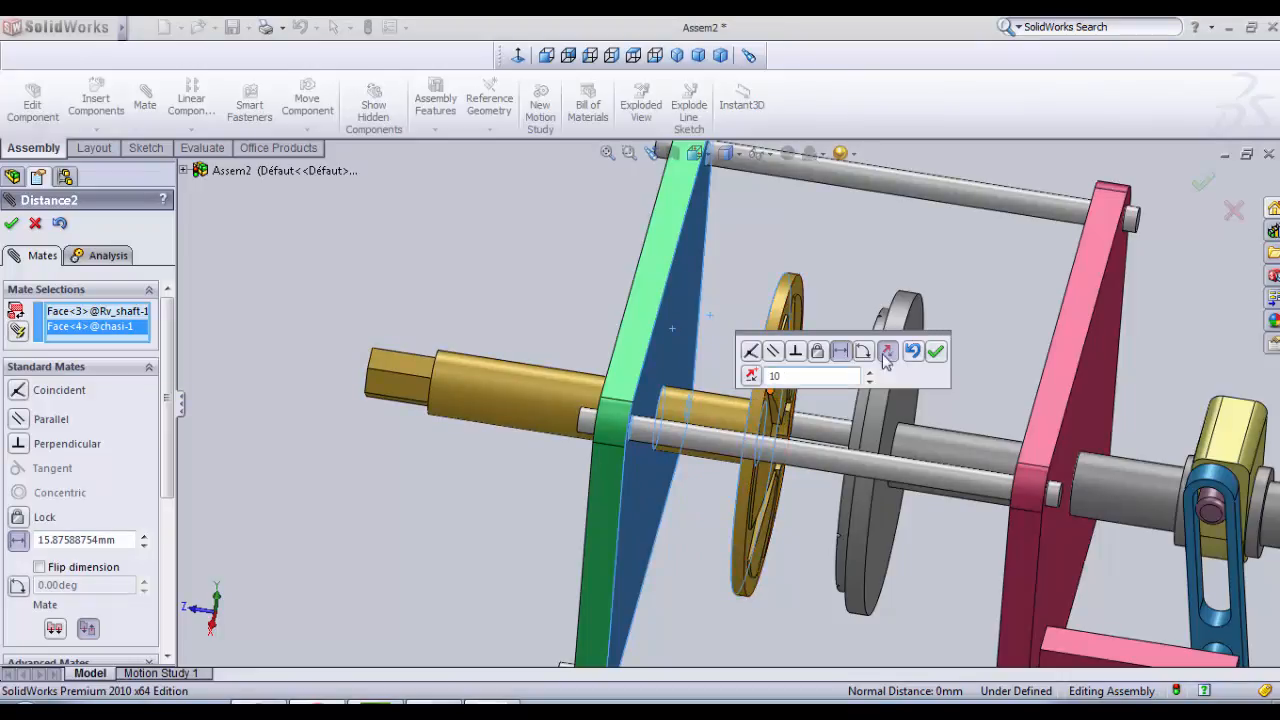
{"action": "left_click", "coordinate": [936, 351]}
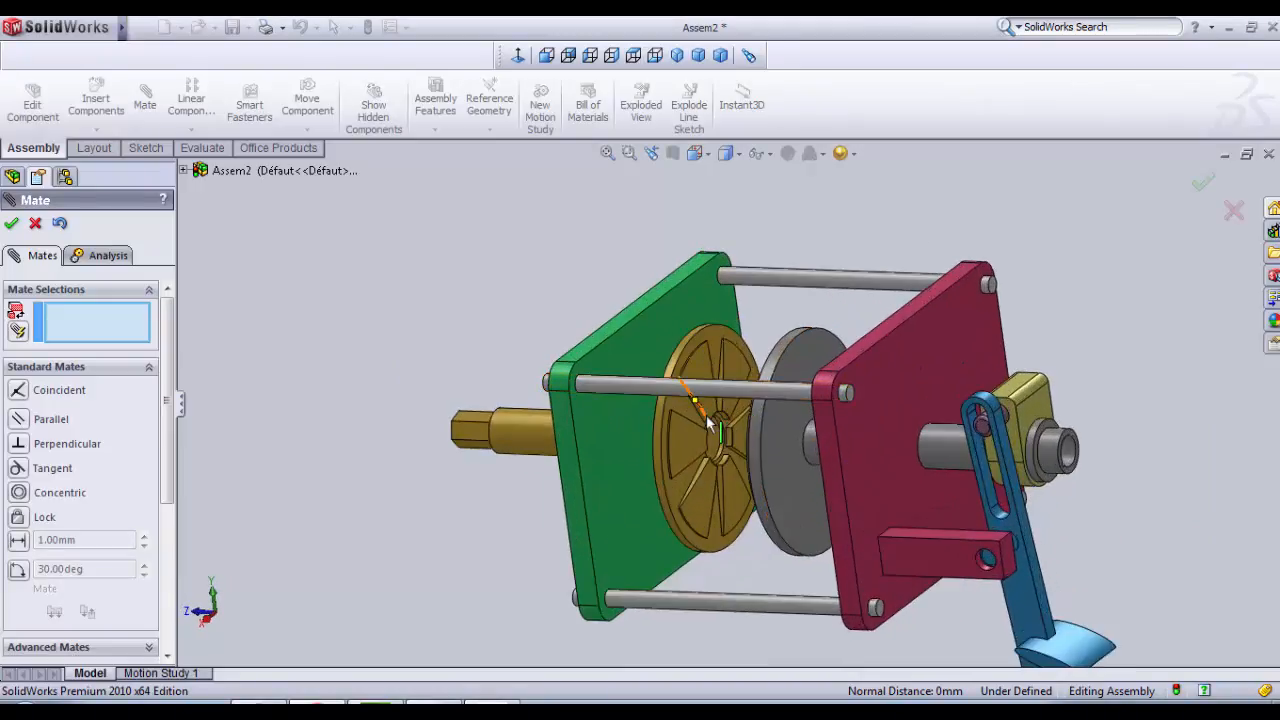
{"action": "left_click", "coordinate": [695, 425]}
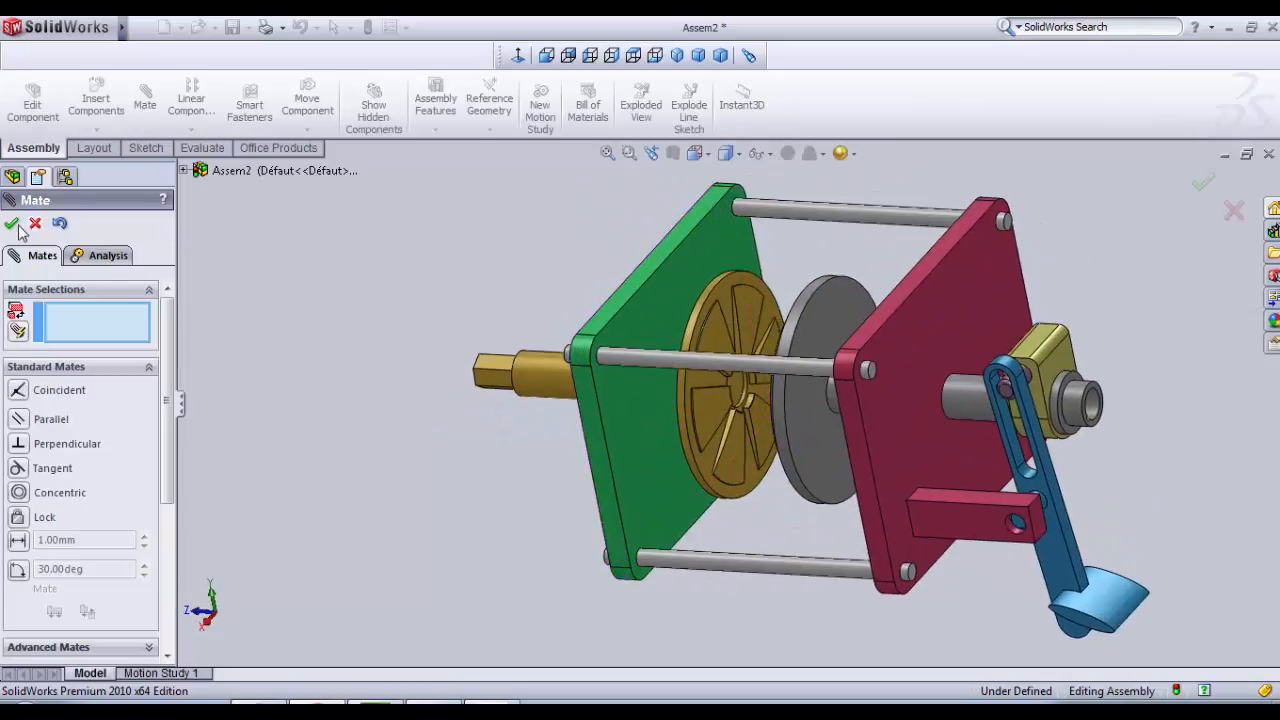
{"action": "left_click", "coordinate": [11, 223]}
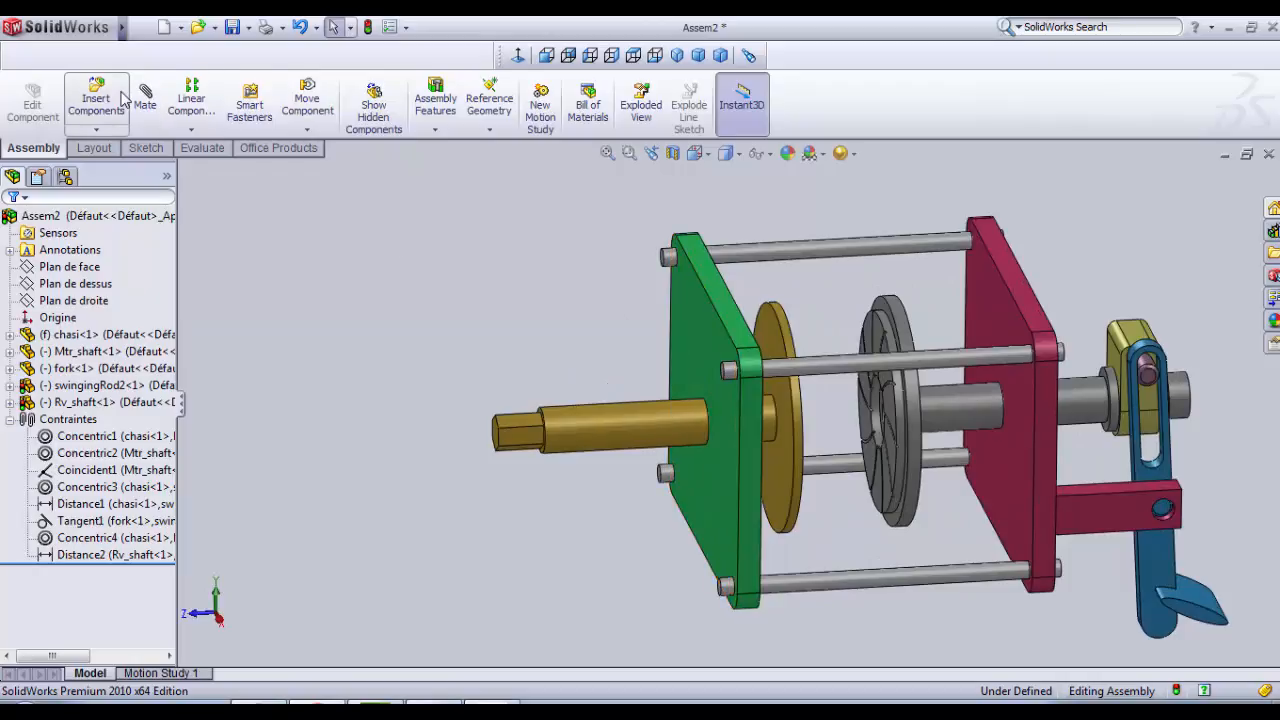
Step: Insert gear.SLDPRT into Assem2 in front of the receiver shaft's hex end
{"action": "left_click", "coordinate": [95, 103]}
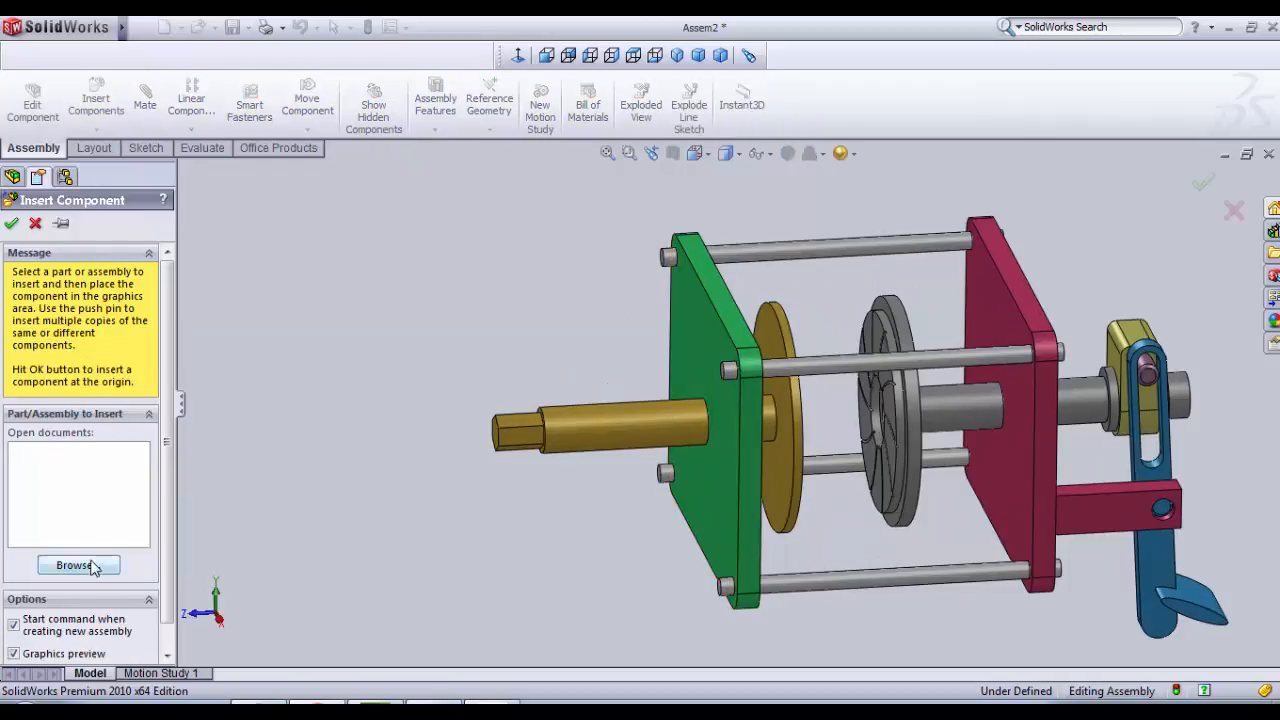
{"action": "left_click", "coordinate": [78, 565]}
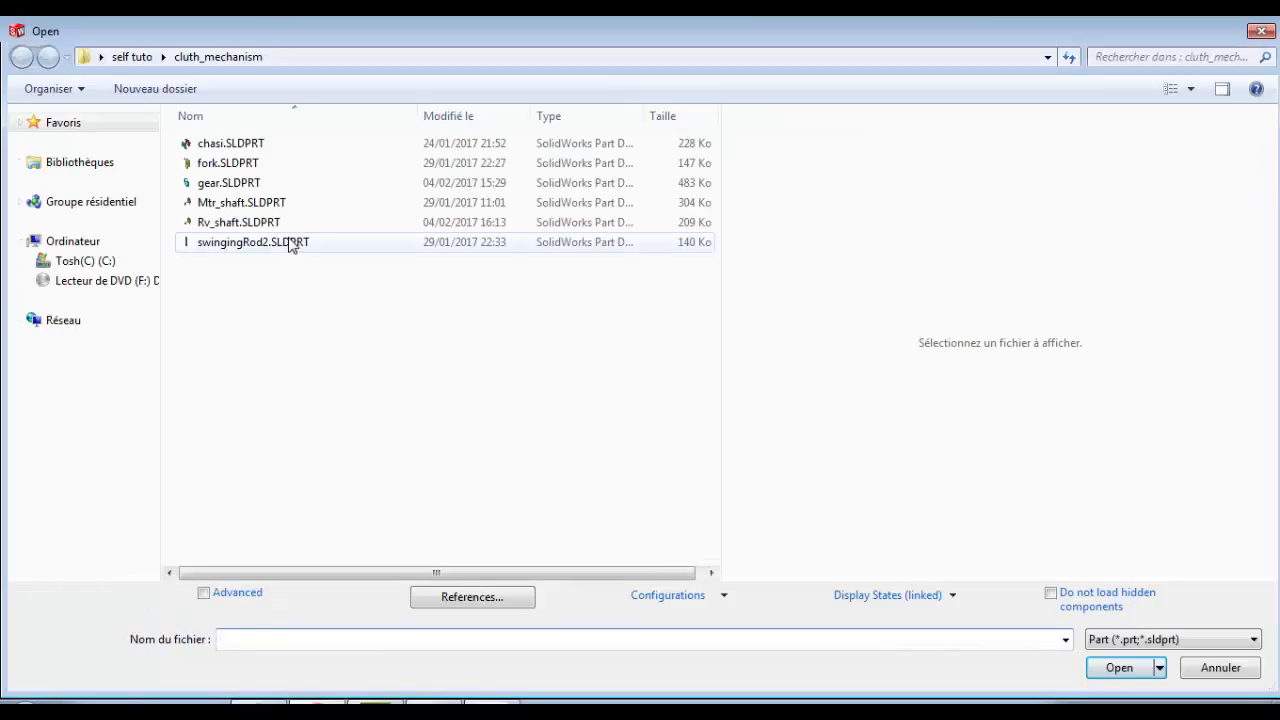
{"action": "left_click", "coordinate": [229, 182]}
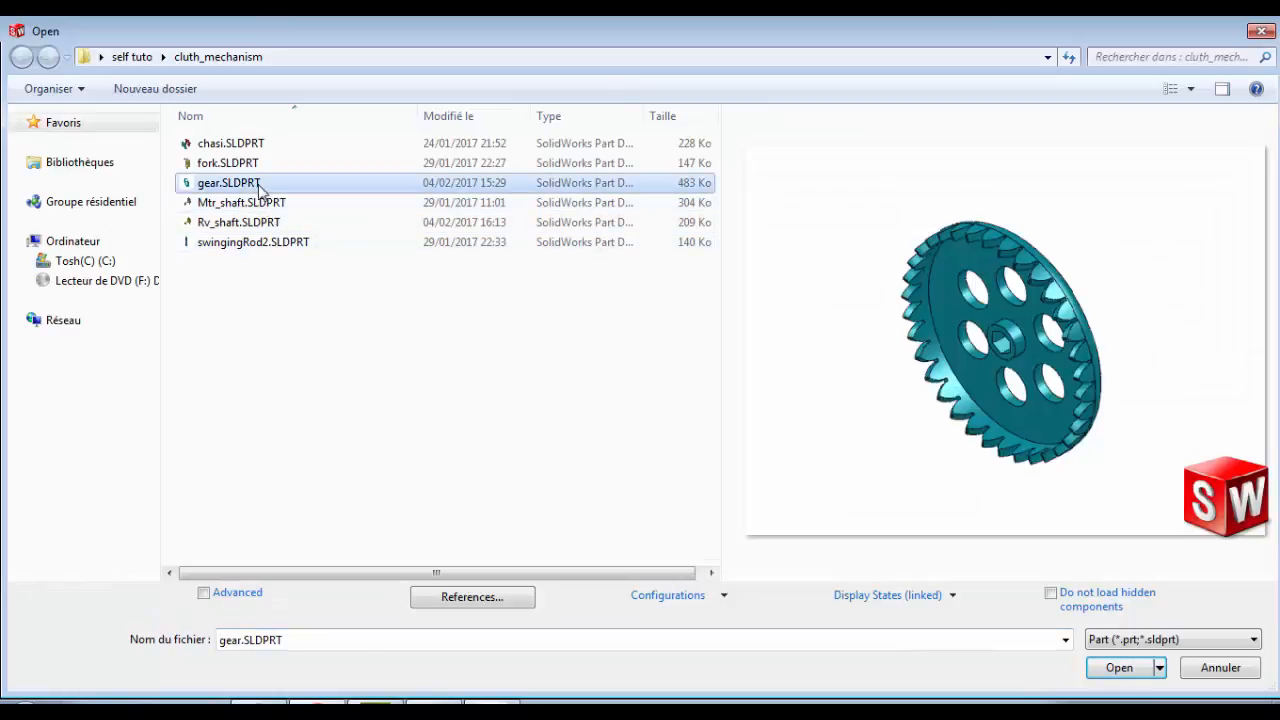
{"action": "left_click", "coordinate": [1118, 667]}
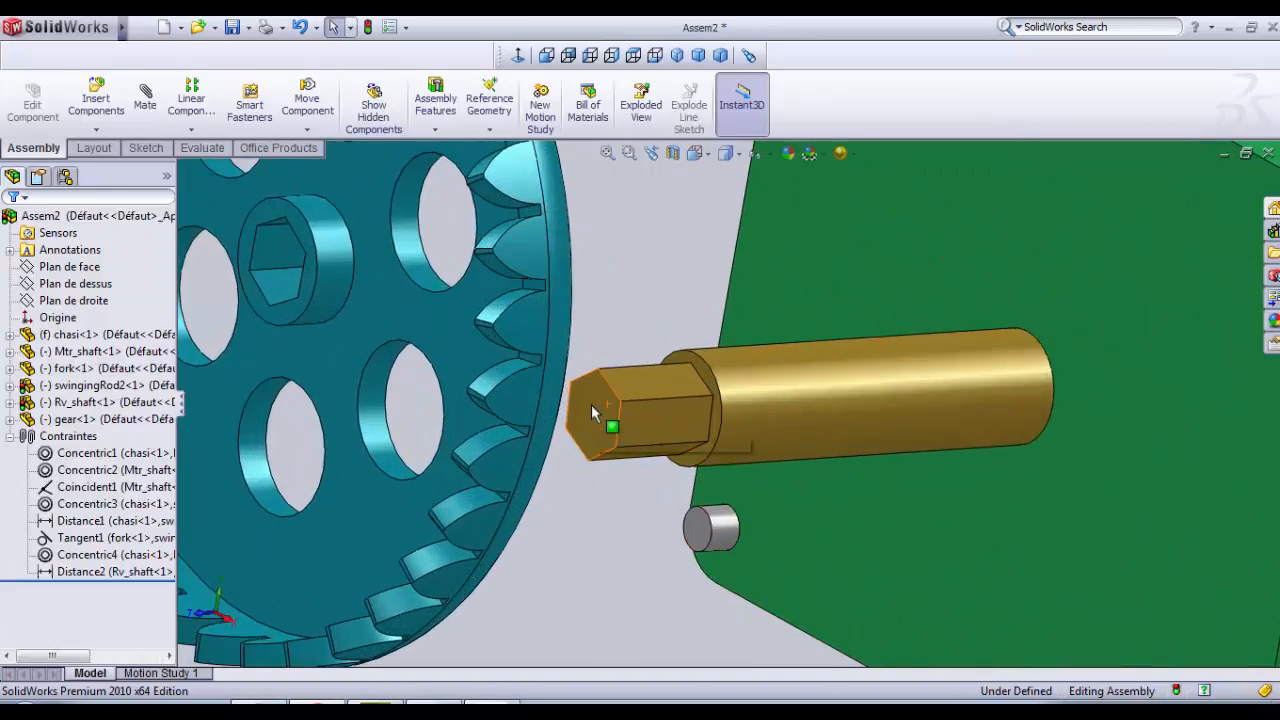
{"action": "mouse_move", "coordinate": [615, 410]}
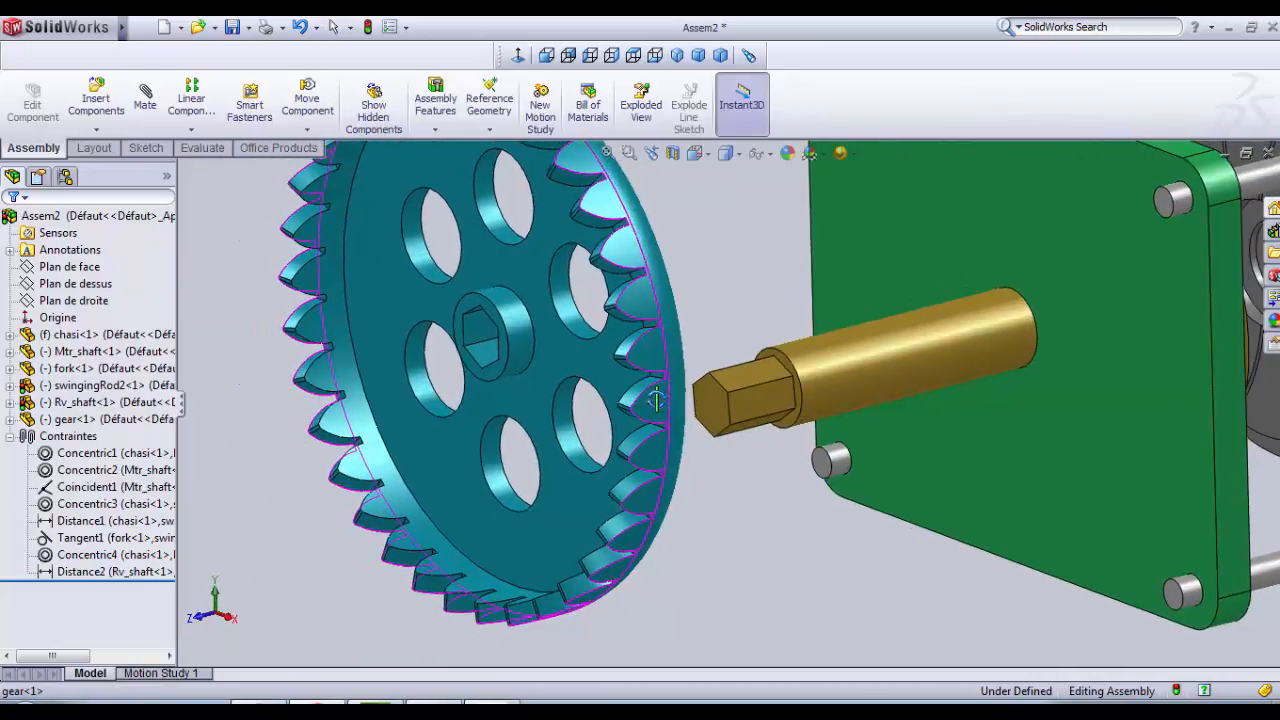
{"action": "left_click", "coordinate": [638, 419]}
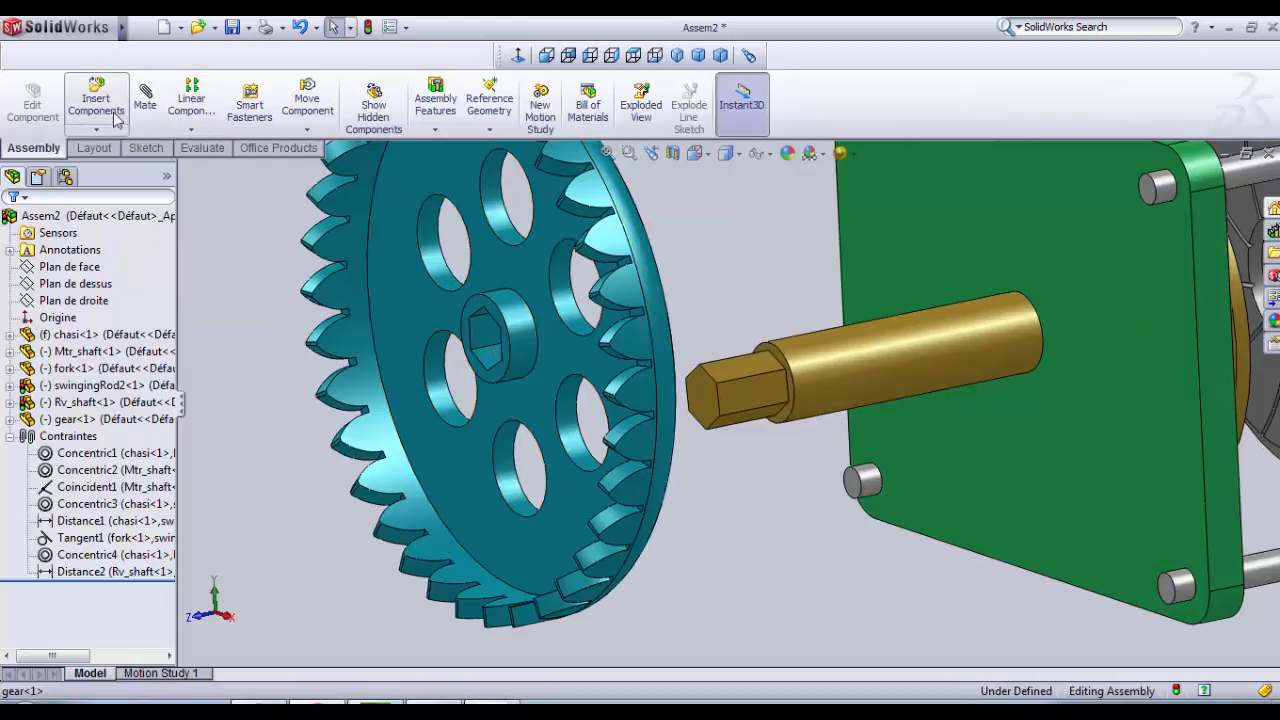
{"action": "left_click", "coordinate": [95, 104]}
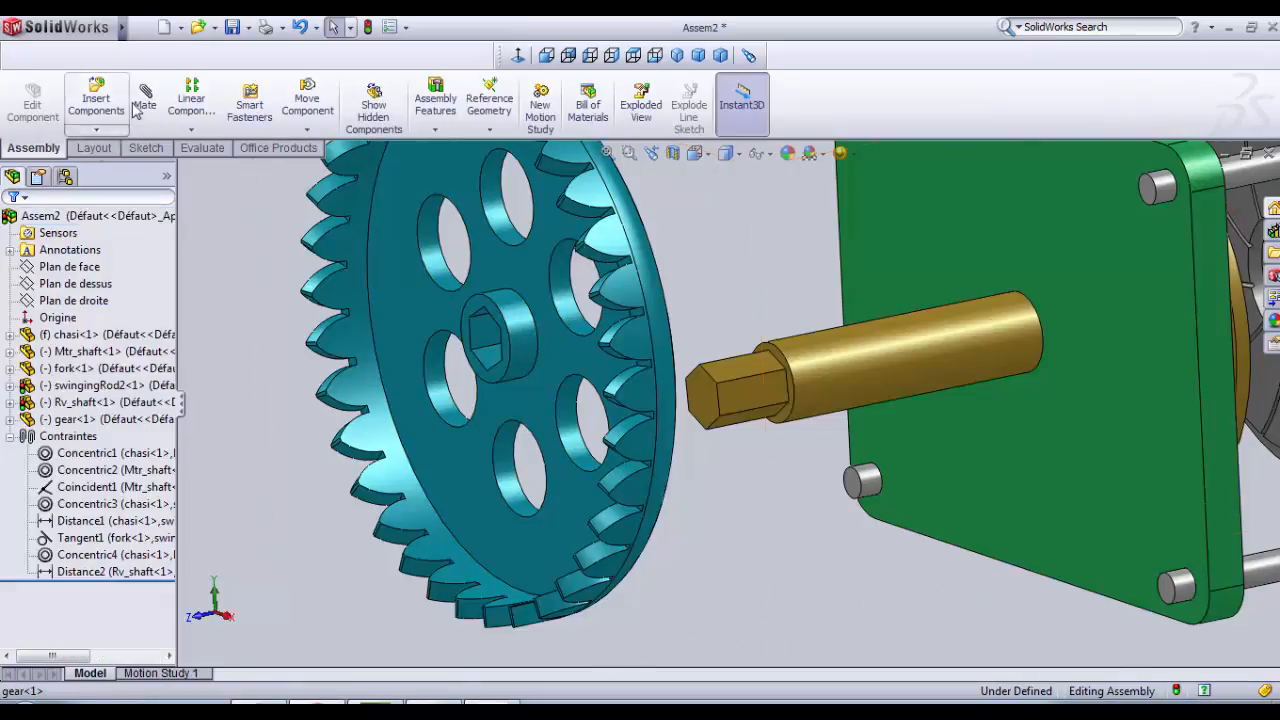
Step: Add a Parallel mate between a gear hex-hole face and a shaft hex face
{"action": "left_click", "coordinate": [144, 100]}
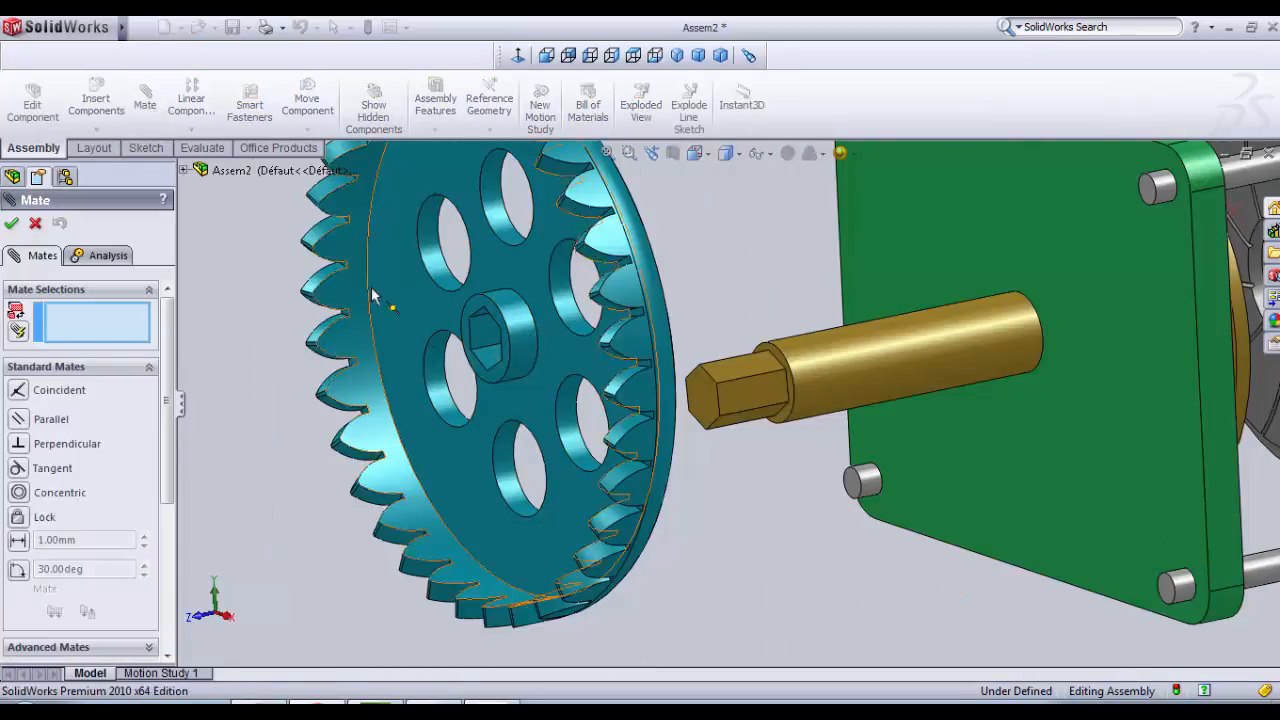
{"action": "left_click", "coordinate": [500, 330]}
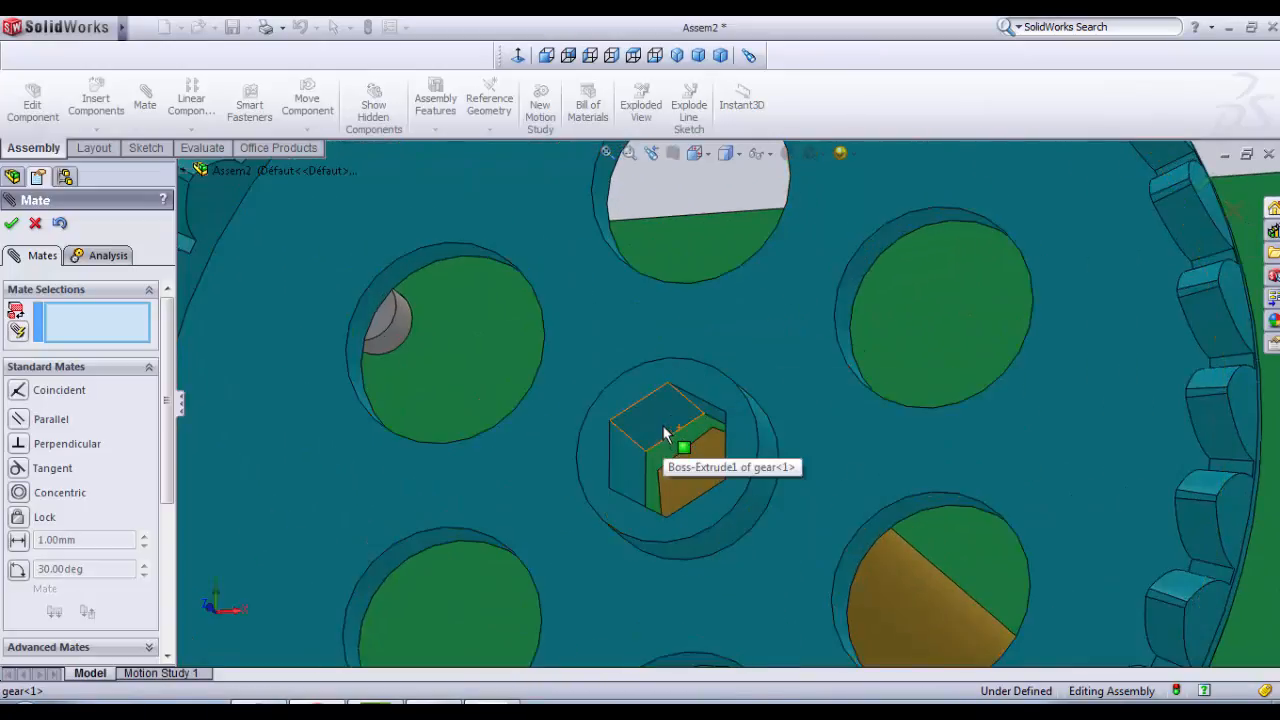
{"action": "left_click", "coordinate": [665, 420]}
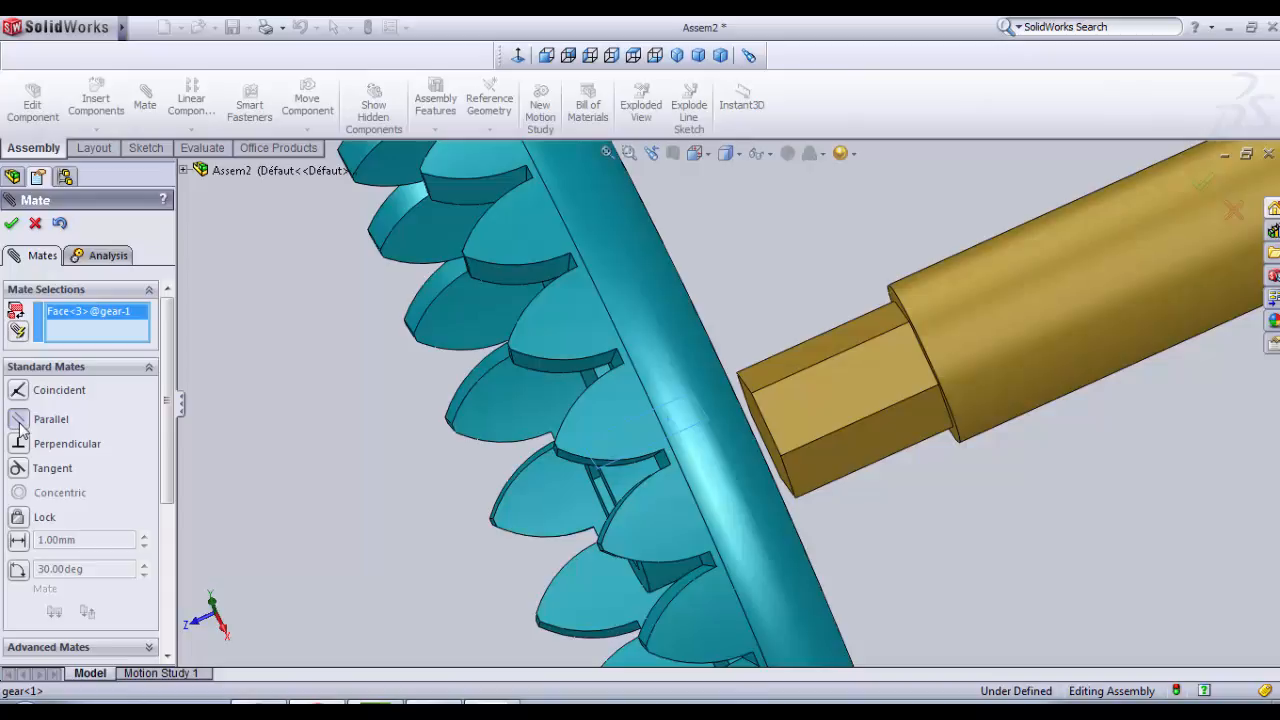
{"action": "mouse_move", "coordinate": [780, 372]}
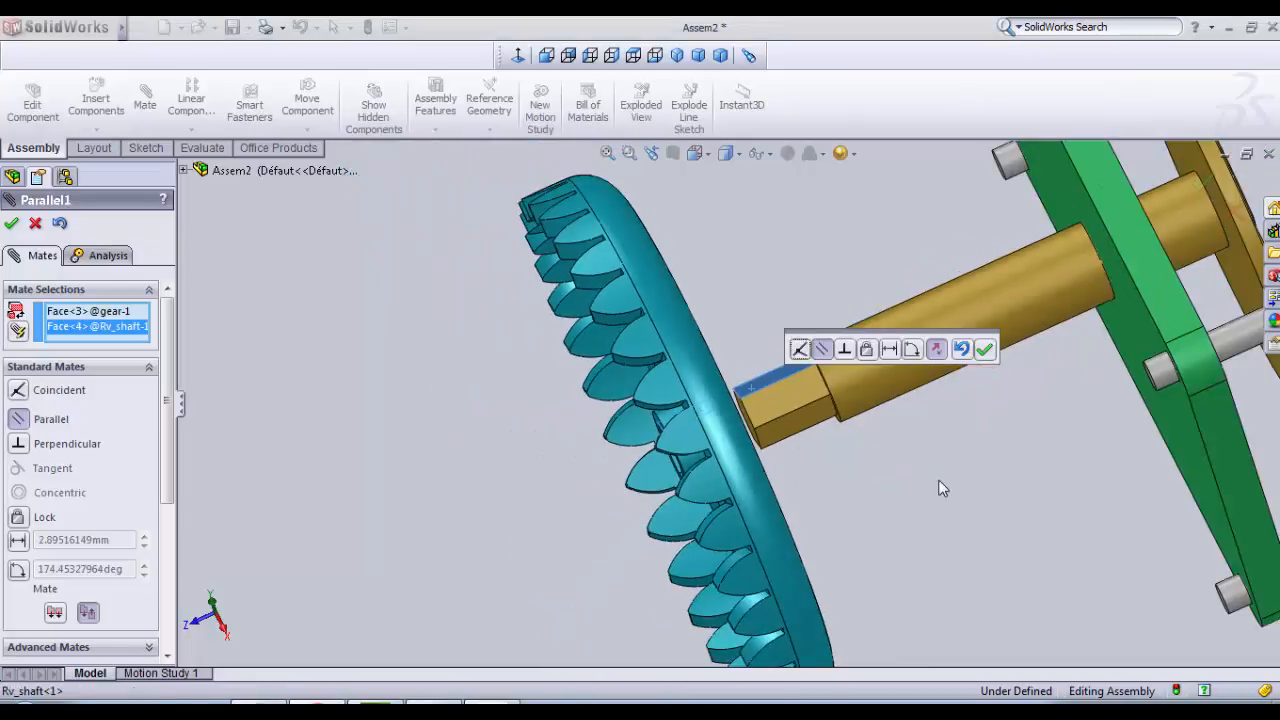
{"action": "left_click", "coordinate": [984, 349]}
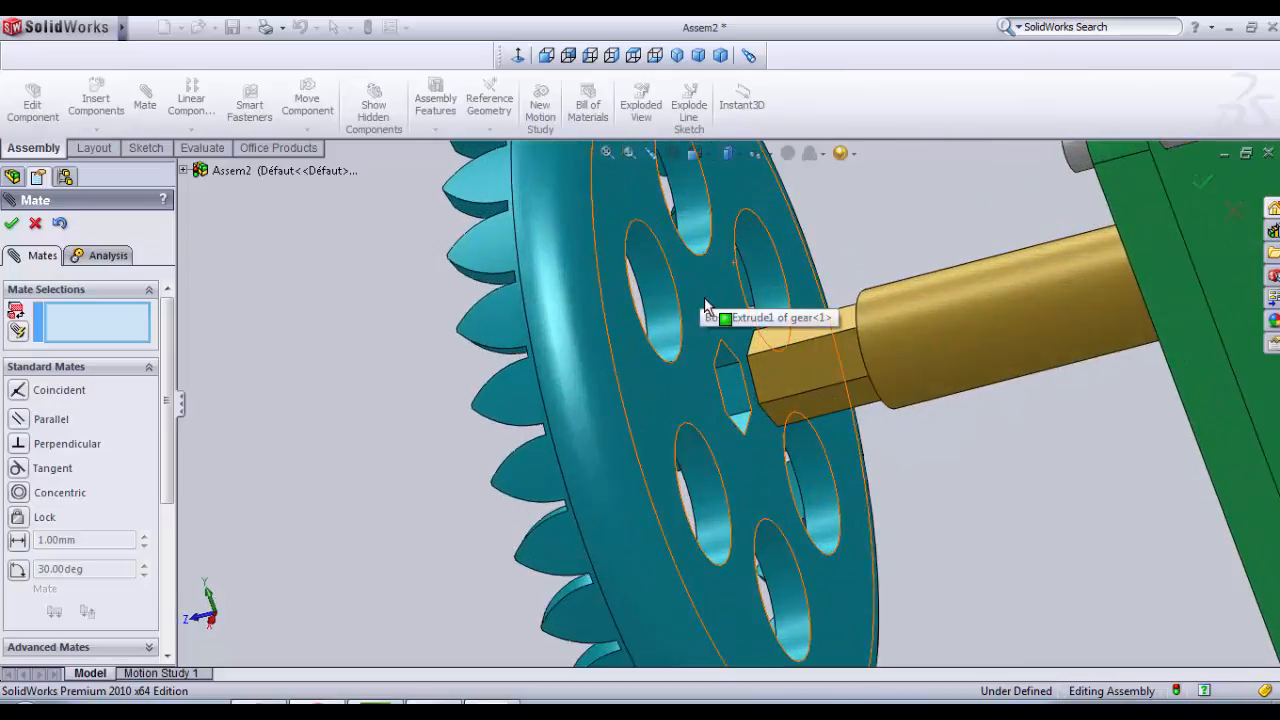
Step: Select the gear hub face and Rv_shaft shoulder face for a Coincident mate
{"action": "left_click", "coordinate": [727, 311]}
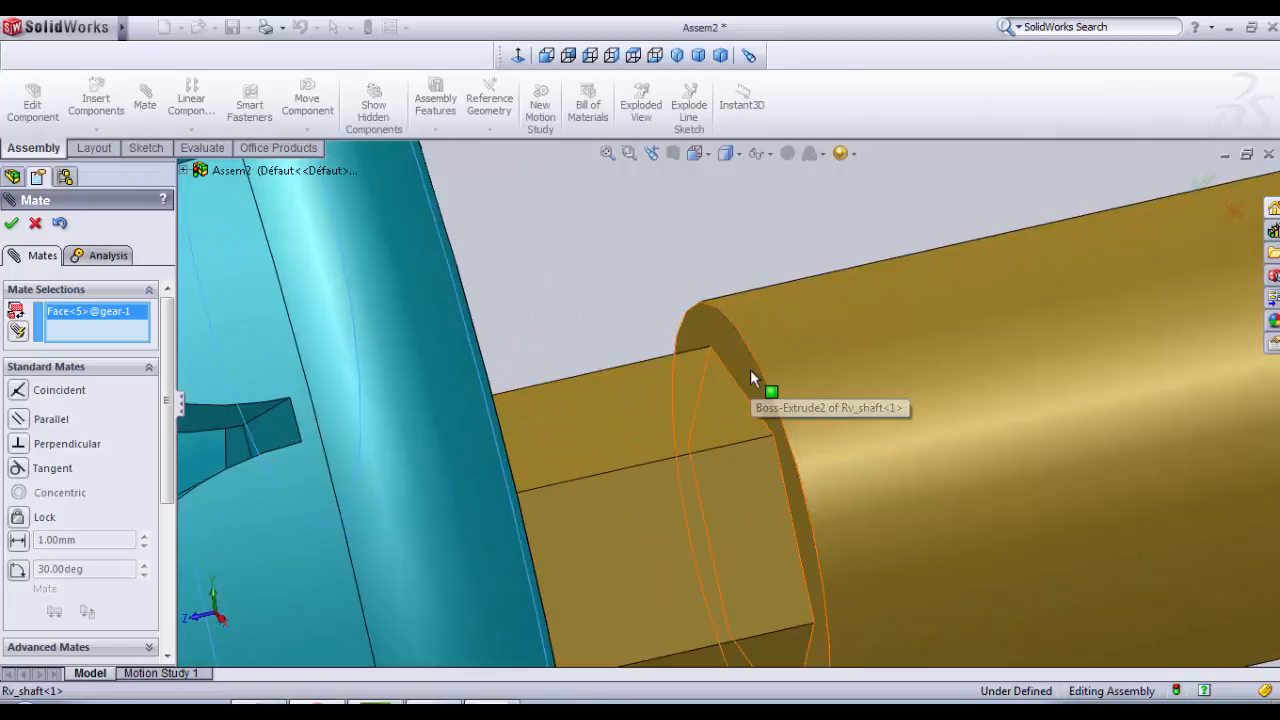
{"action": "left_click", "coordinate": [772, 391]}
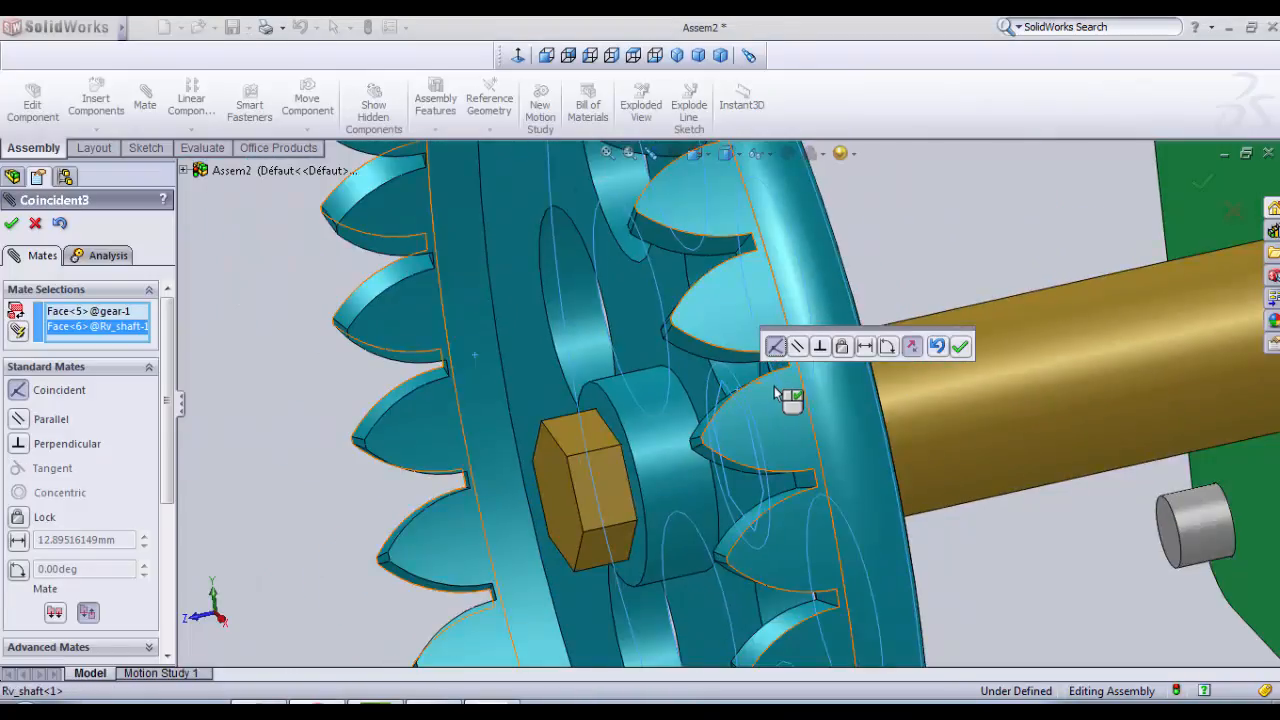